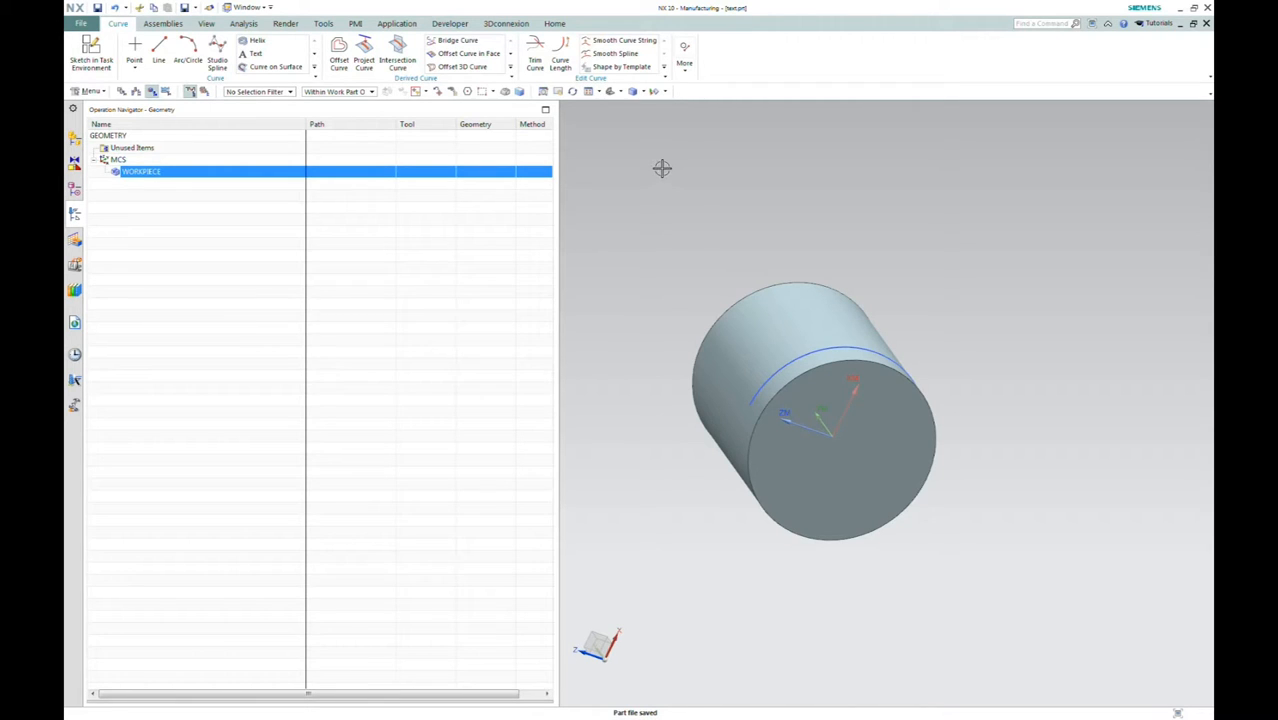
mouse_move(654, 166)
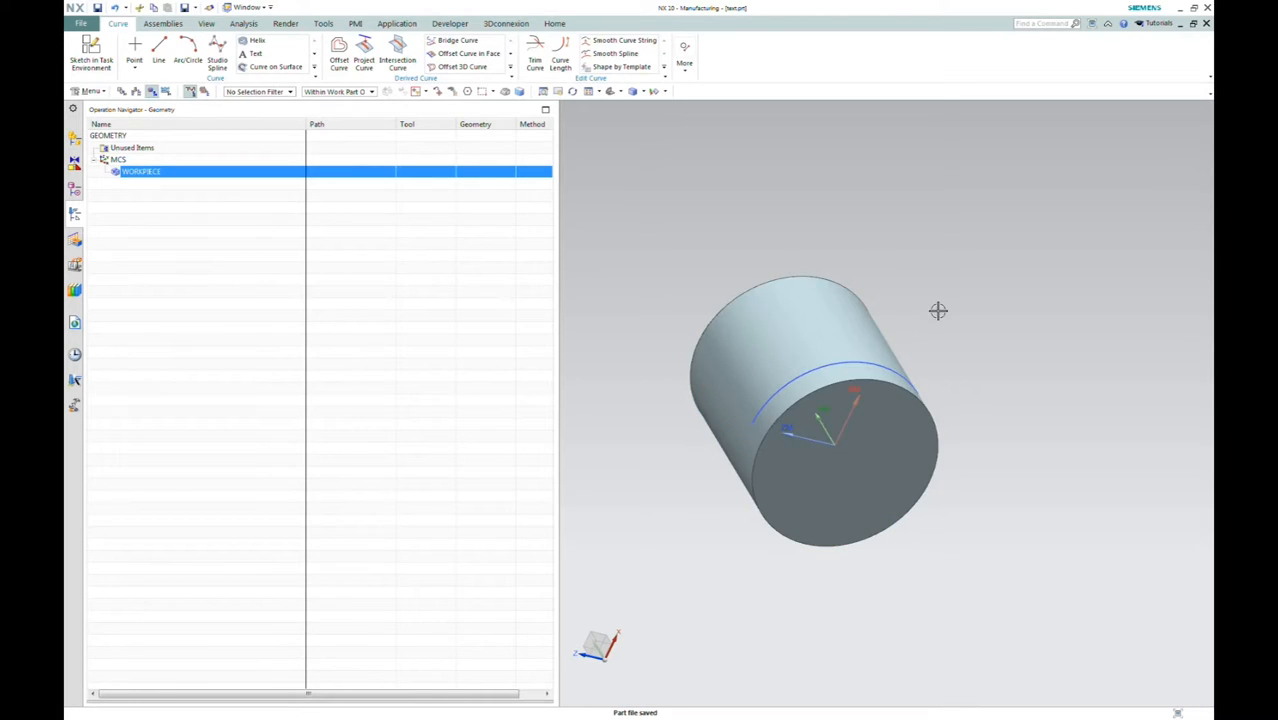
Start a new machining operation, browse mill_planar engraving subtypes, then switch the type to mill_contour
left_click_drag(938, 312, 952, 312)
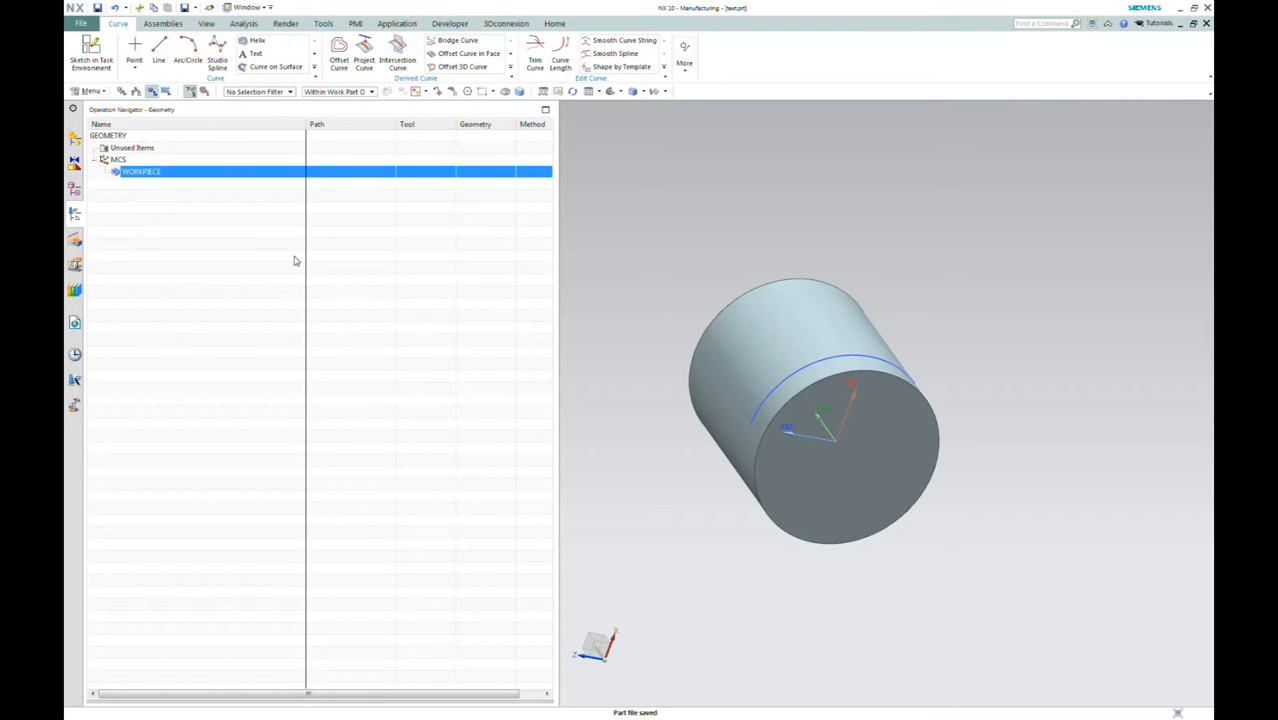
mouse_move(228, 276)
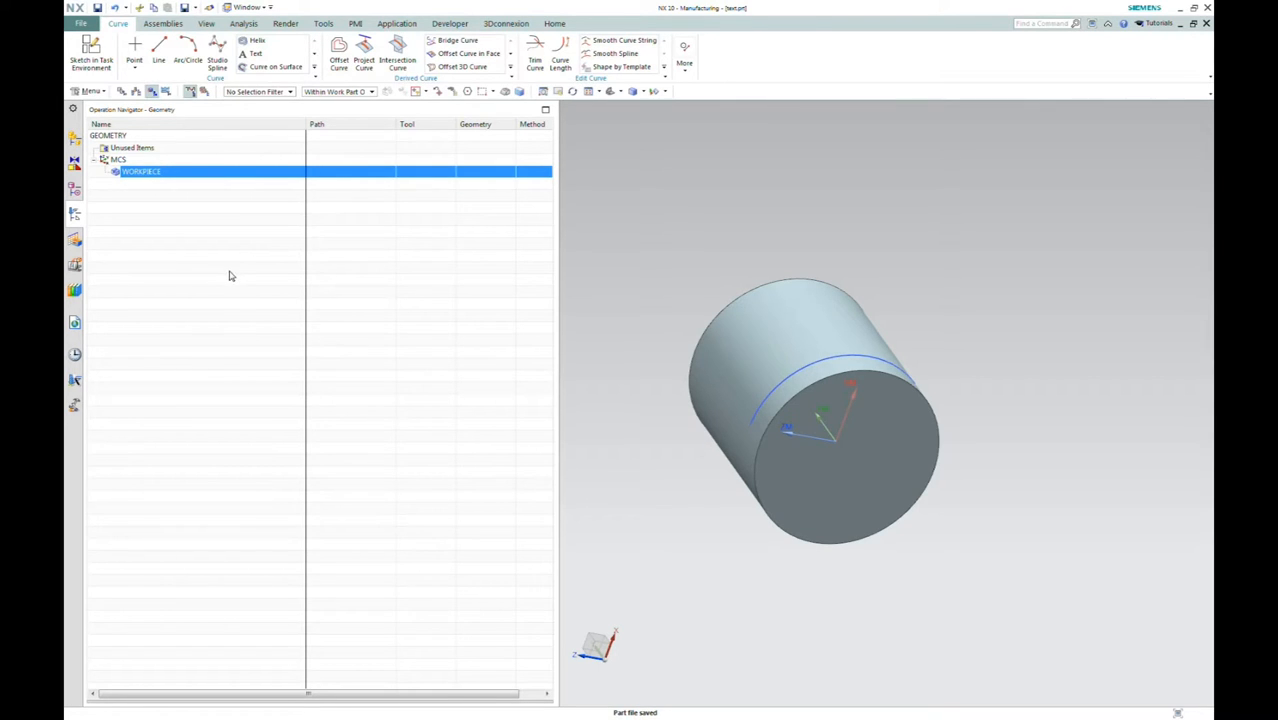
mouse_move(214, 334)
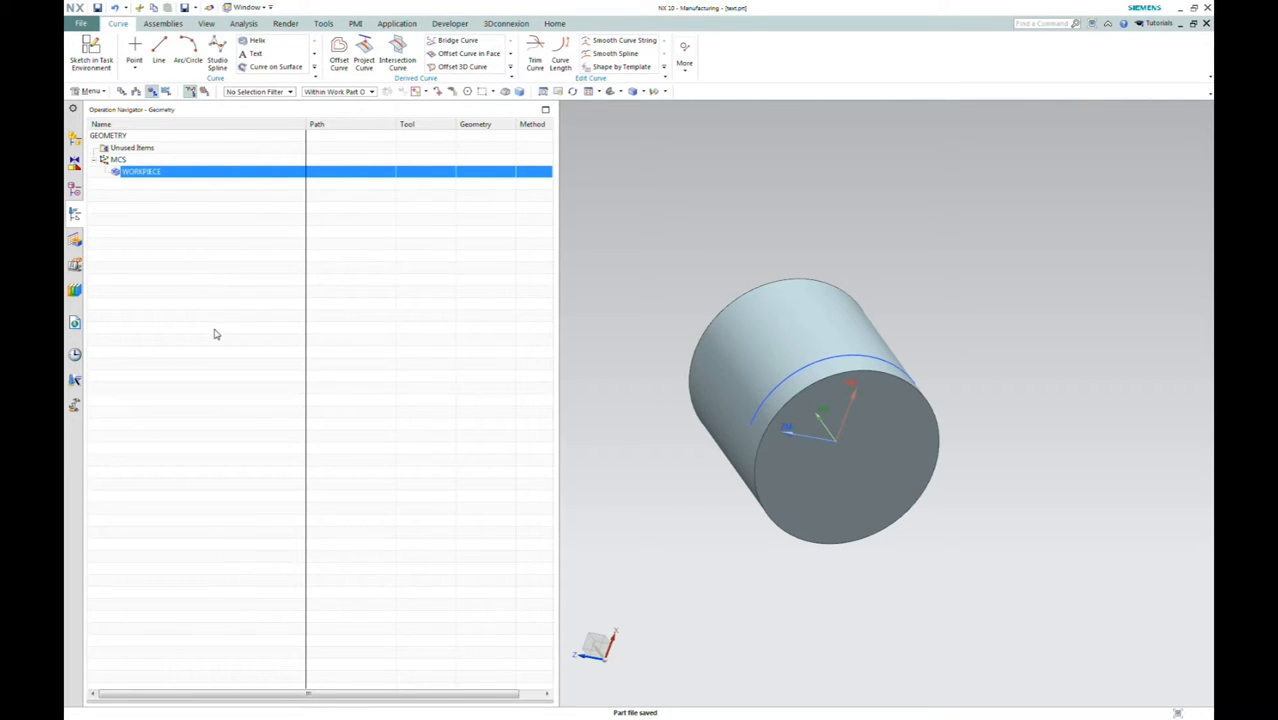
left_click(554, 24)
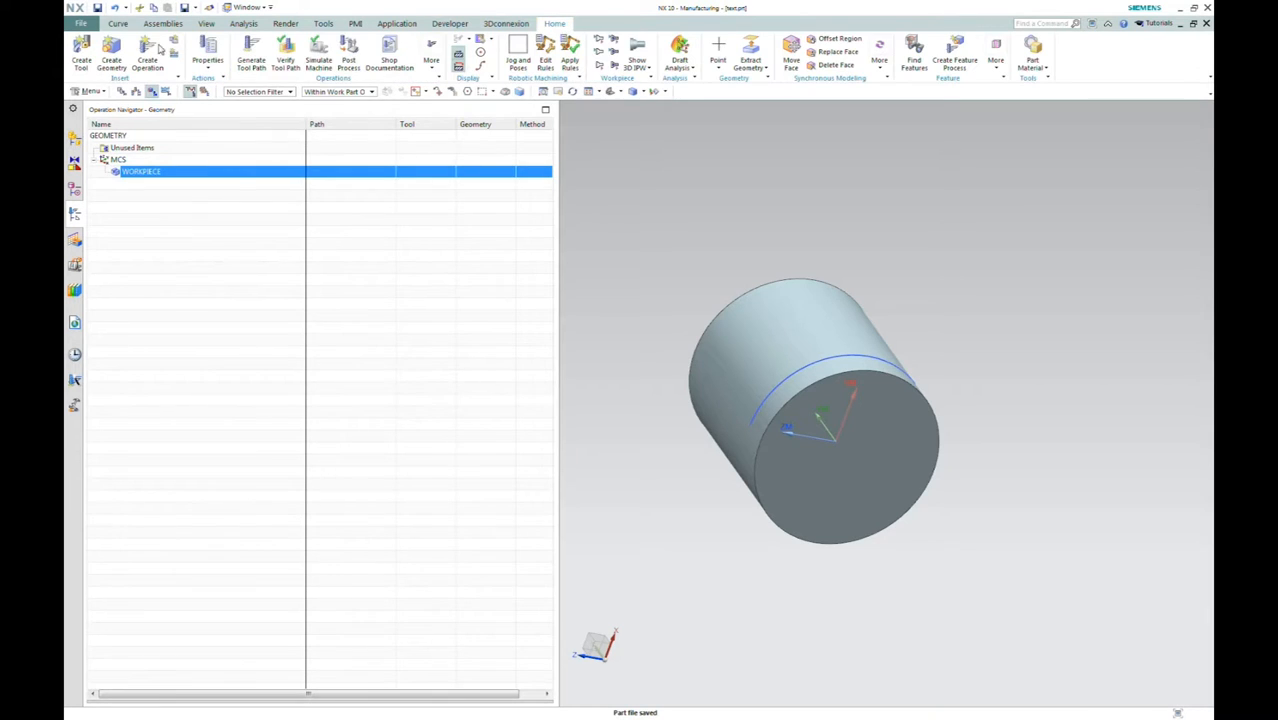
left_click(148, 52)
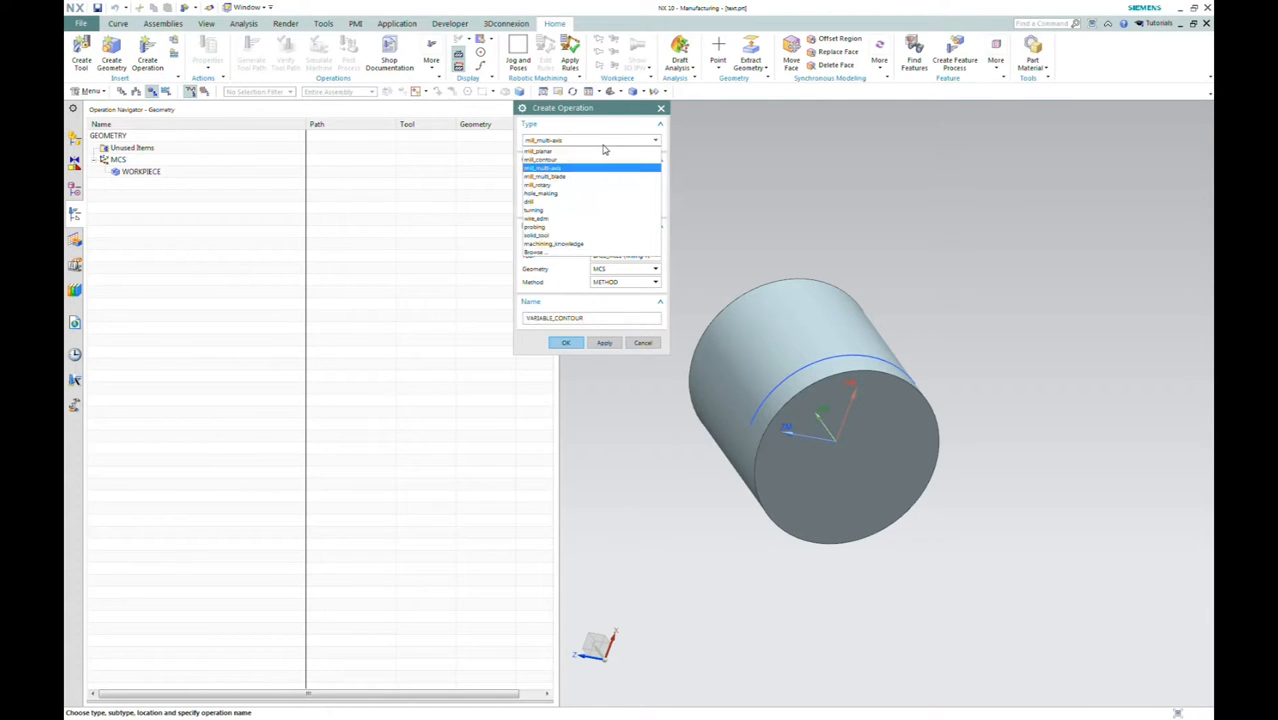
left_click(544, 152)
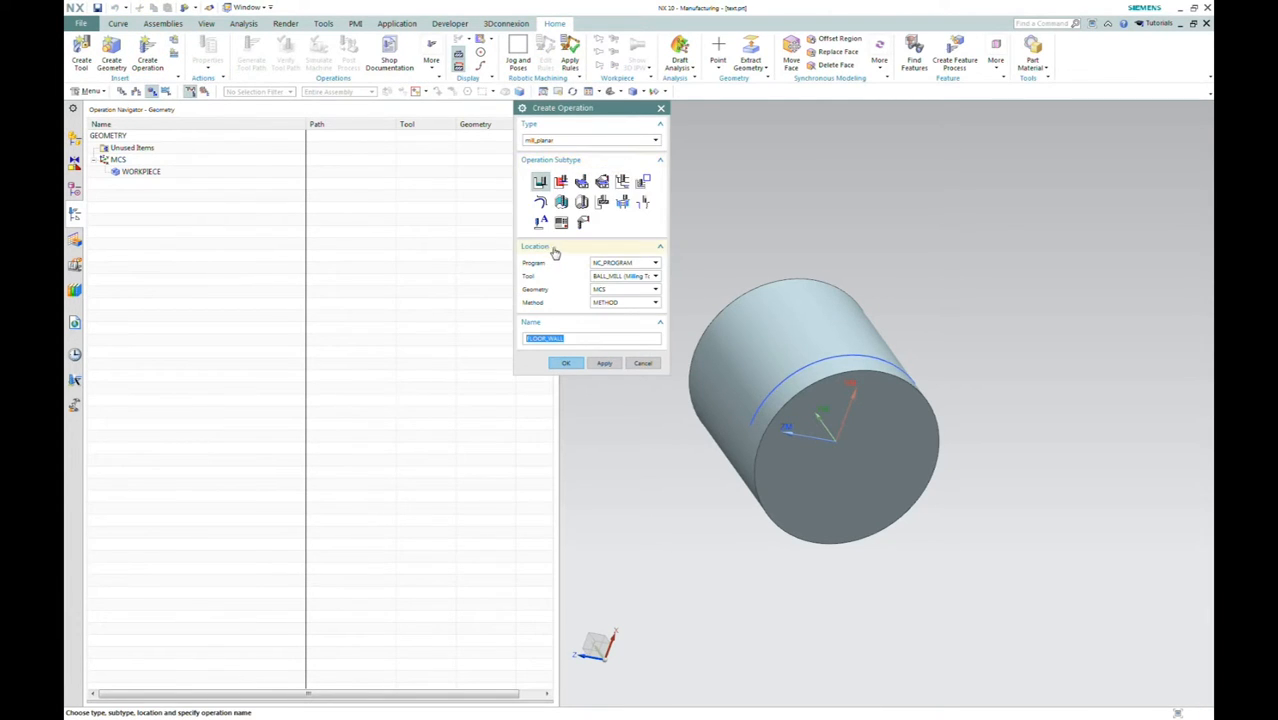
mouse_move(538, 222)
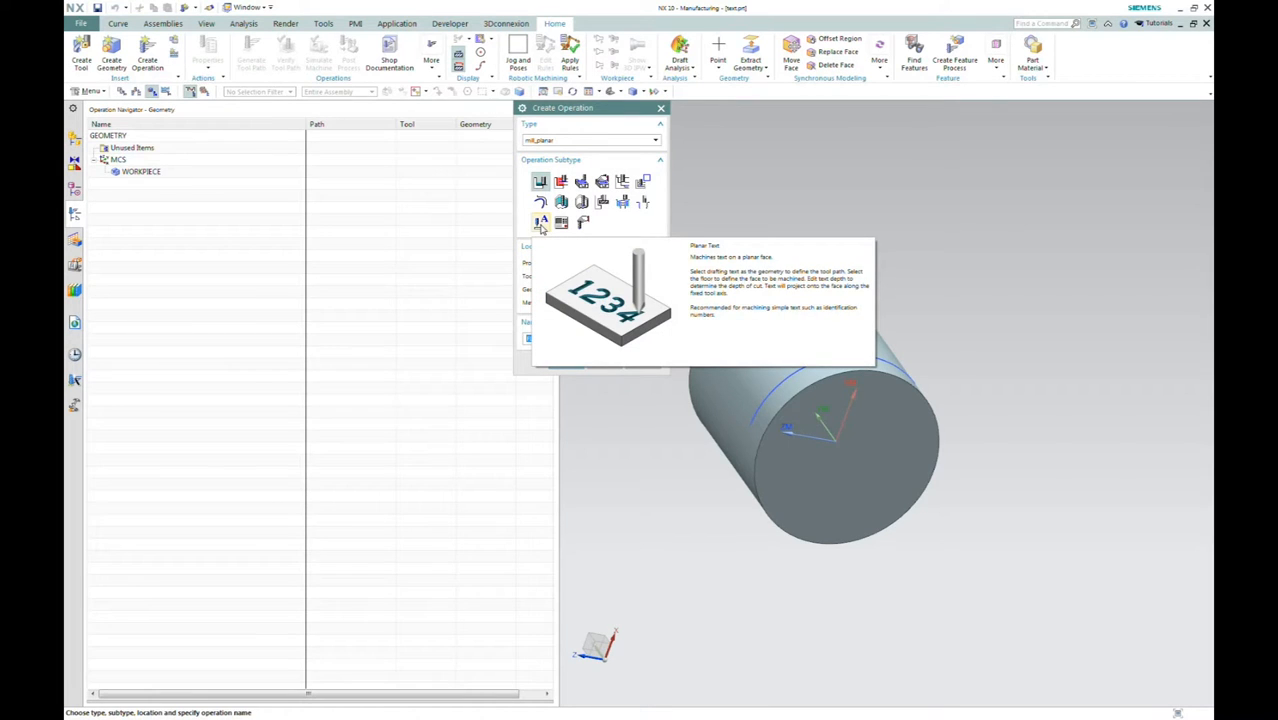
left_click(540, 222)
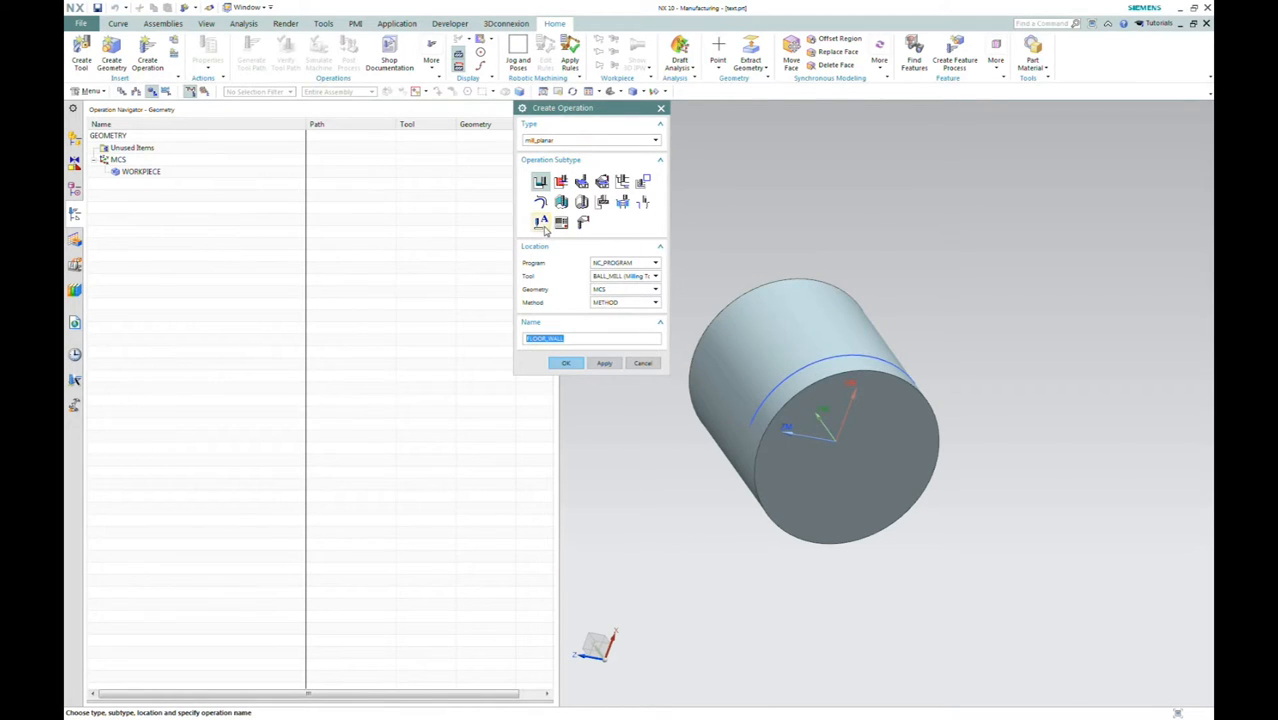
mouse_move(540, 222)
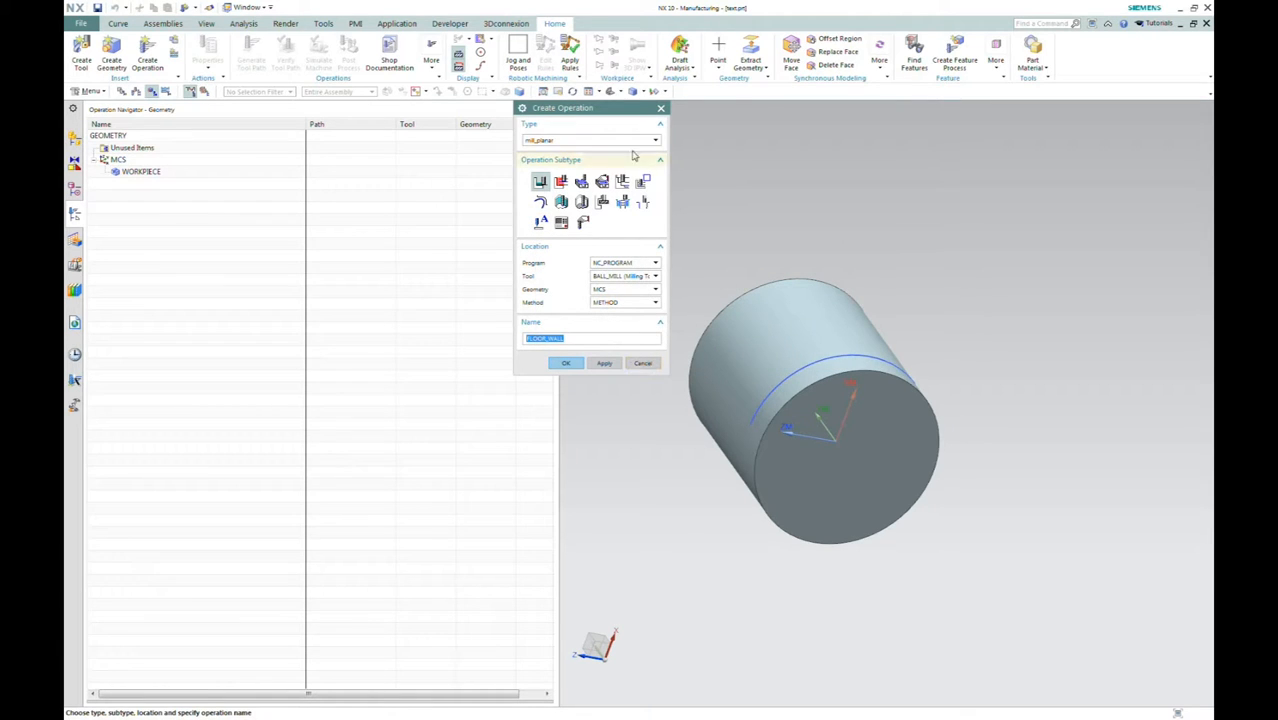
left_click(654, 140)
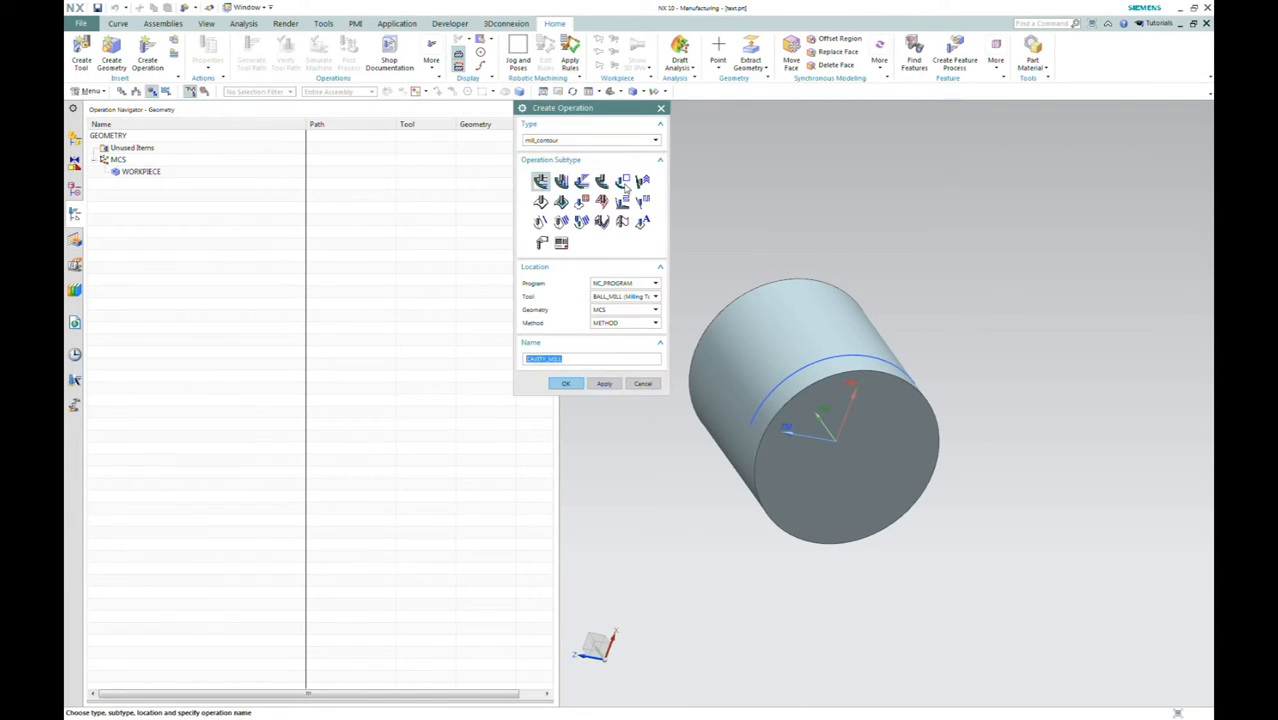
mouse_move(640, 222)
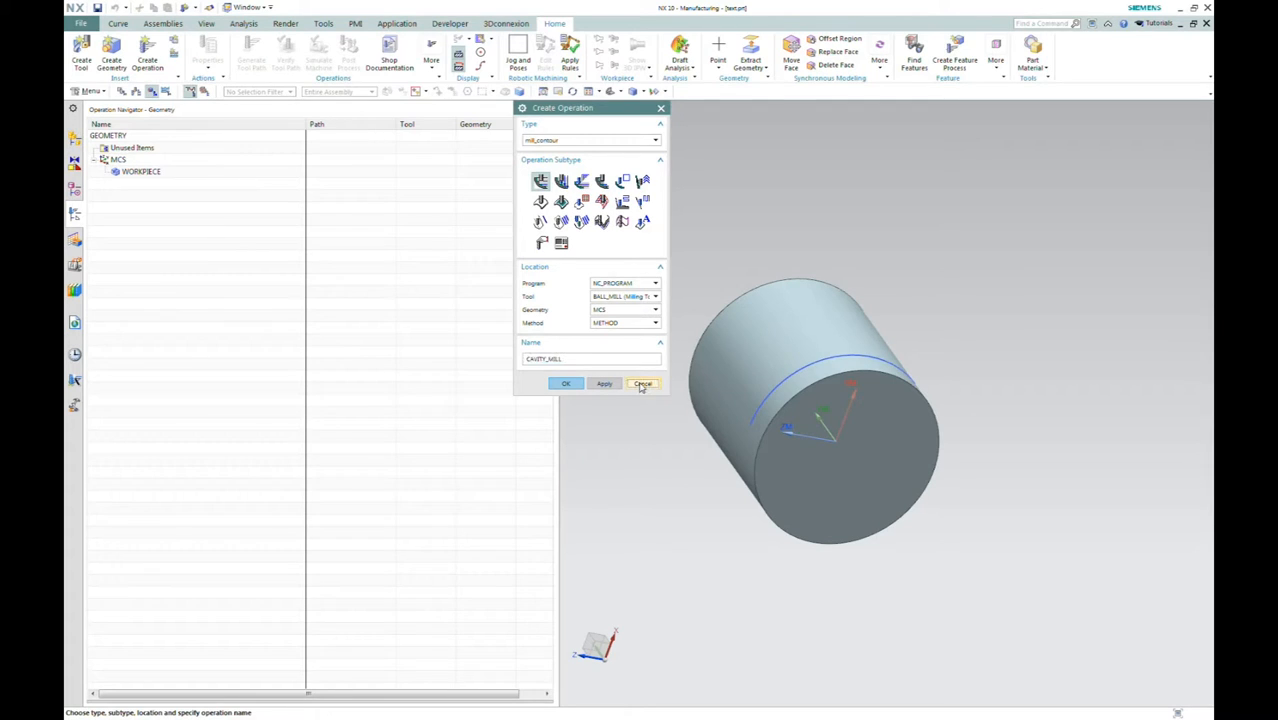
Cancel the operation, browse the Menu > Insert commands, and orbit the cylinder back and forth
left_click(642, 384)
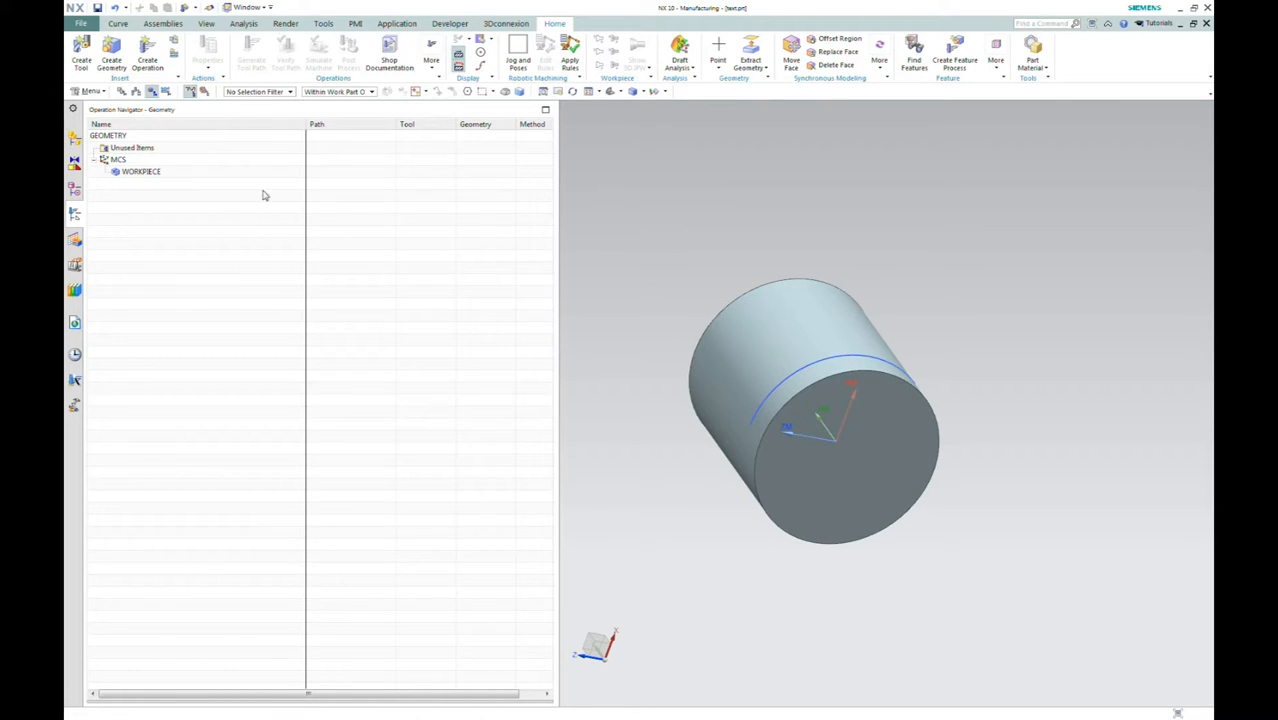
mouse_move(552, 232)
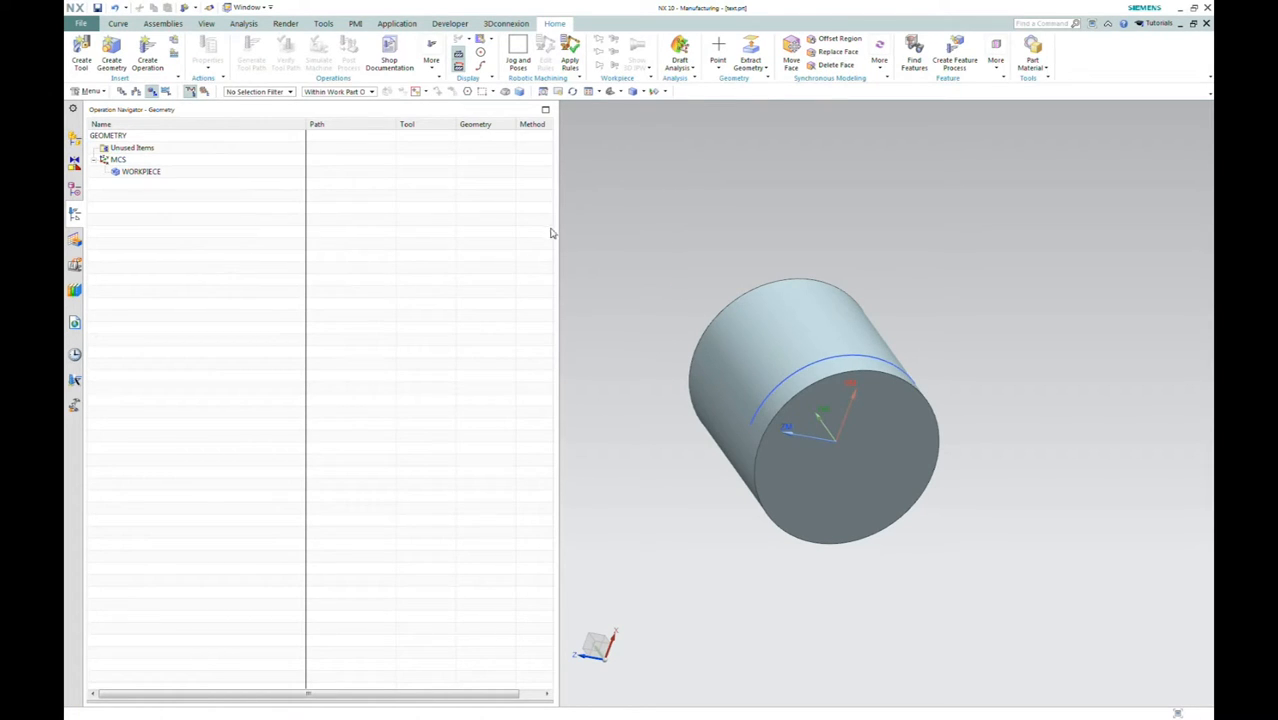
mouse_move(206, 236)
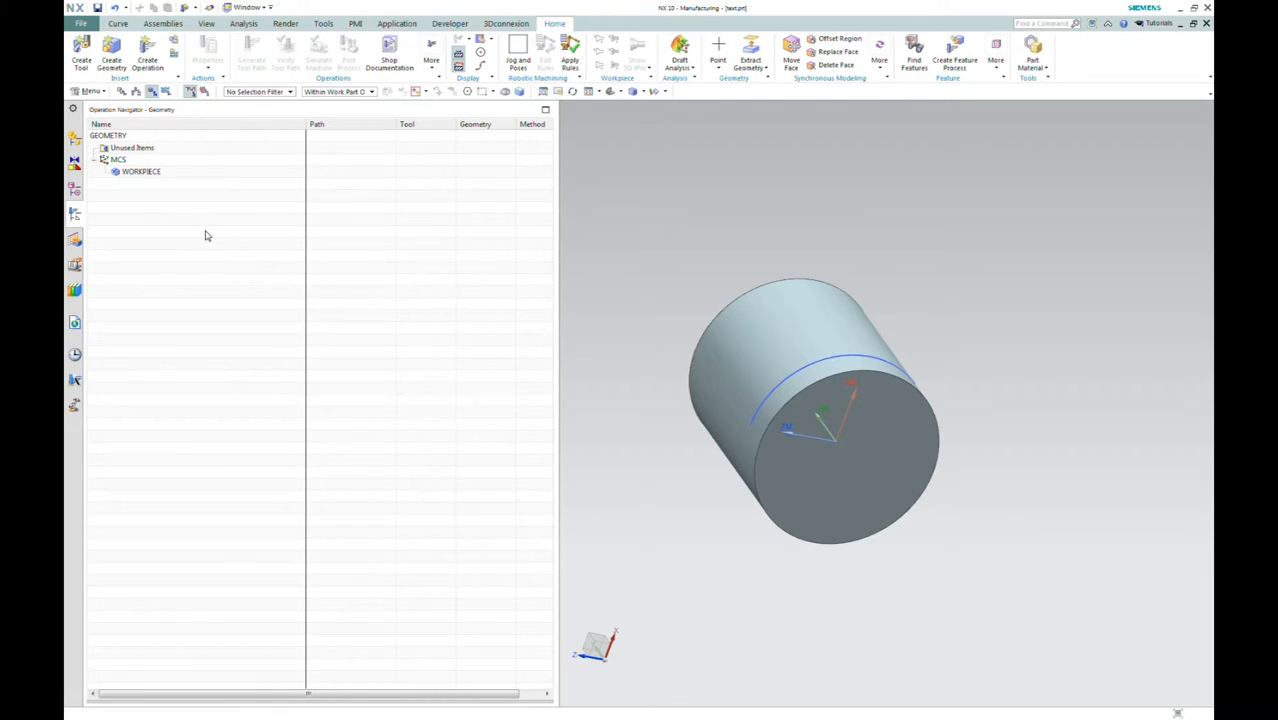
left_click(90, 92)
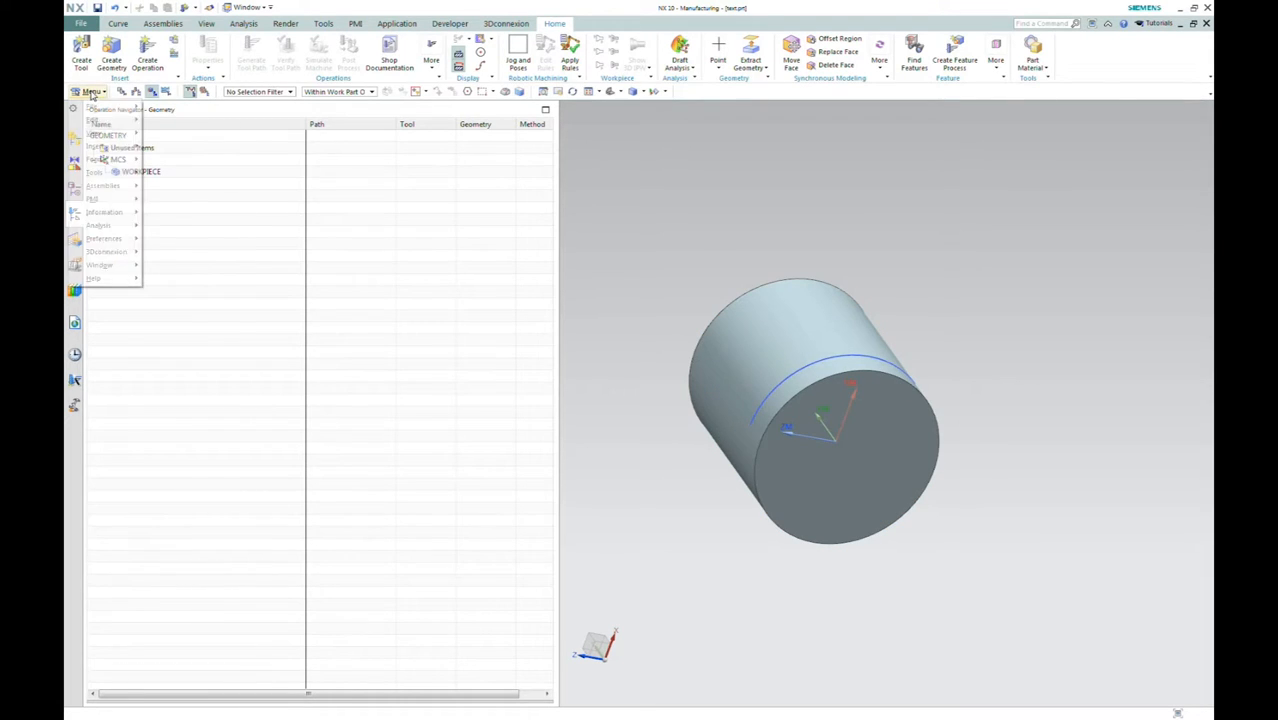
left_click(96, 148)
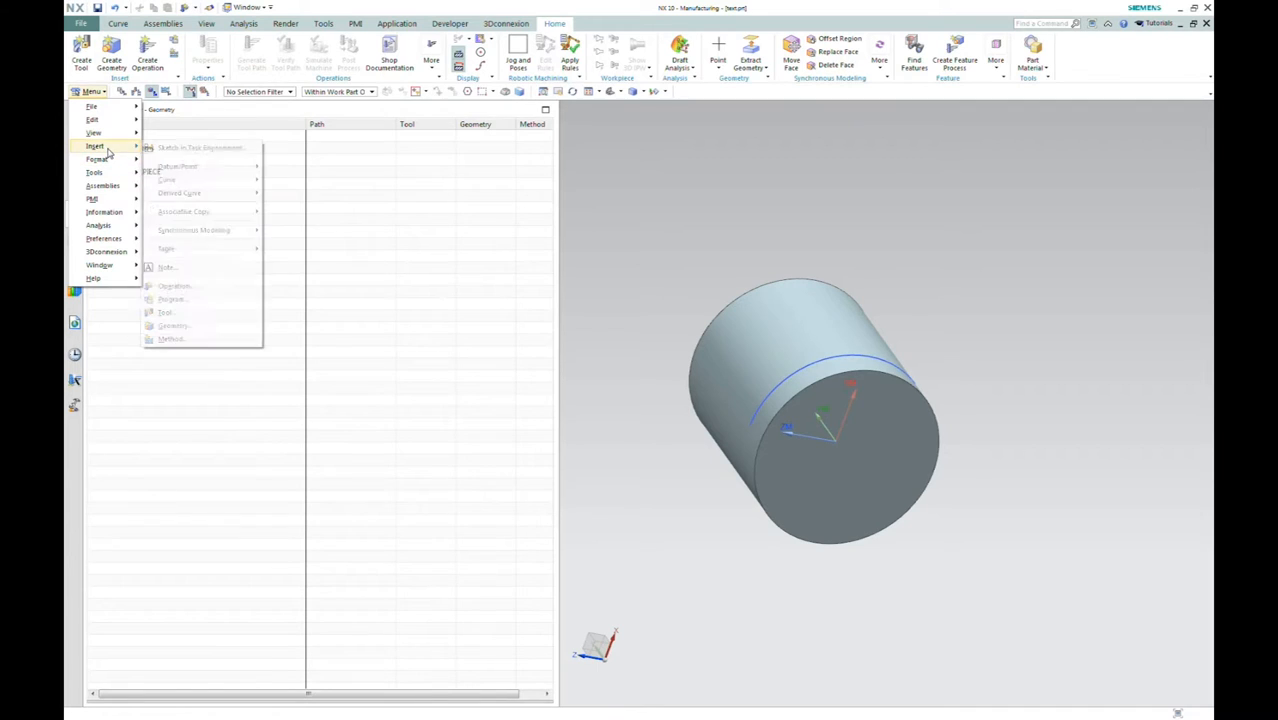
mouse_move(168, 268)
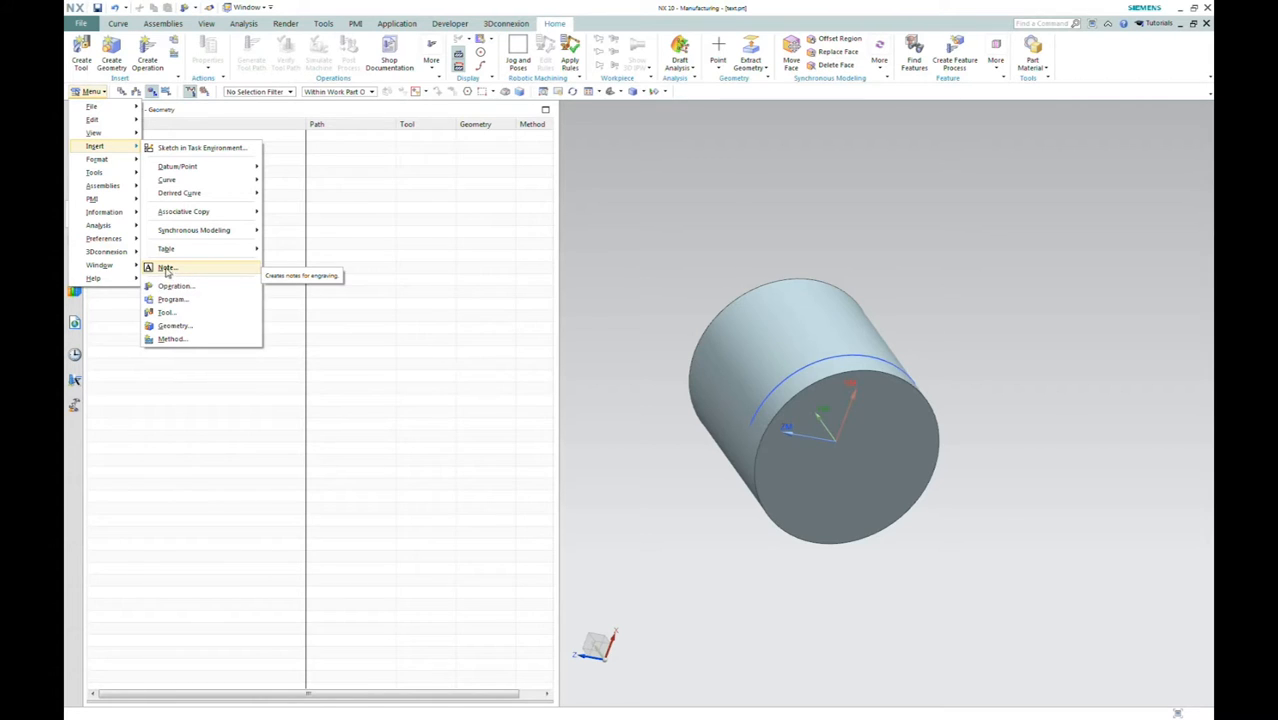
mouse_move(244, 404)
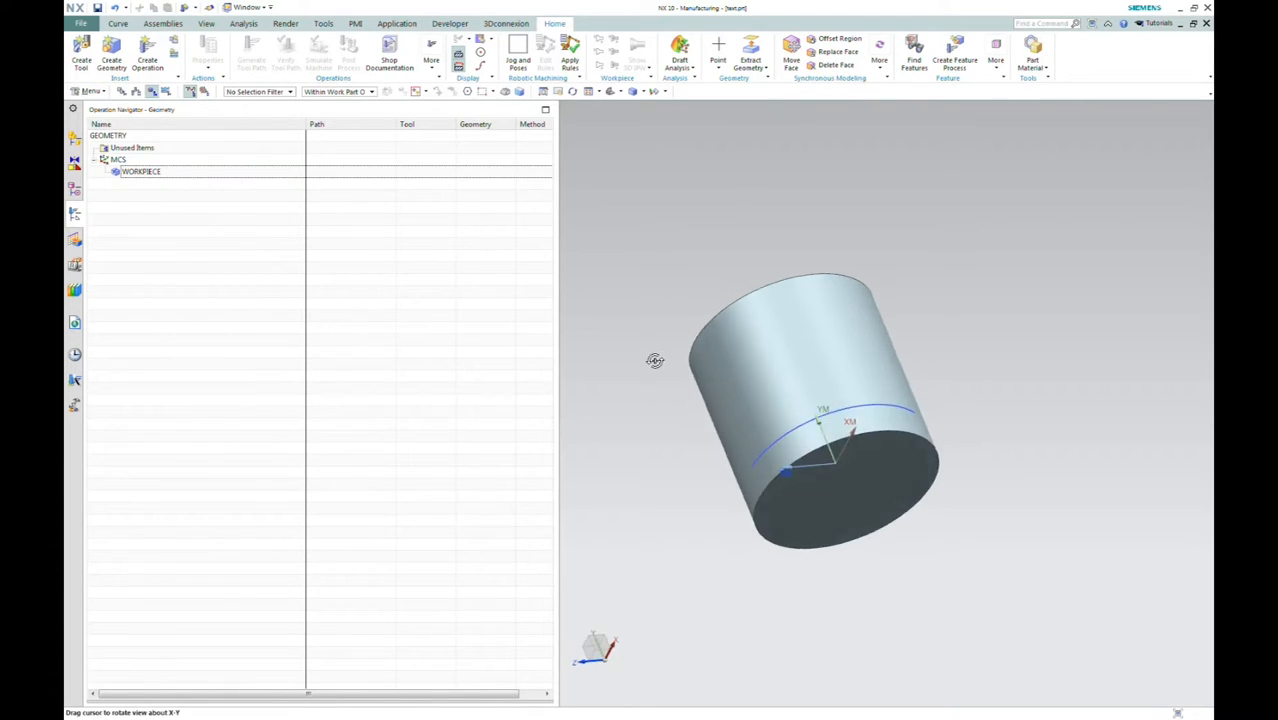
left_click_drag(656, 360, 572, 186)
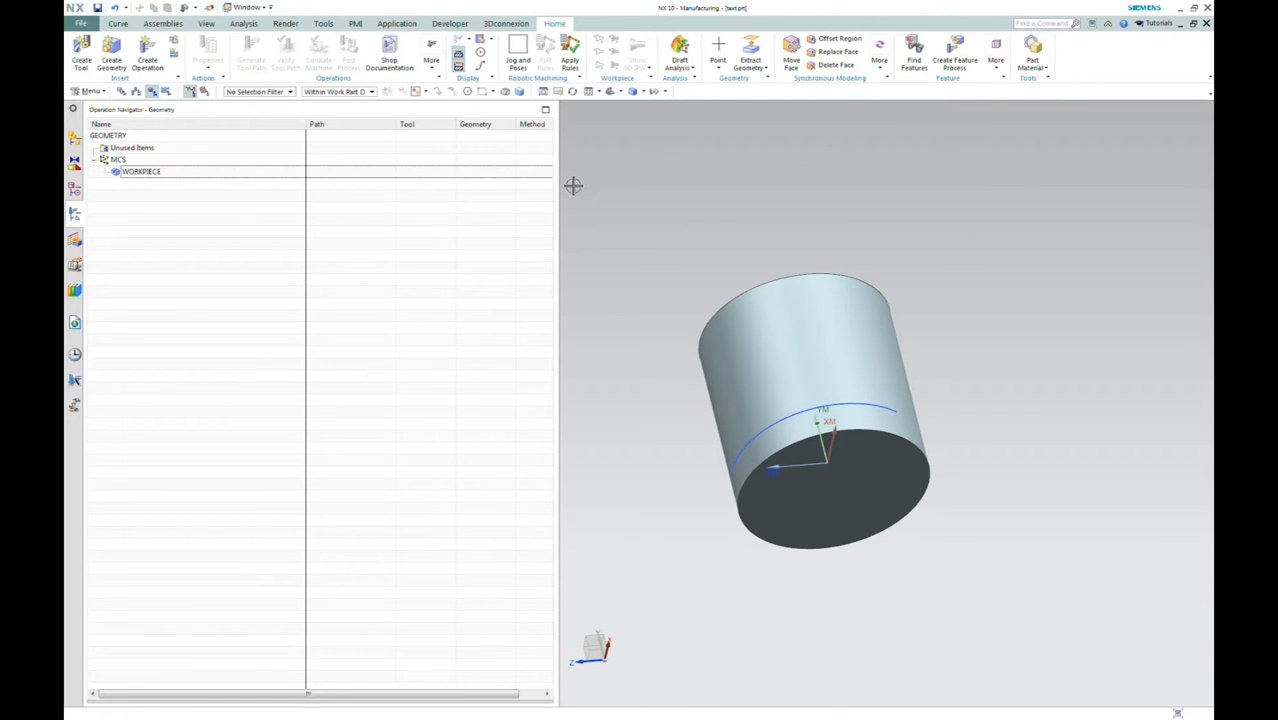
left_click_drag(572, 186, 736, 256)
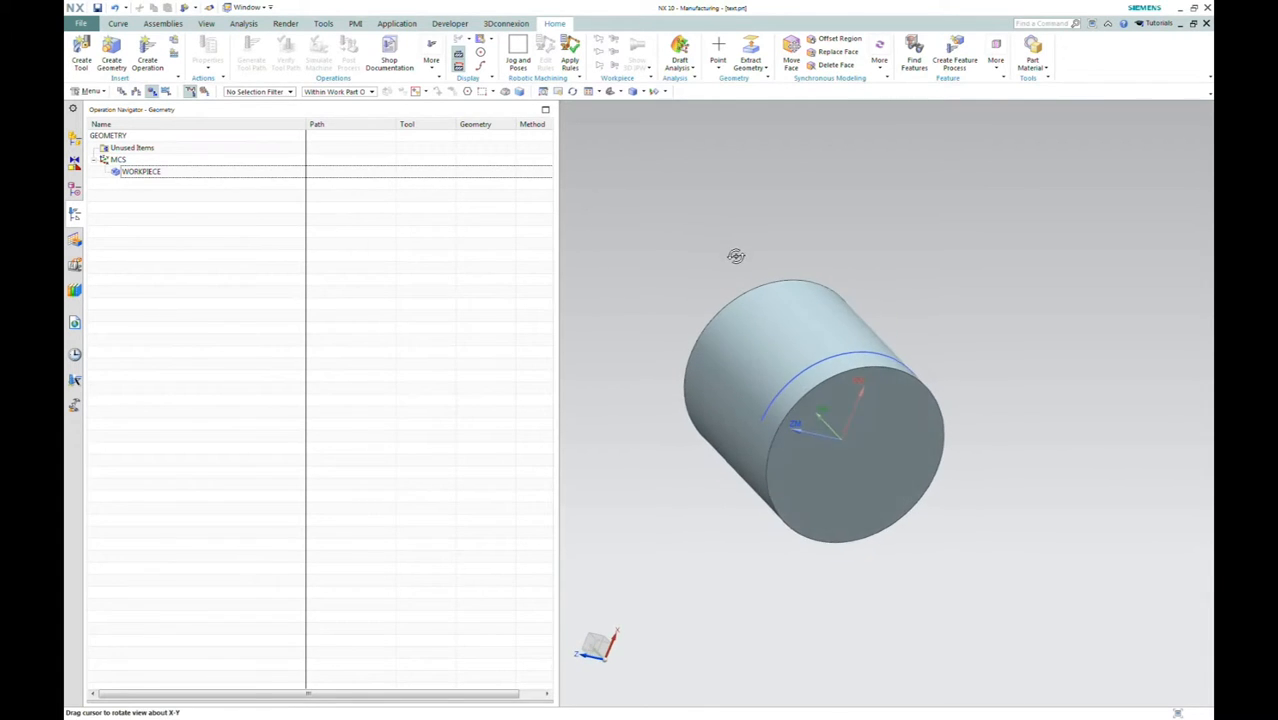
Place curve Text on the cylinder face along its edge curve, flipping direction until the text sits upright
left_click(120, 24)
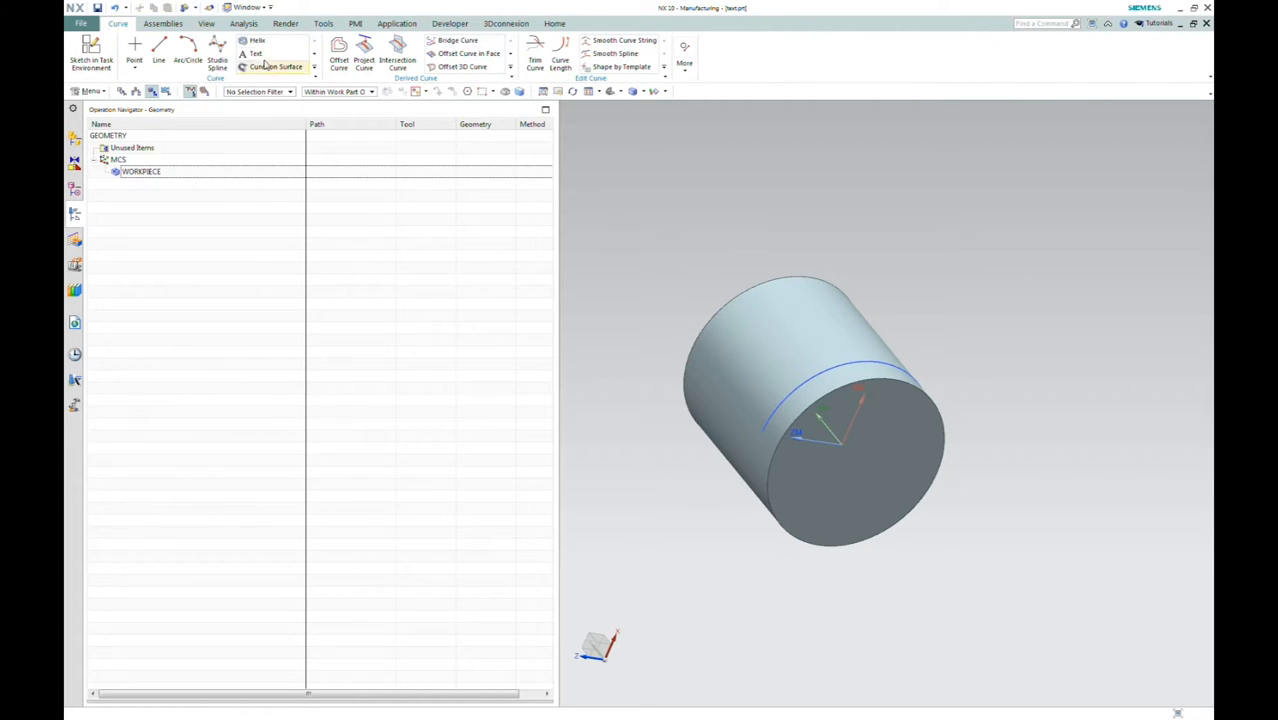
mouse_move(256, 54)
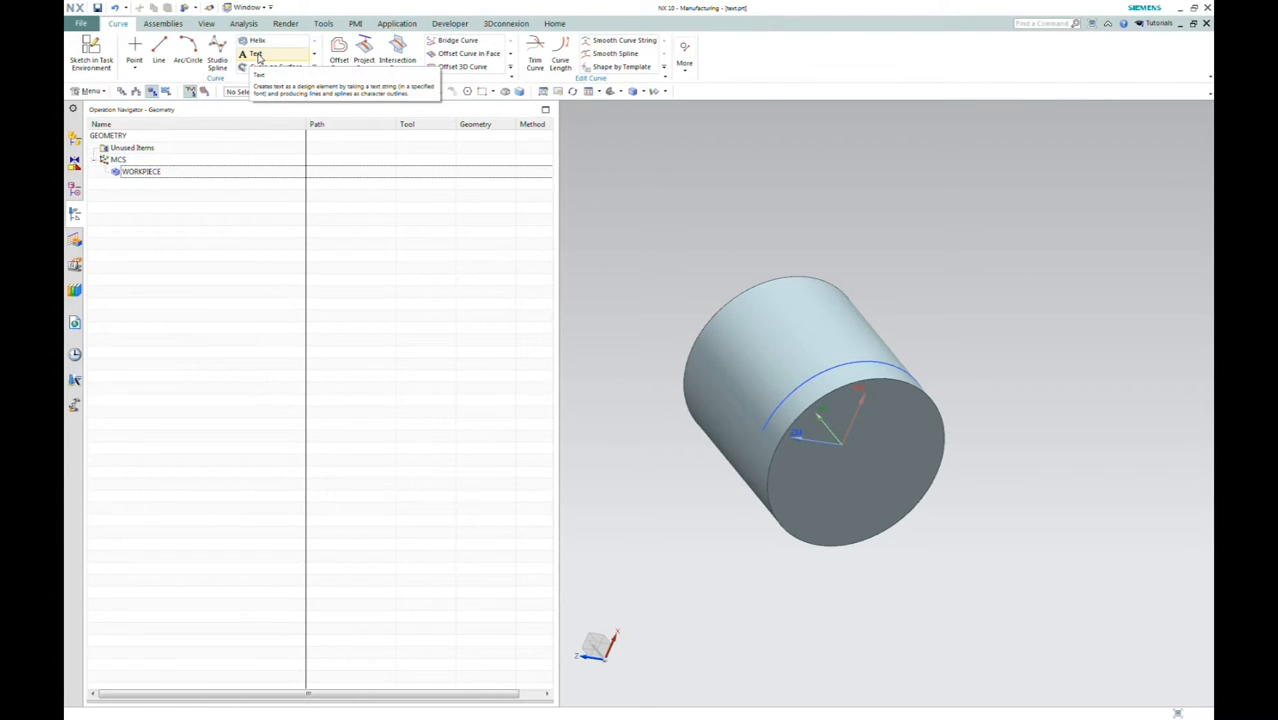
left_click(256, 52)
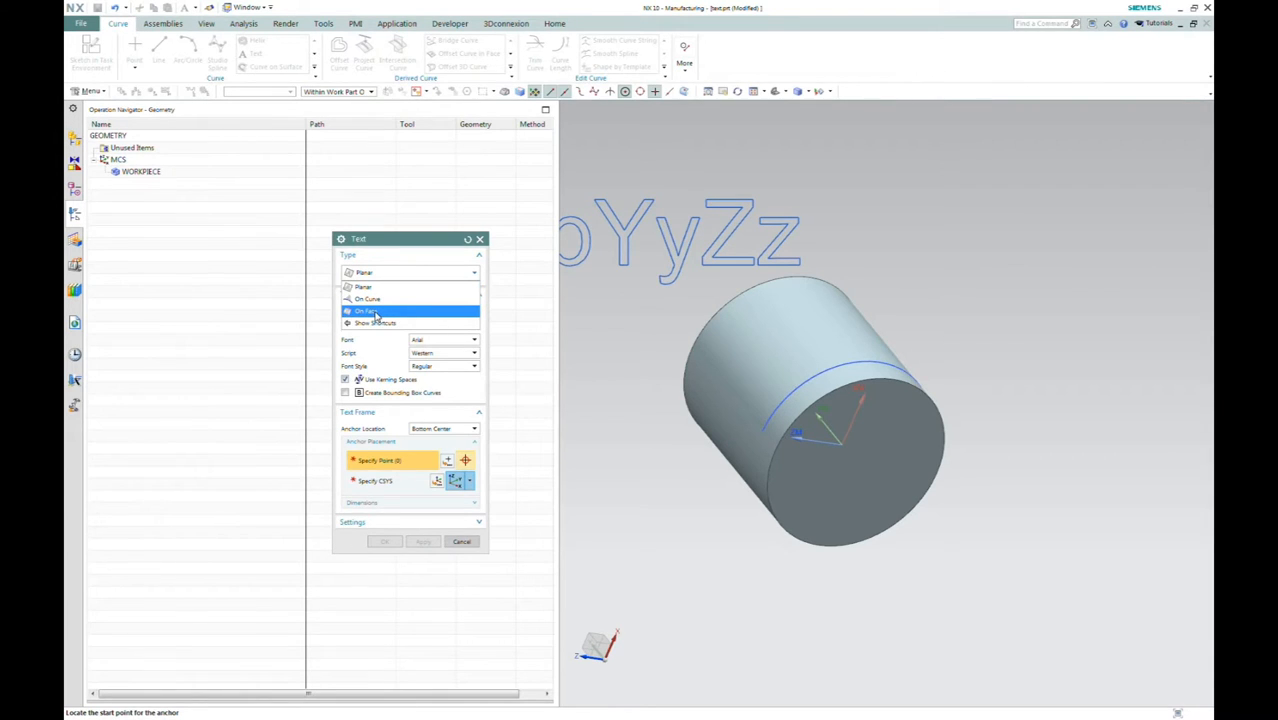
left_click(368, 312)
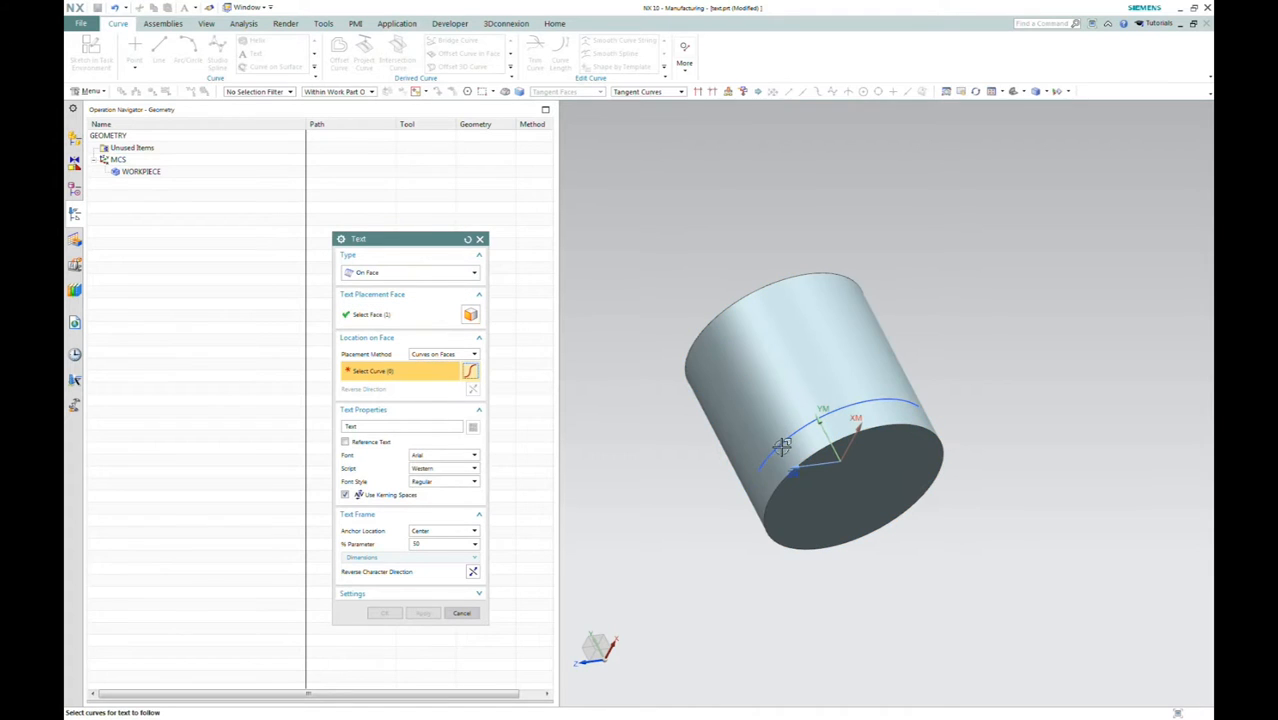
left_click(782, 448)
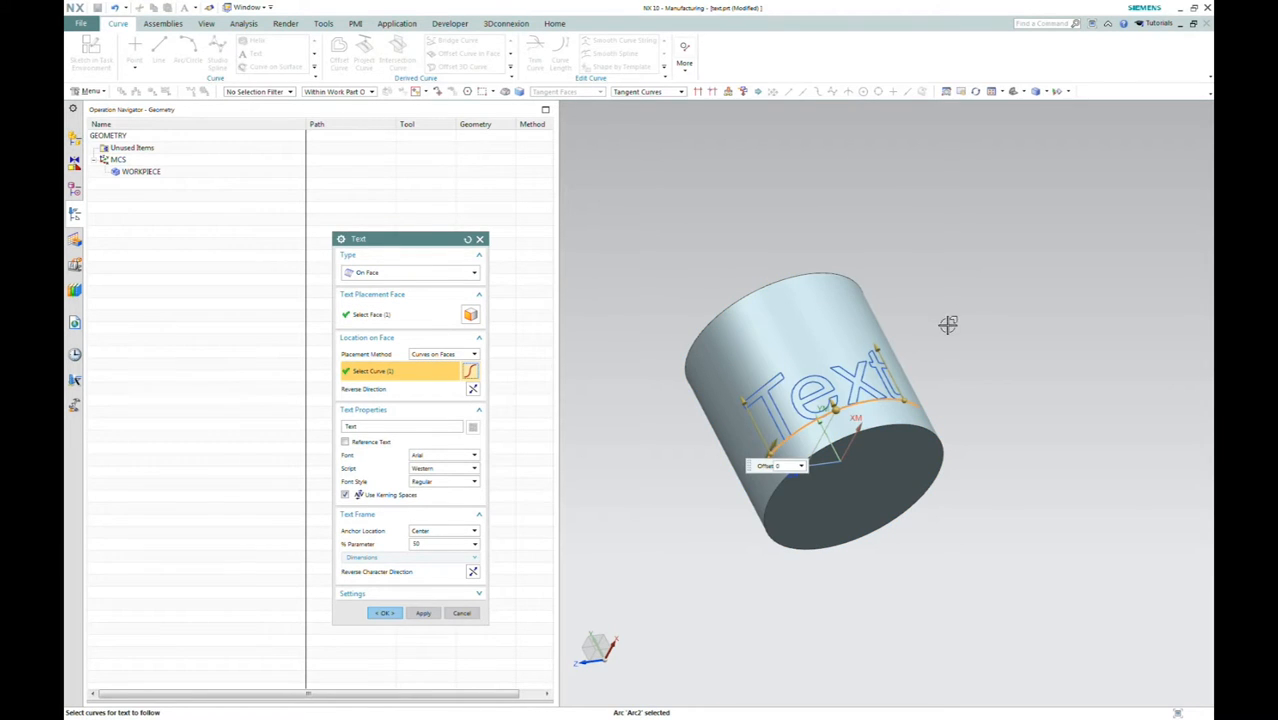
left_click_drag(948, 324, 978, 344)
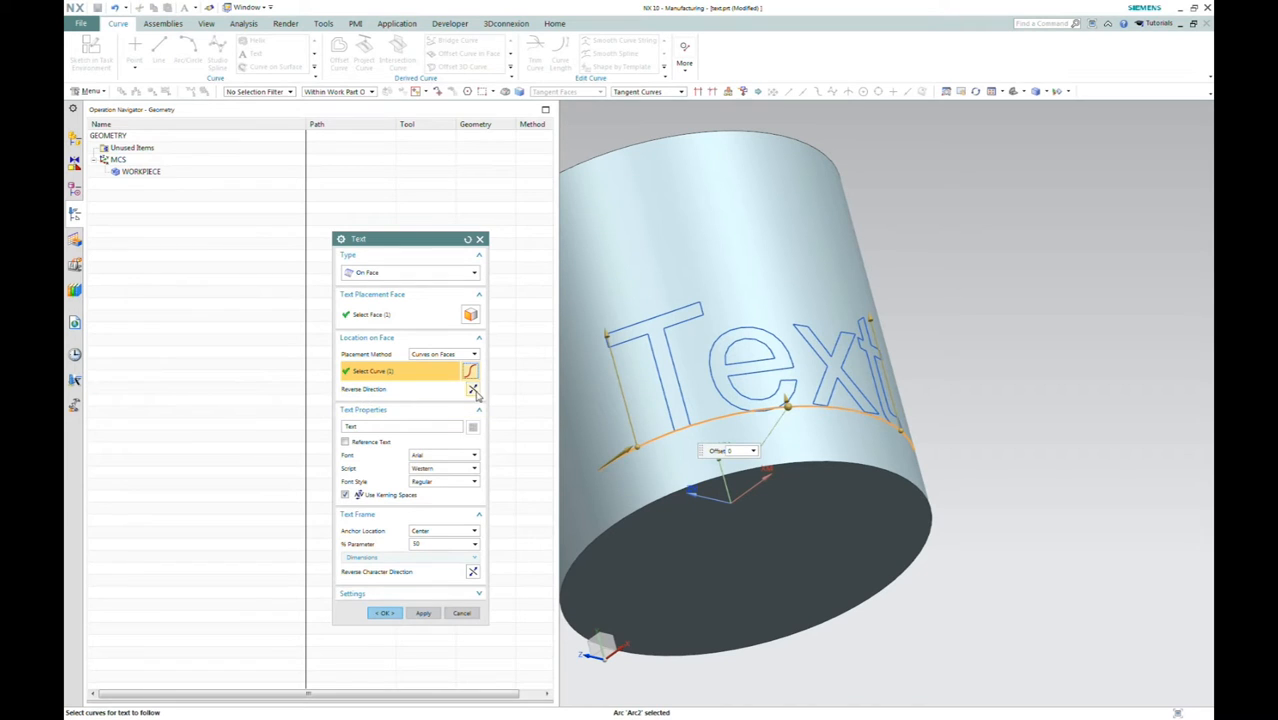
left_click(472, 388)
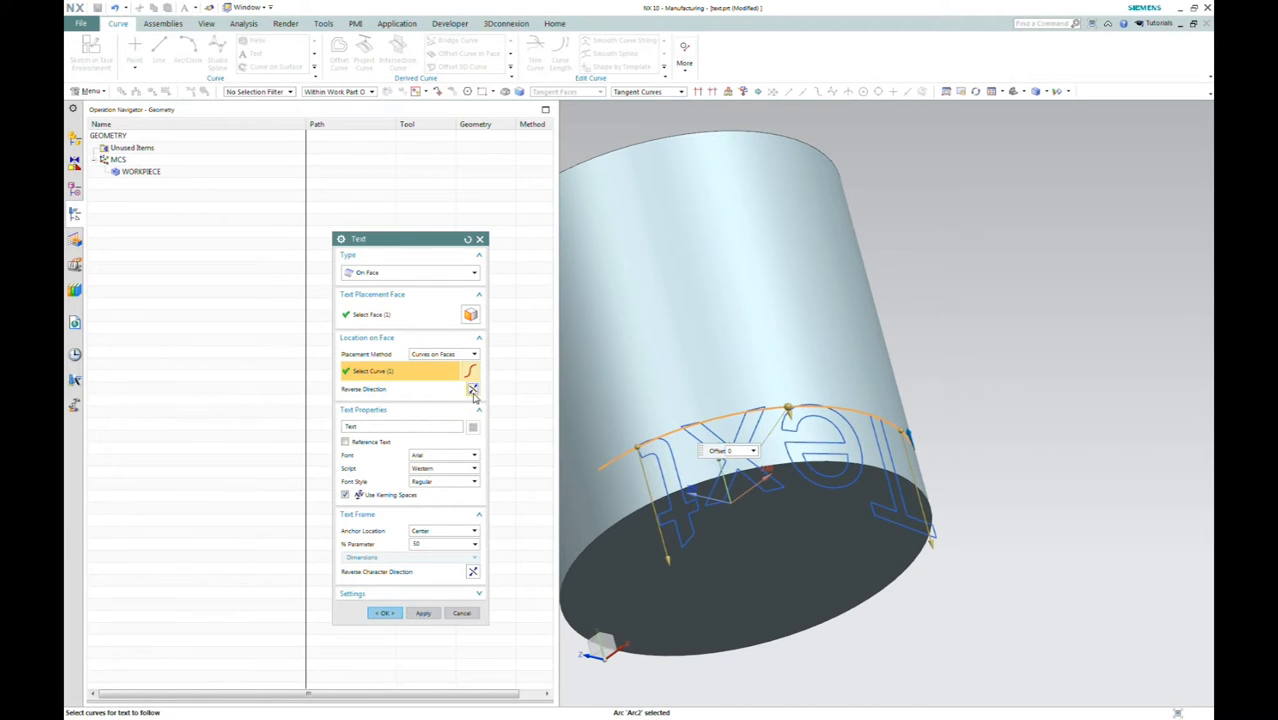
left_click(472, 388)
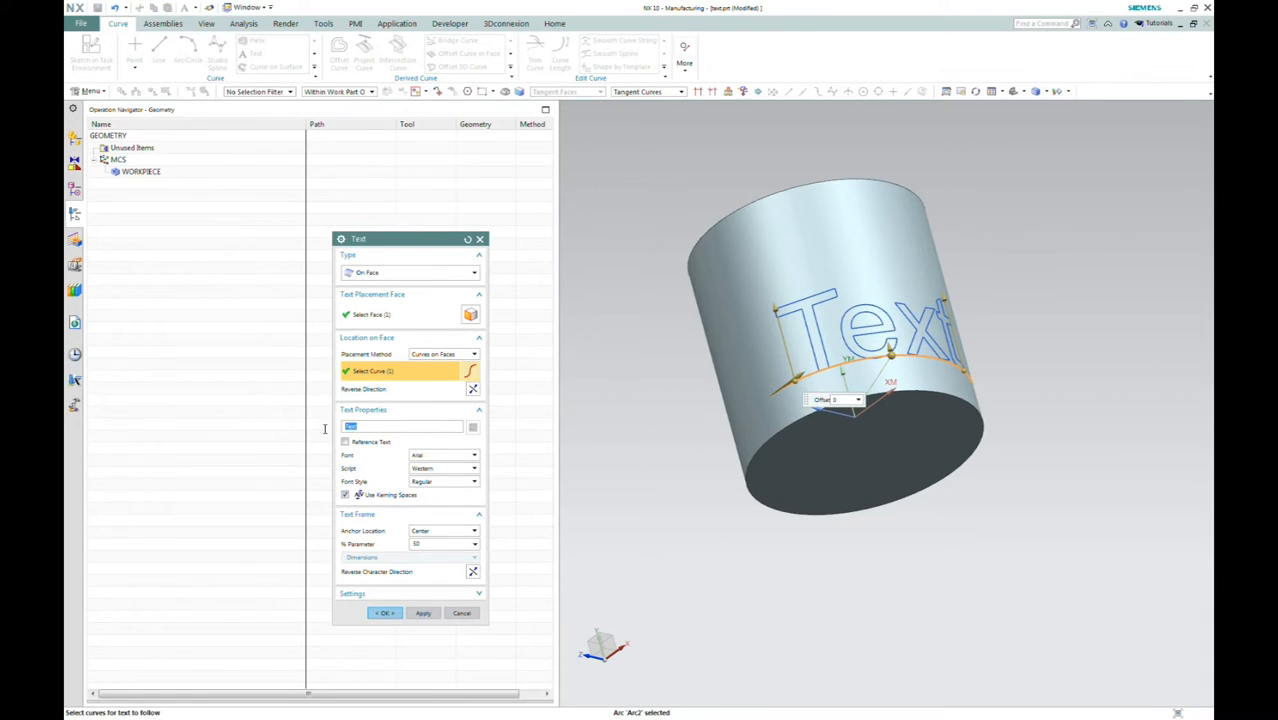
Enter 'Acuity' as the text and project its curves onto the cylinder face
type("Acu")
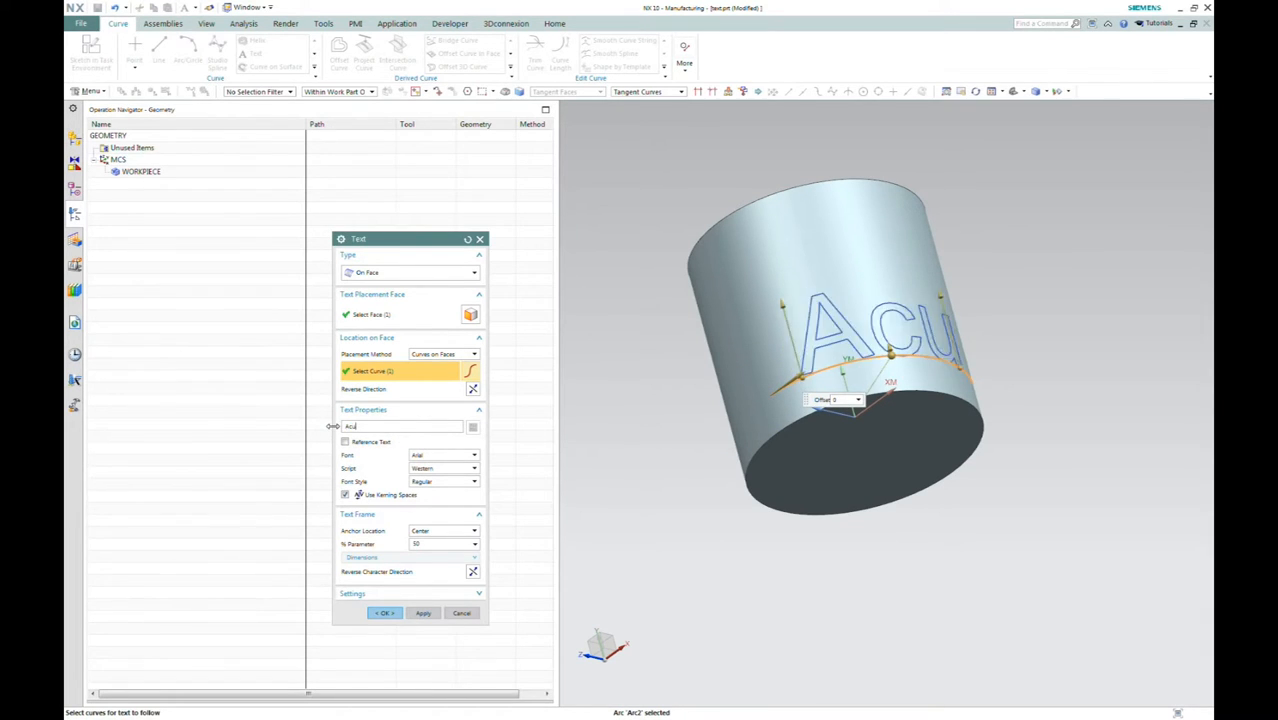
type("it")
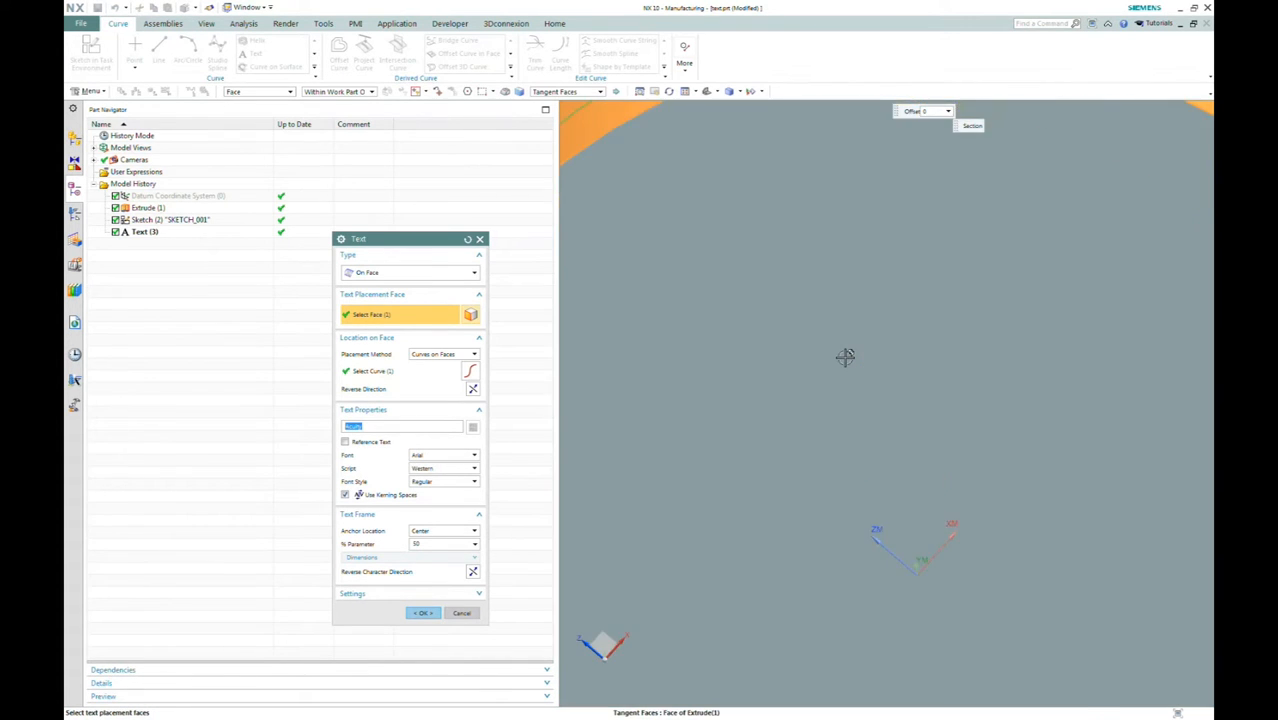
left_click_drag(844, 356, 828, 328)
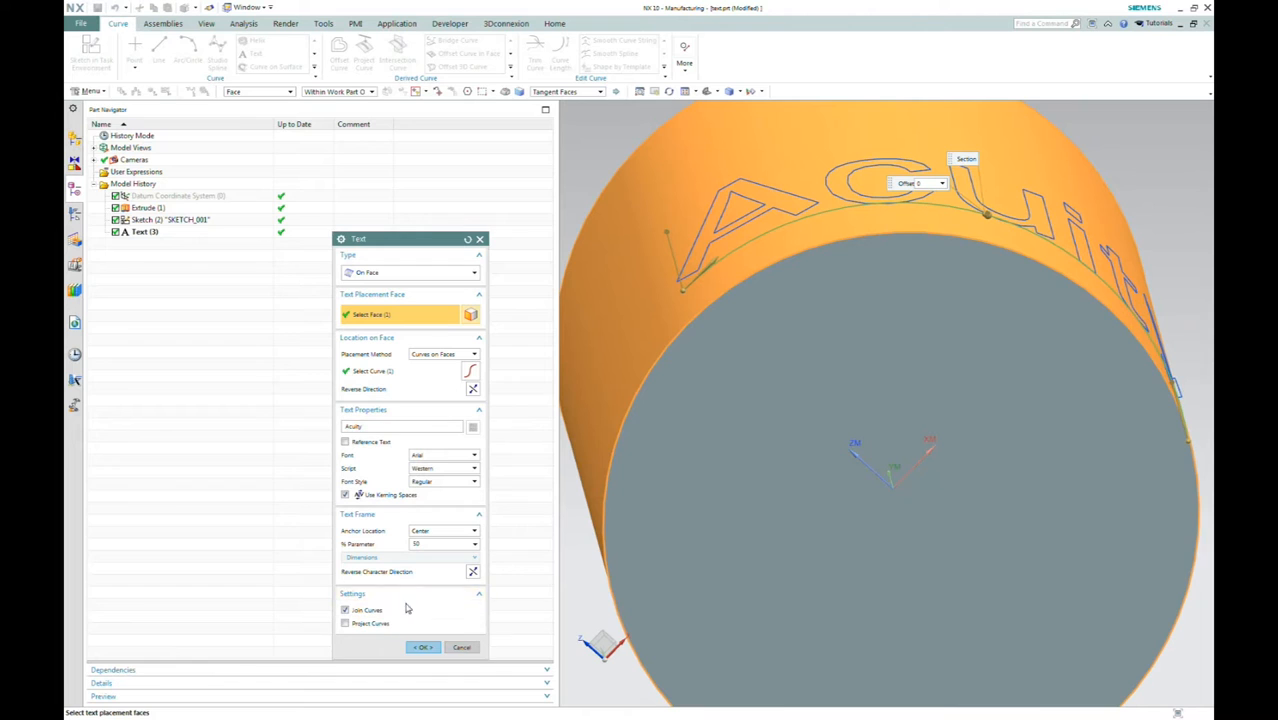
left_click(346, 622)
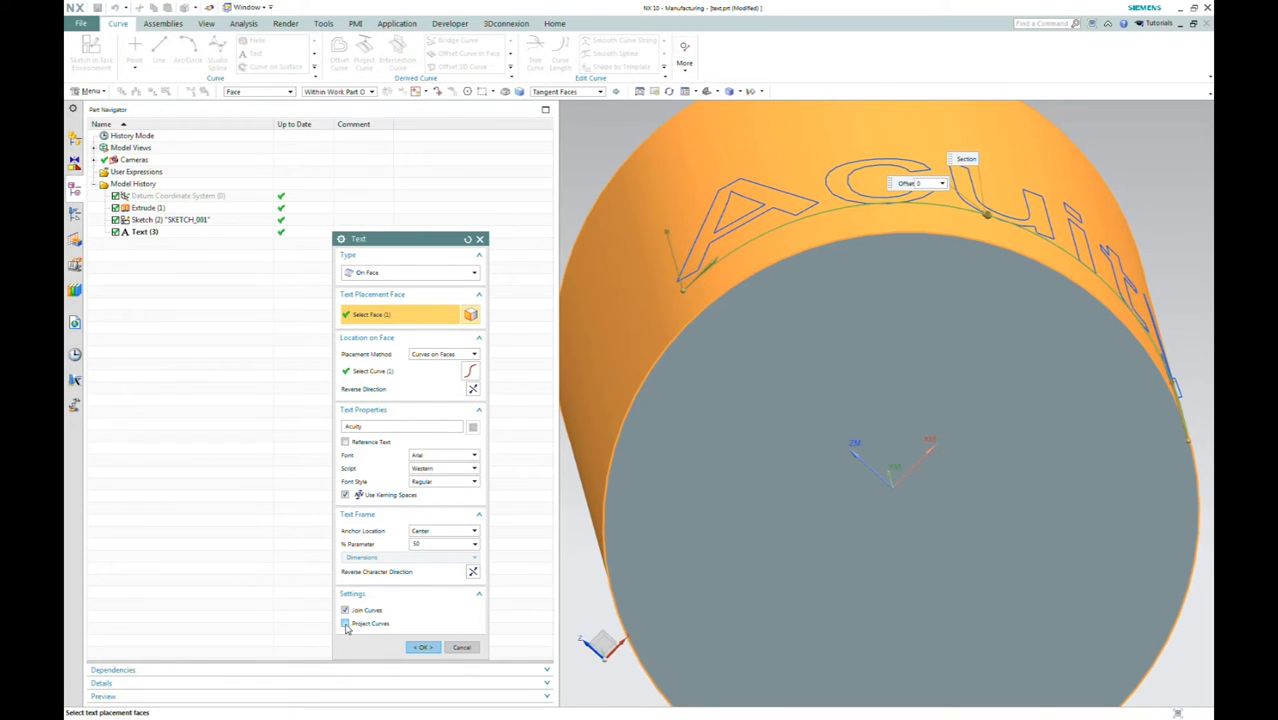
left_click(344, 624)
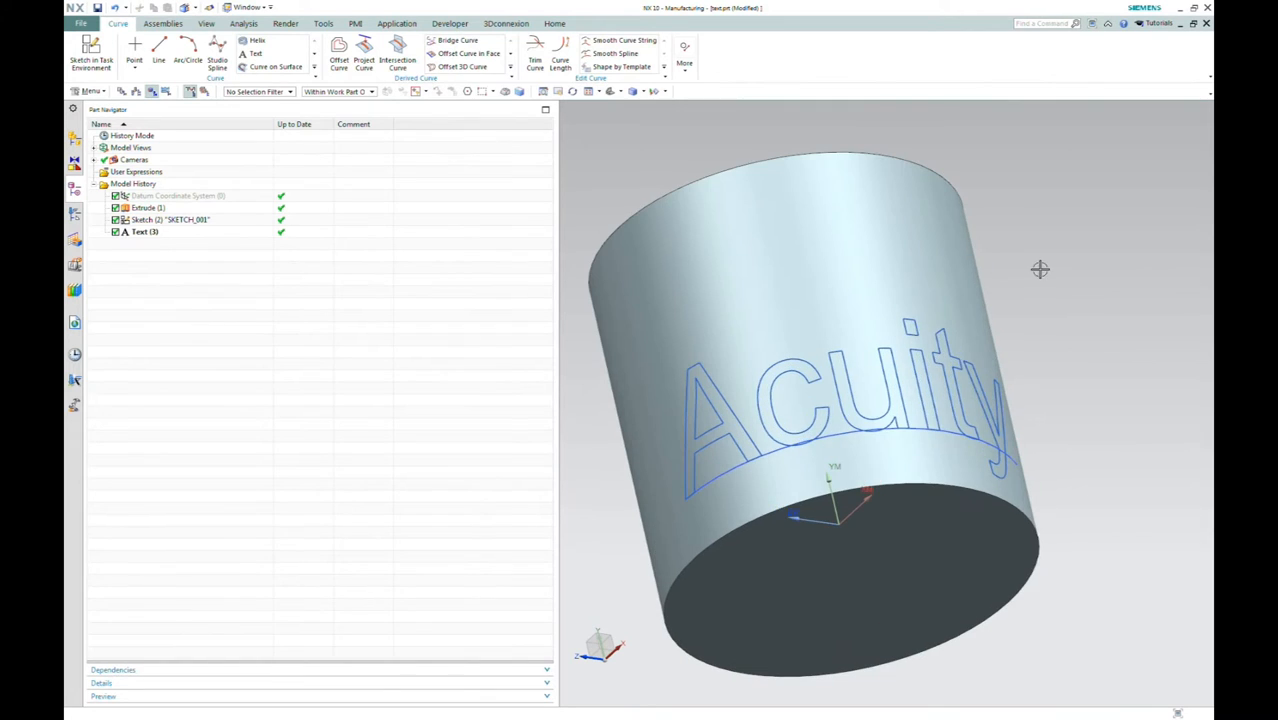
Hide the cylinder body so only the Acuity curves remain visible
right_click(144, 208)
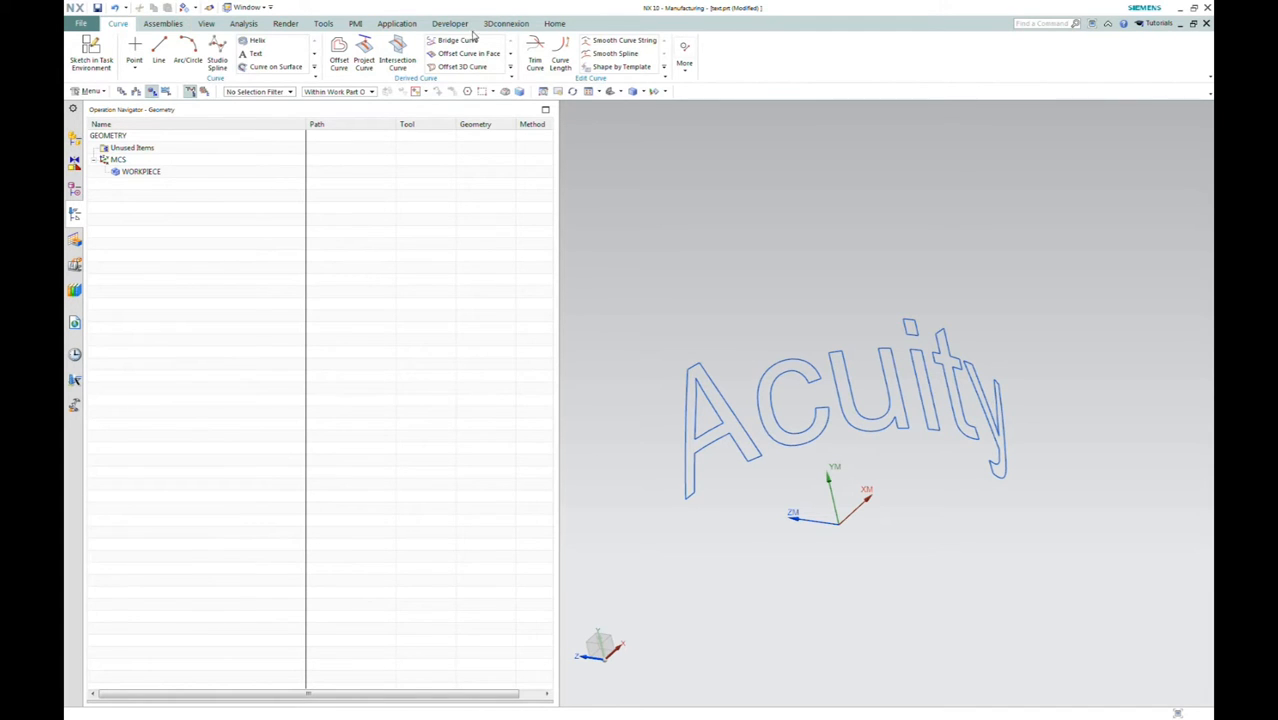
Create a mill_multi-axis Variable Contour operation with WORKPIECE geometry and MILL_FINISH method
left_click(554, 24)
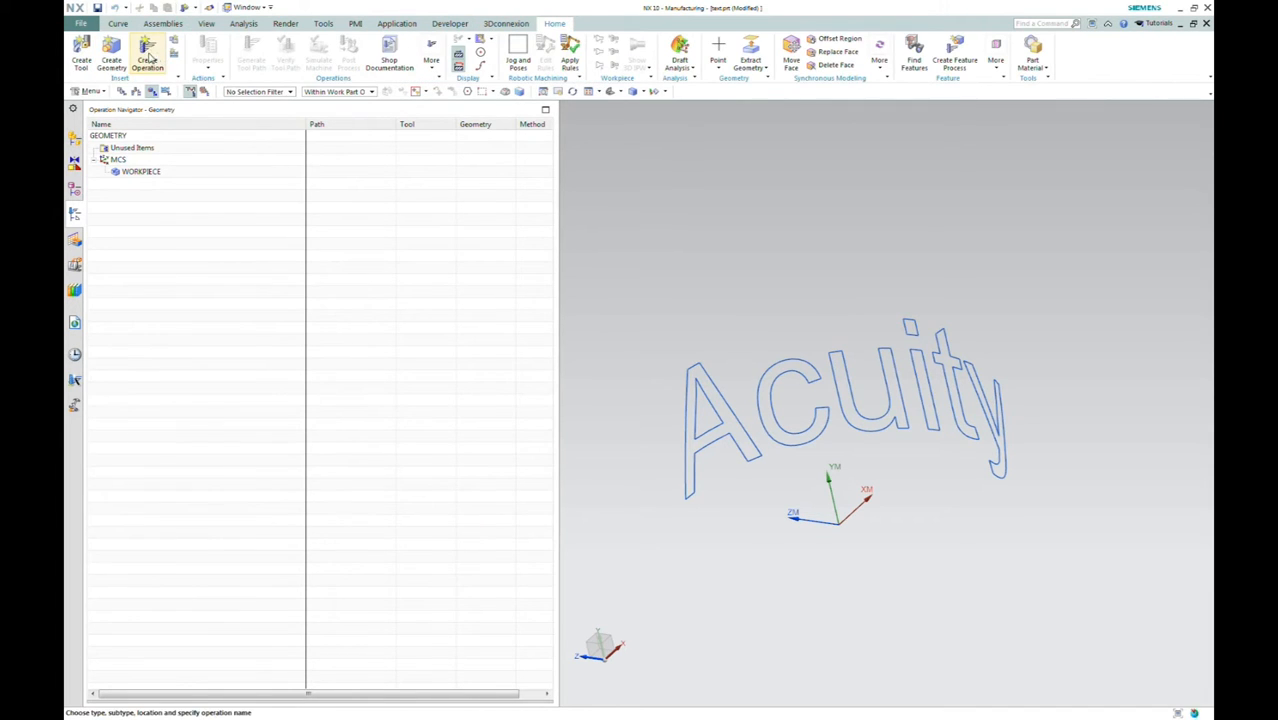
left_click(148, 50)
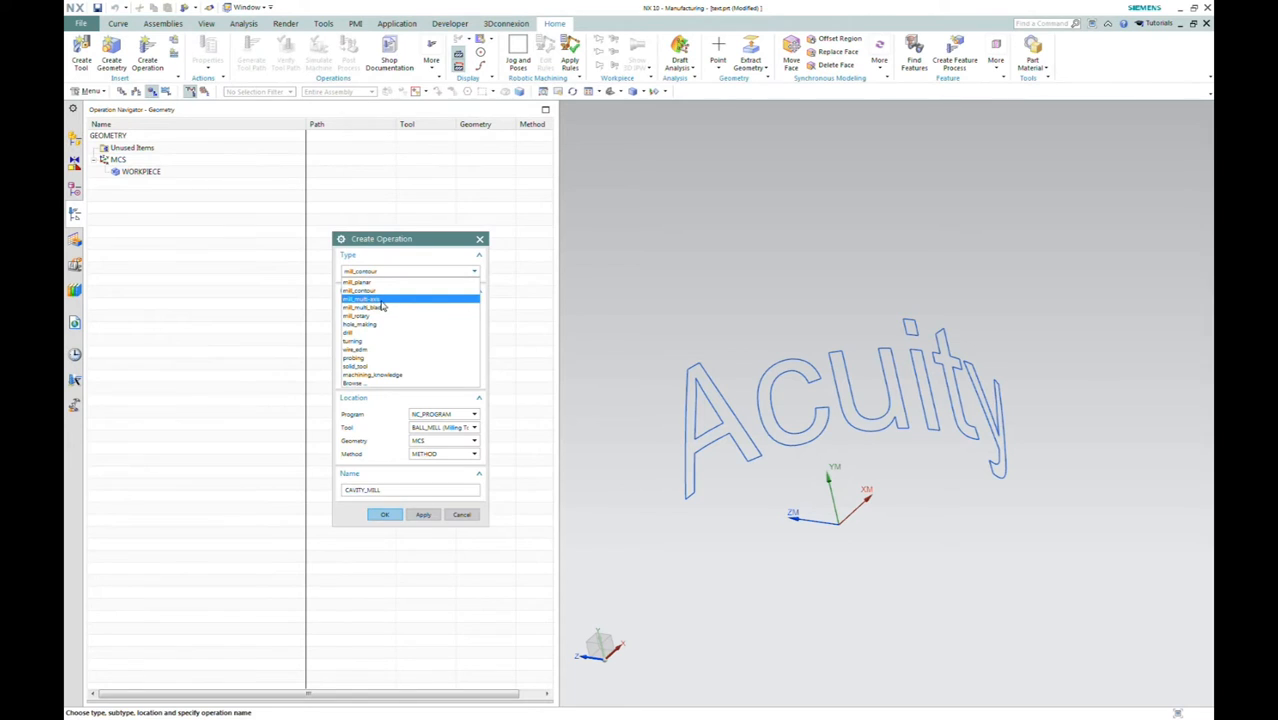
left_click(376, 300)
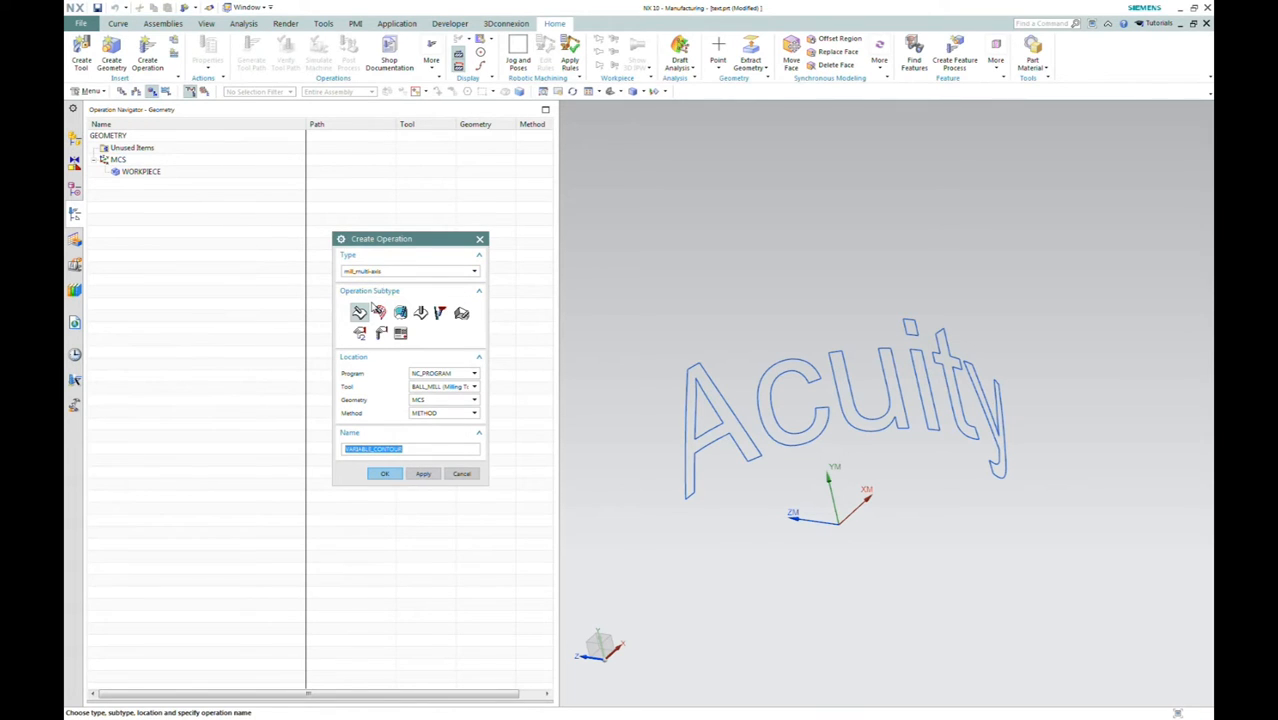
mouse_move(360, 312)
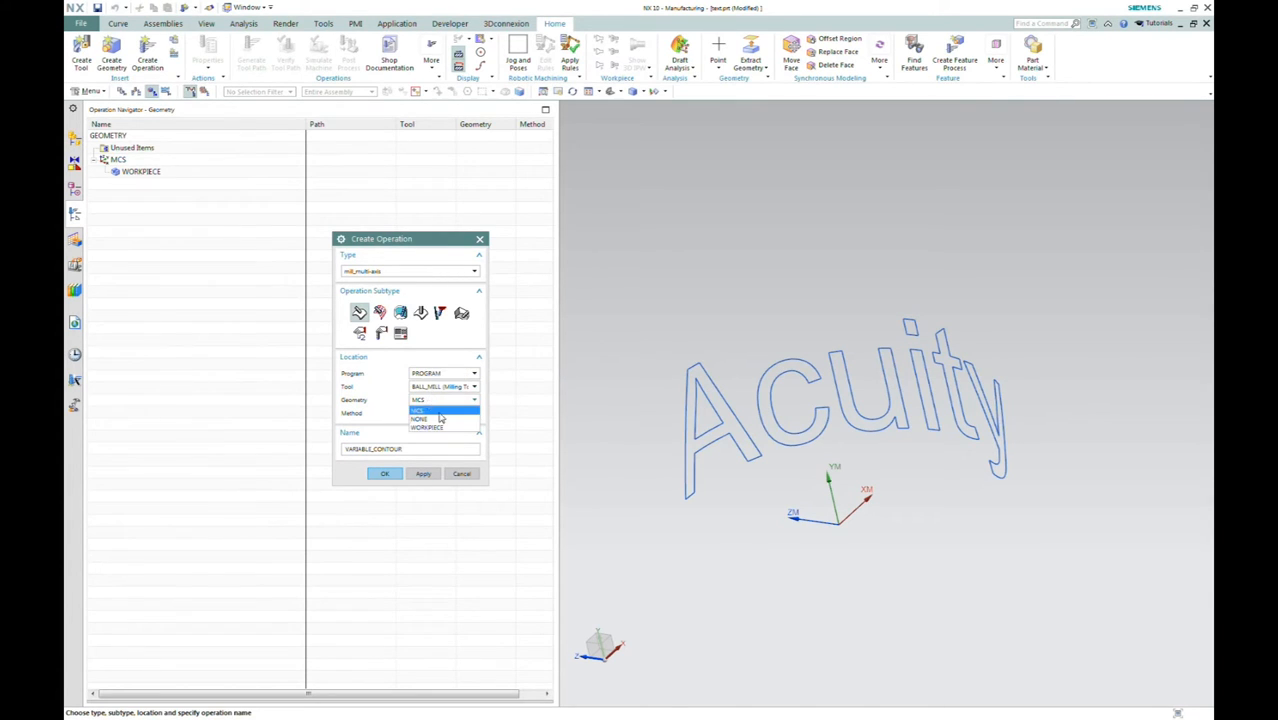
left_click(444, 412)
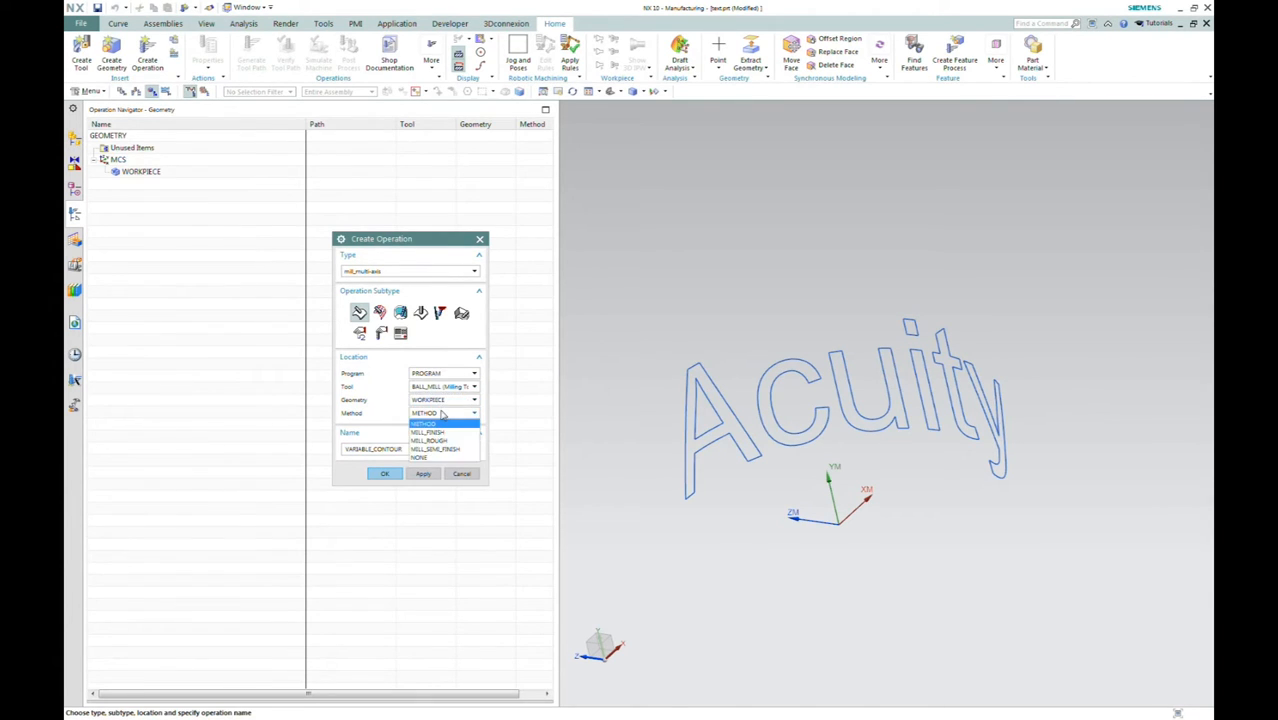
left_click(428, 432)
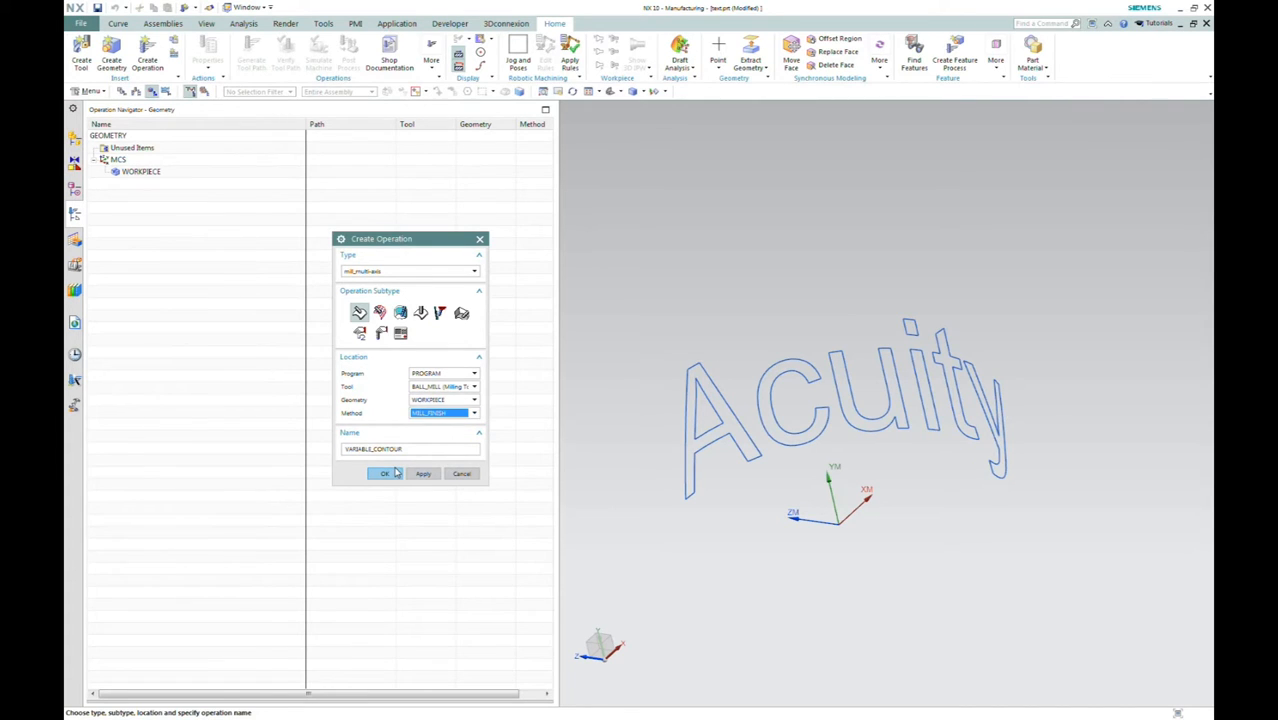
left_click(382, 474)
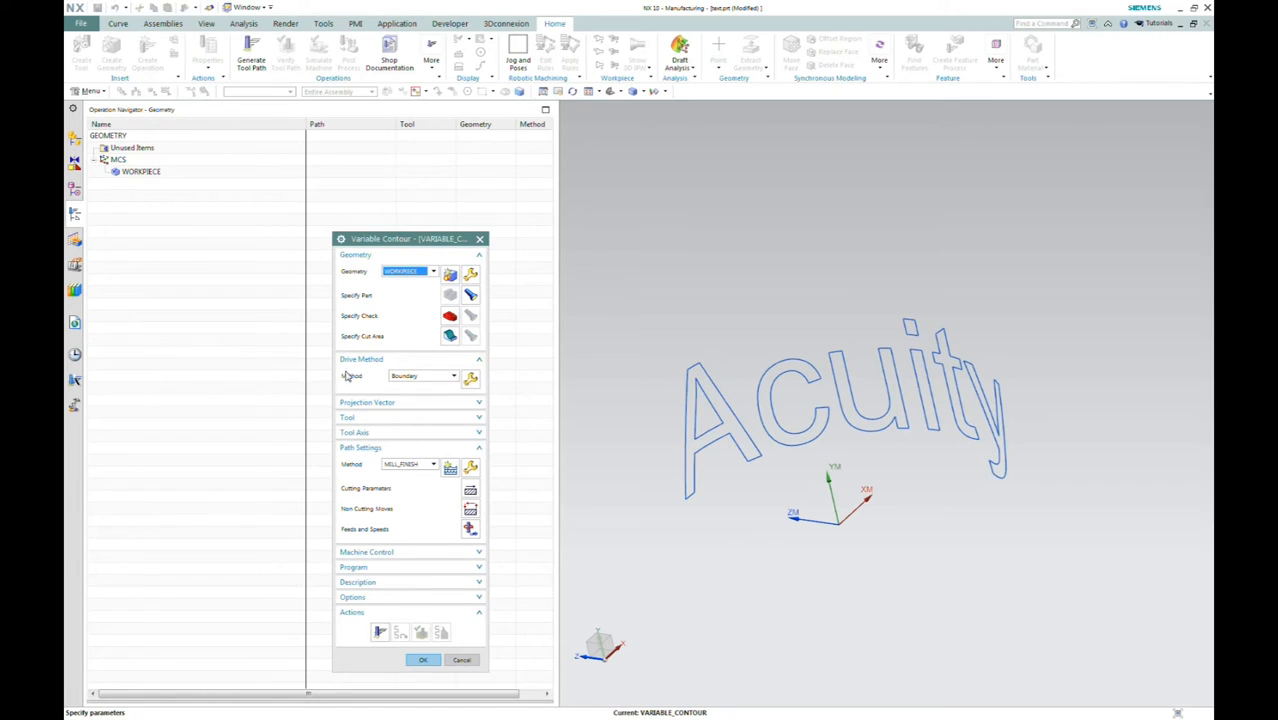
Set the drive method to Curve/Point and accept resetting the drive settings
left_click(446, 376)
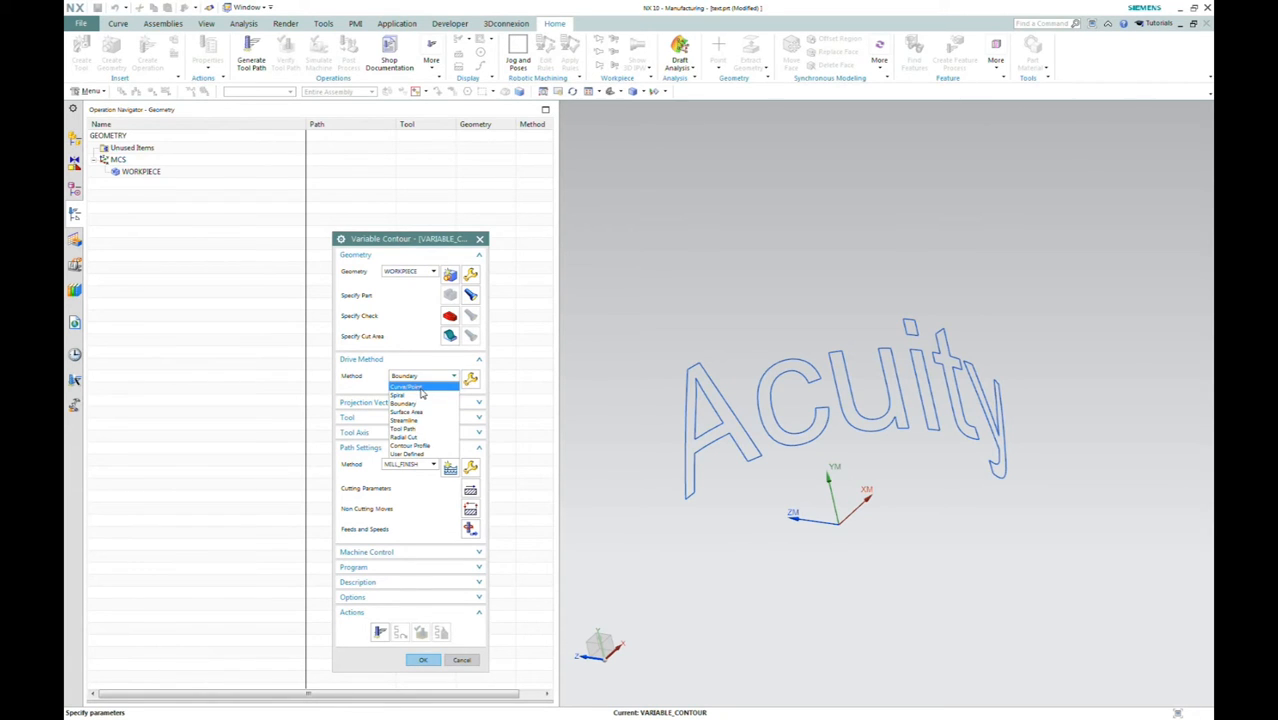
left_click(408, 386)
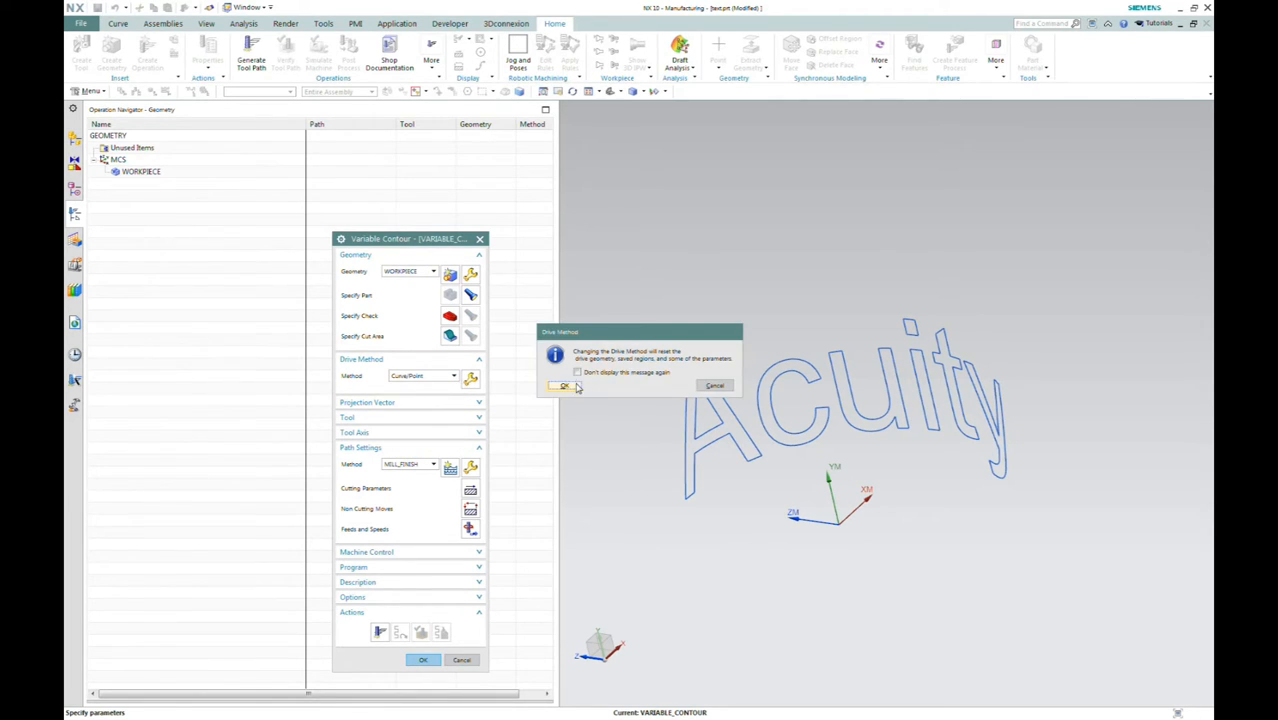
left_click(564, 384)
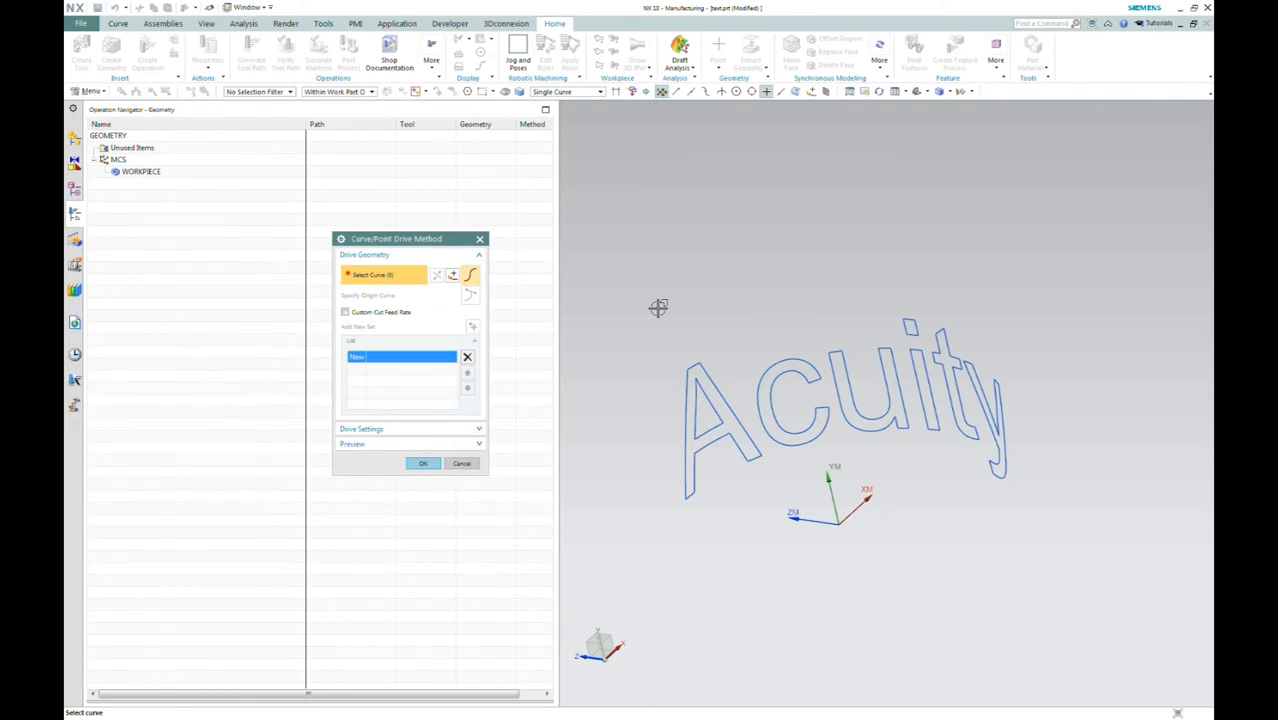
mouse_move(614, 348)
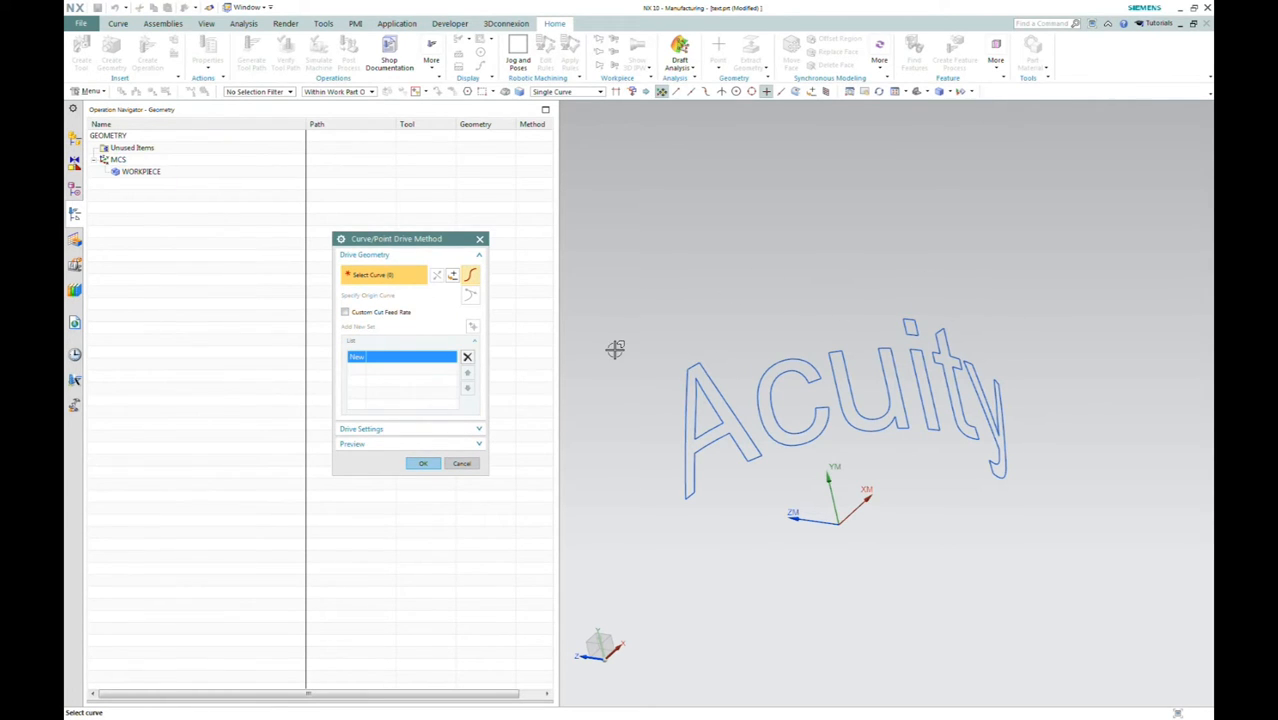
mouse_move(664, 212)
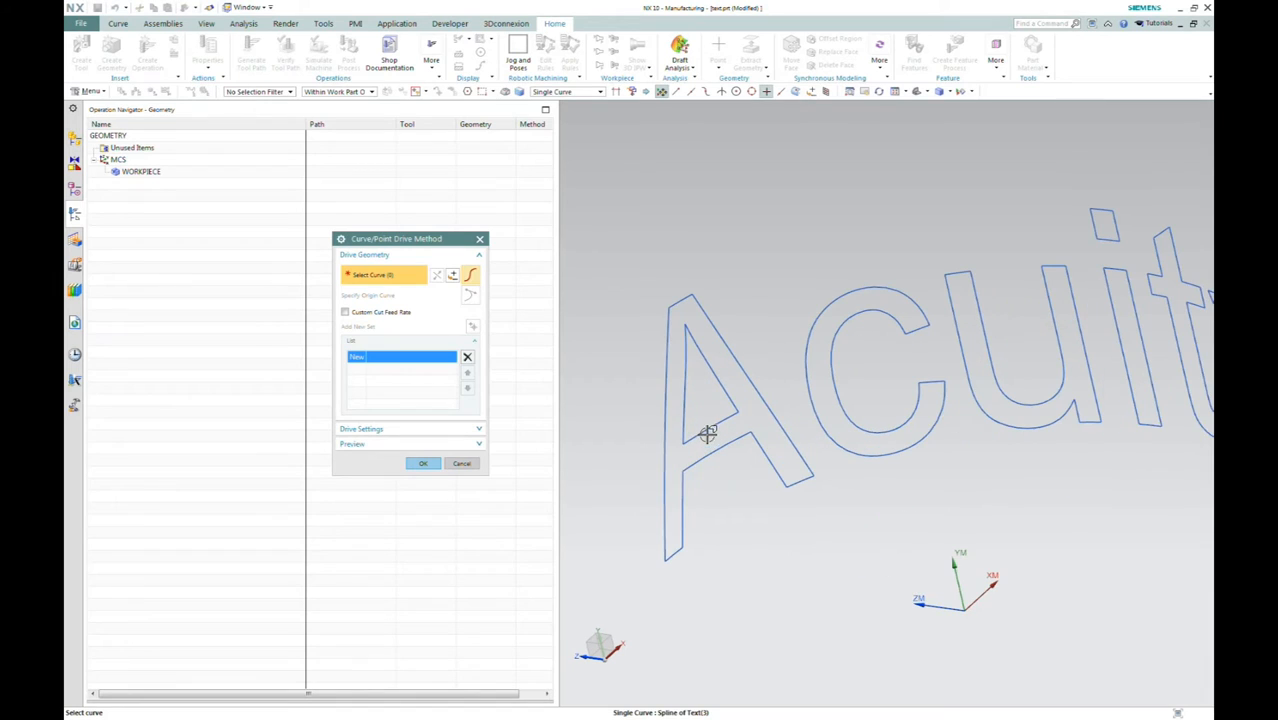
mouse_move(644, 284)
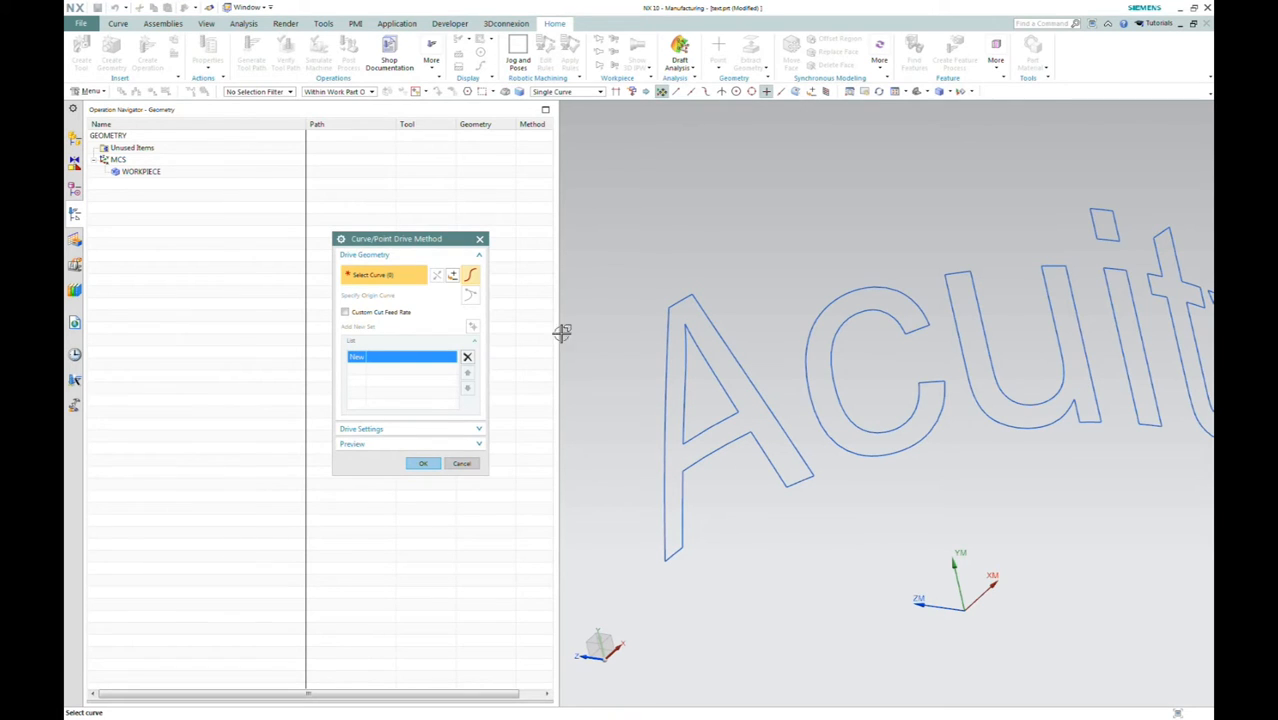
mouse_move(728, 216)
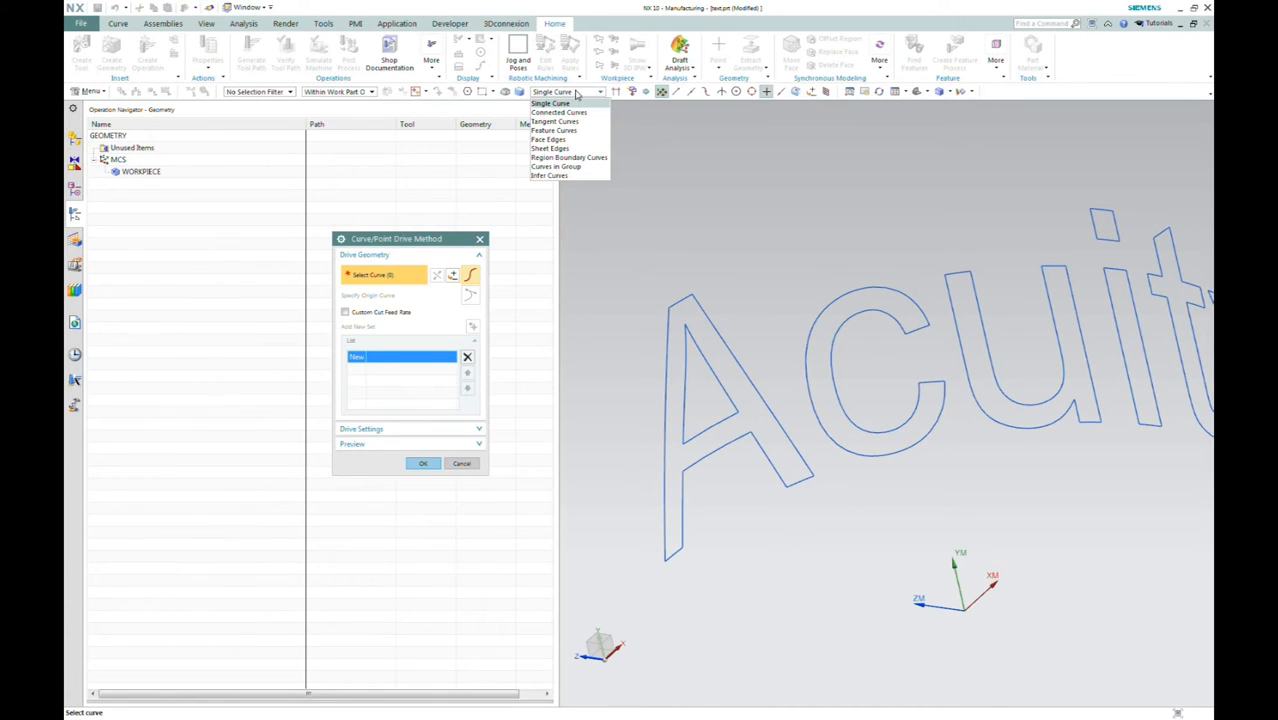
Filter by Connected Curves and pick each Acuity letter outline as its own drive set
left_click(556, 112)
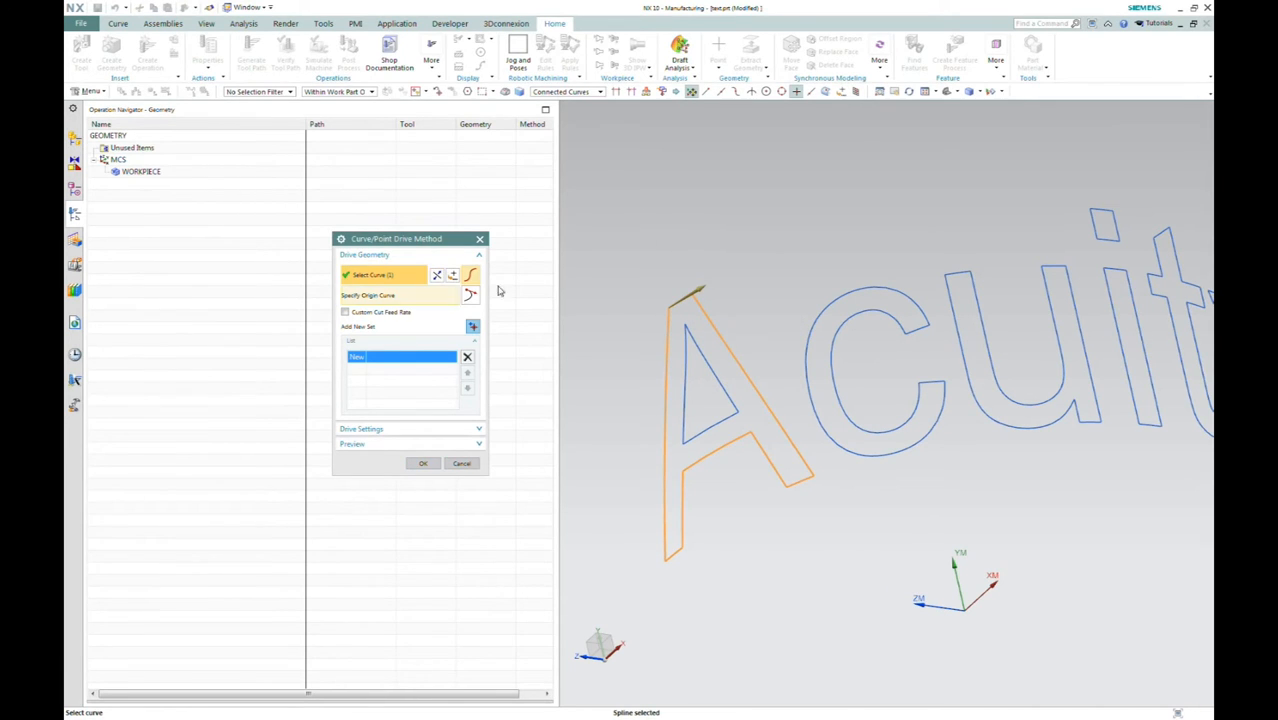
mouse_move(688, 250)
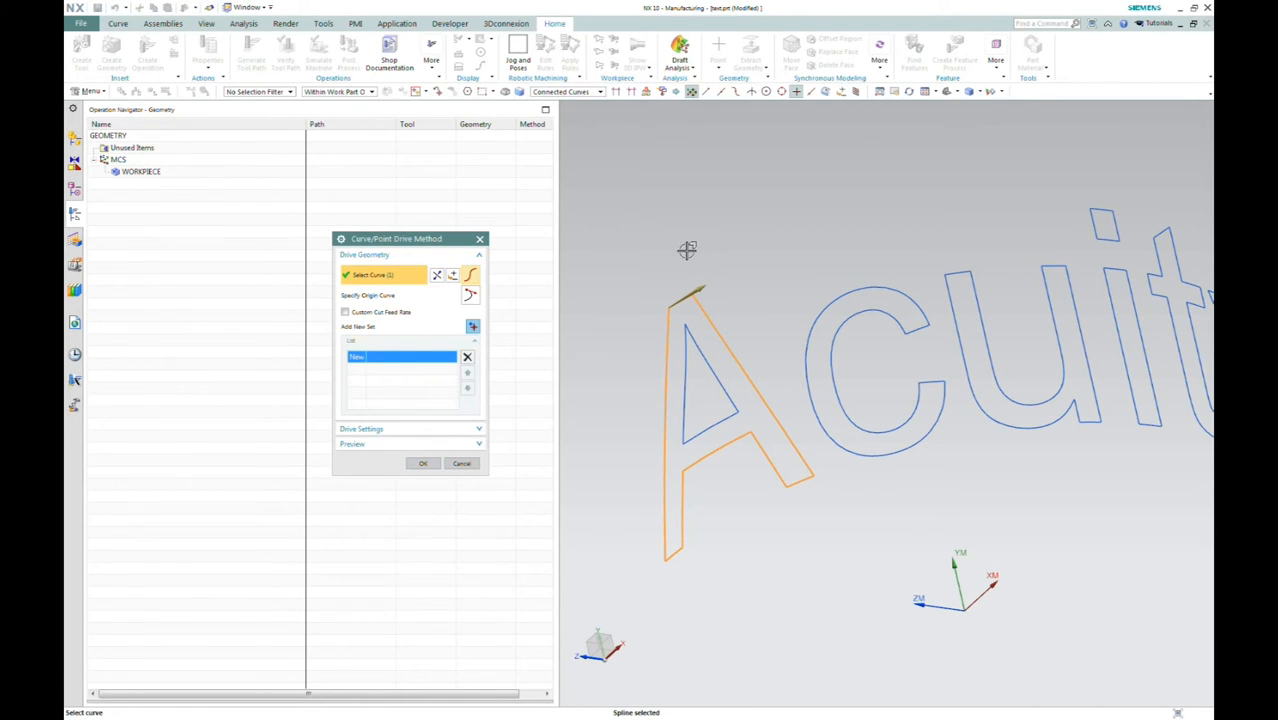
mouse_move(744, 316)
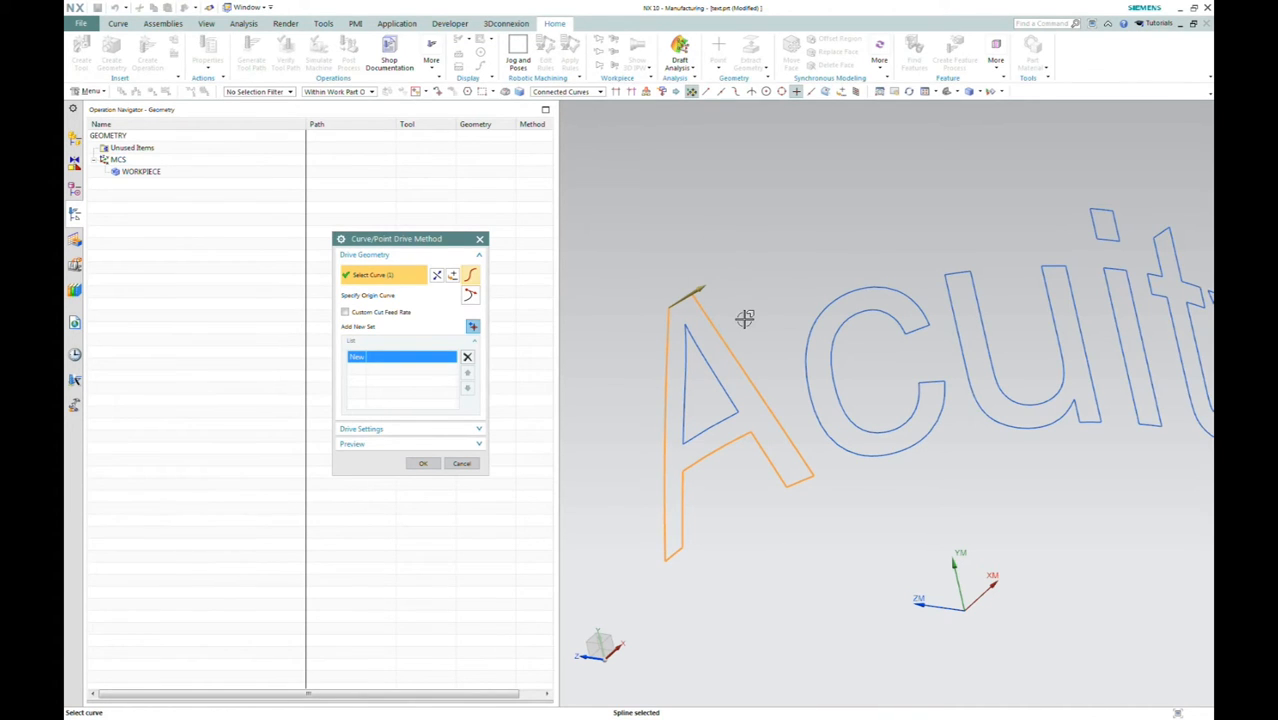
mouse_move(742, 308)
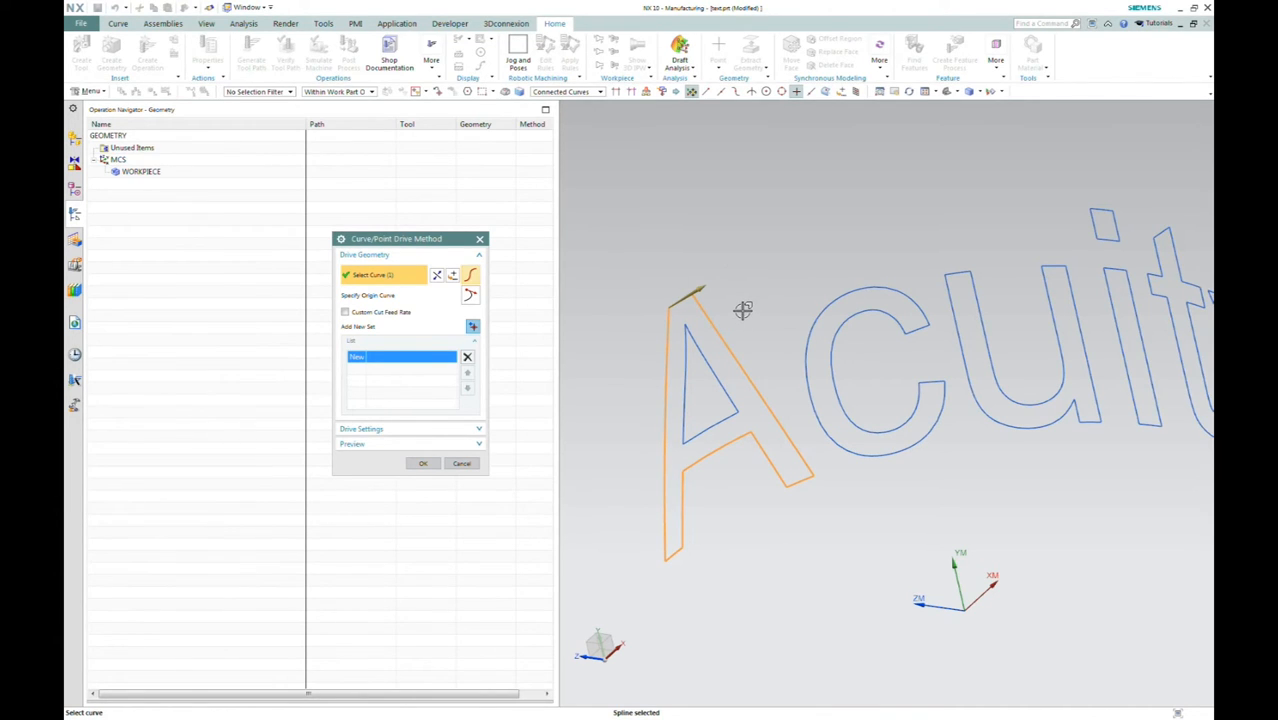
left_click(730, 350)
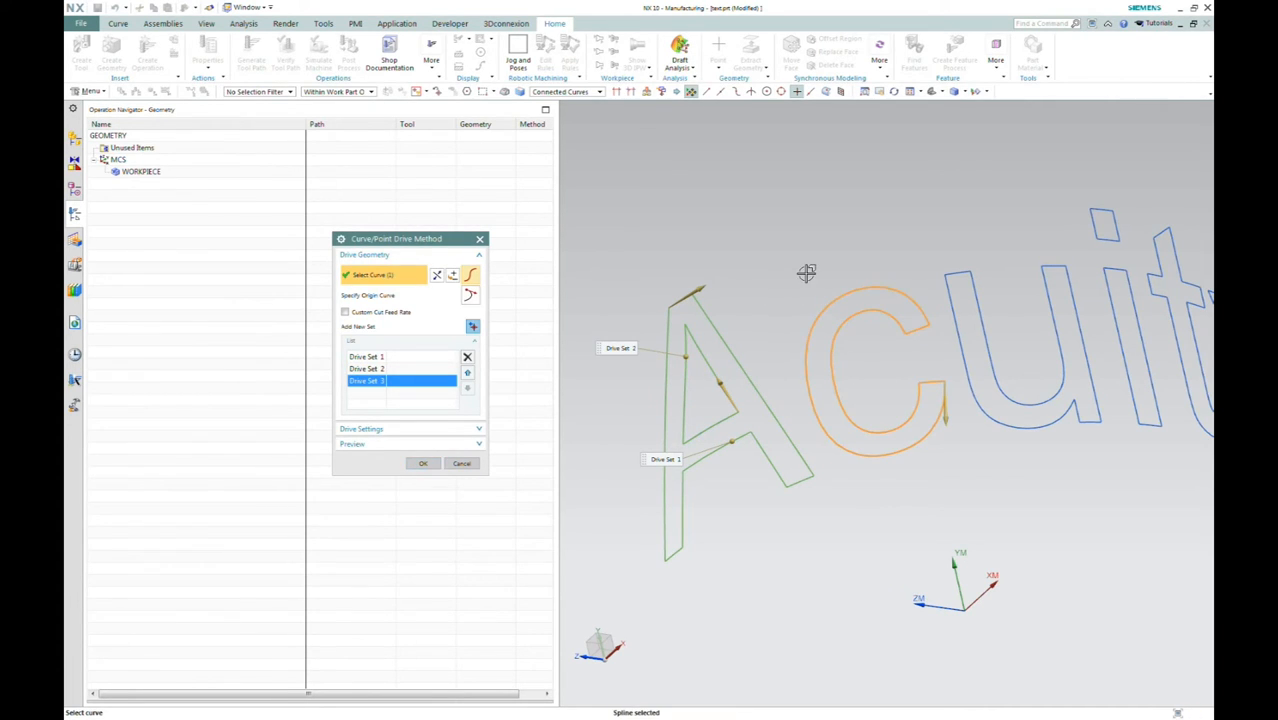
left_click(950, 302)
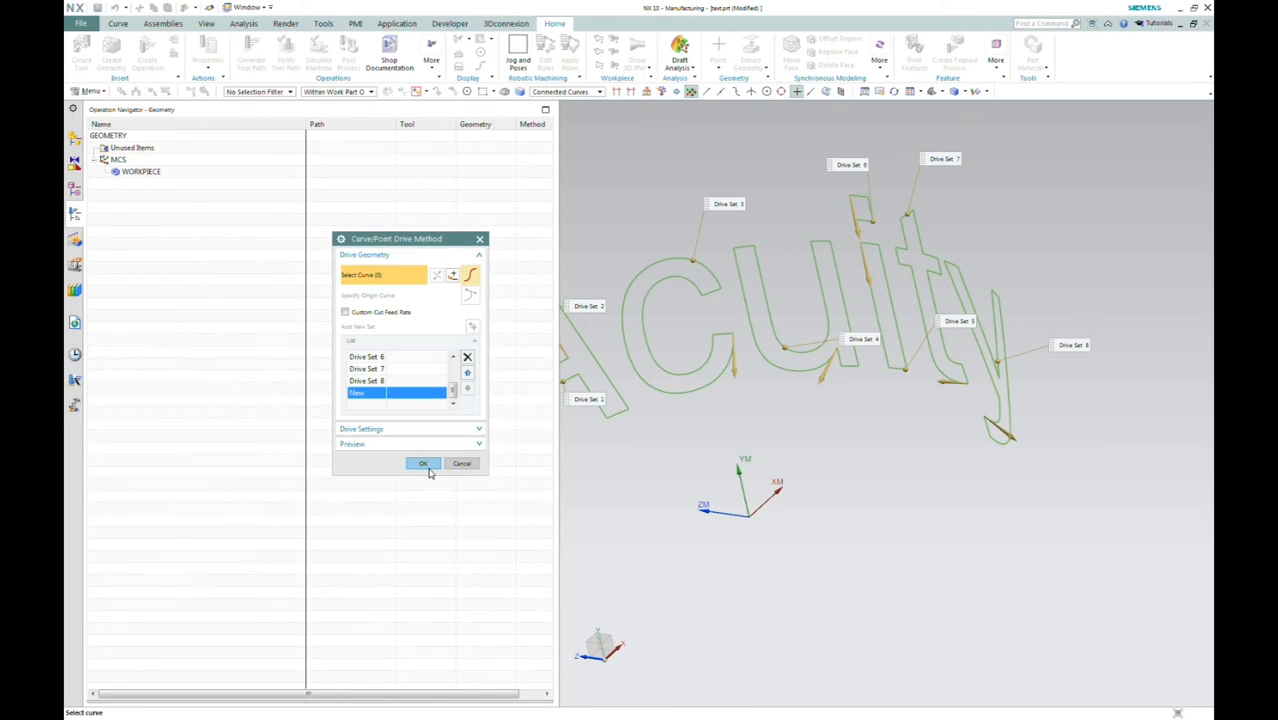
Confirm the letter drive curves and set the projection vector to Tool Axis
left_click(424, 464)
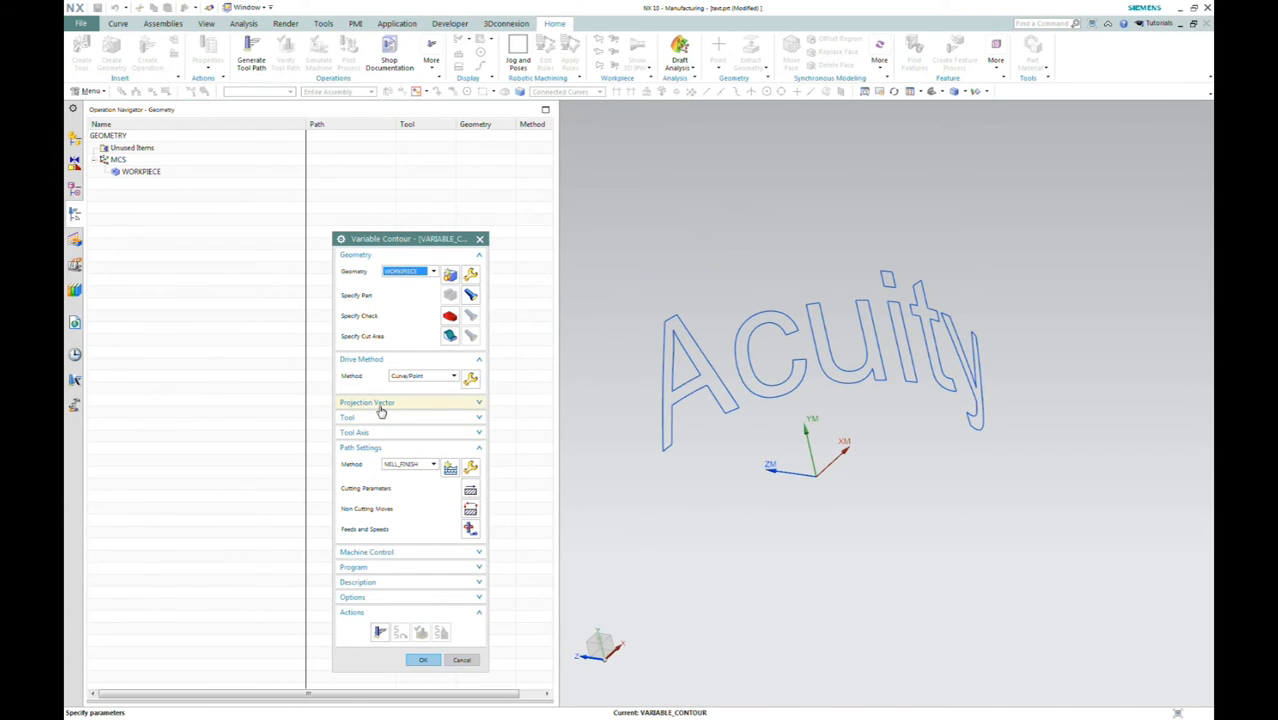
left_click(380, 402)
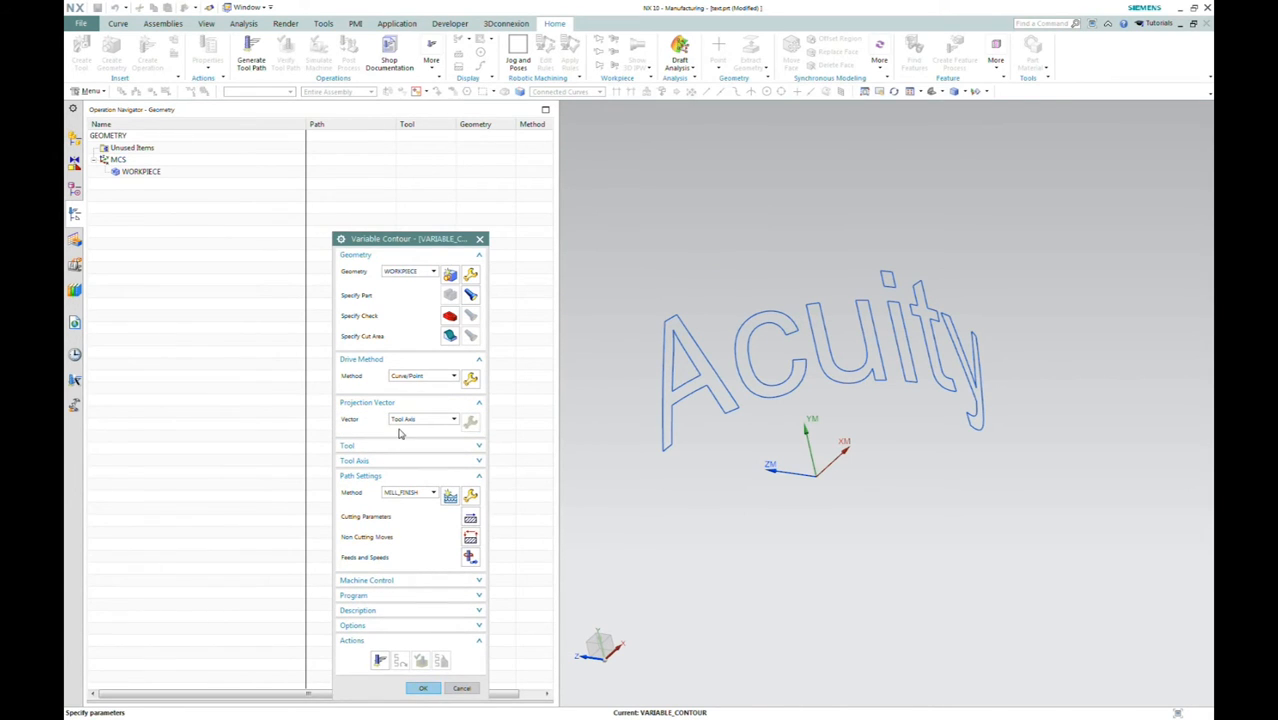
mouse_move(404, 420)
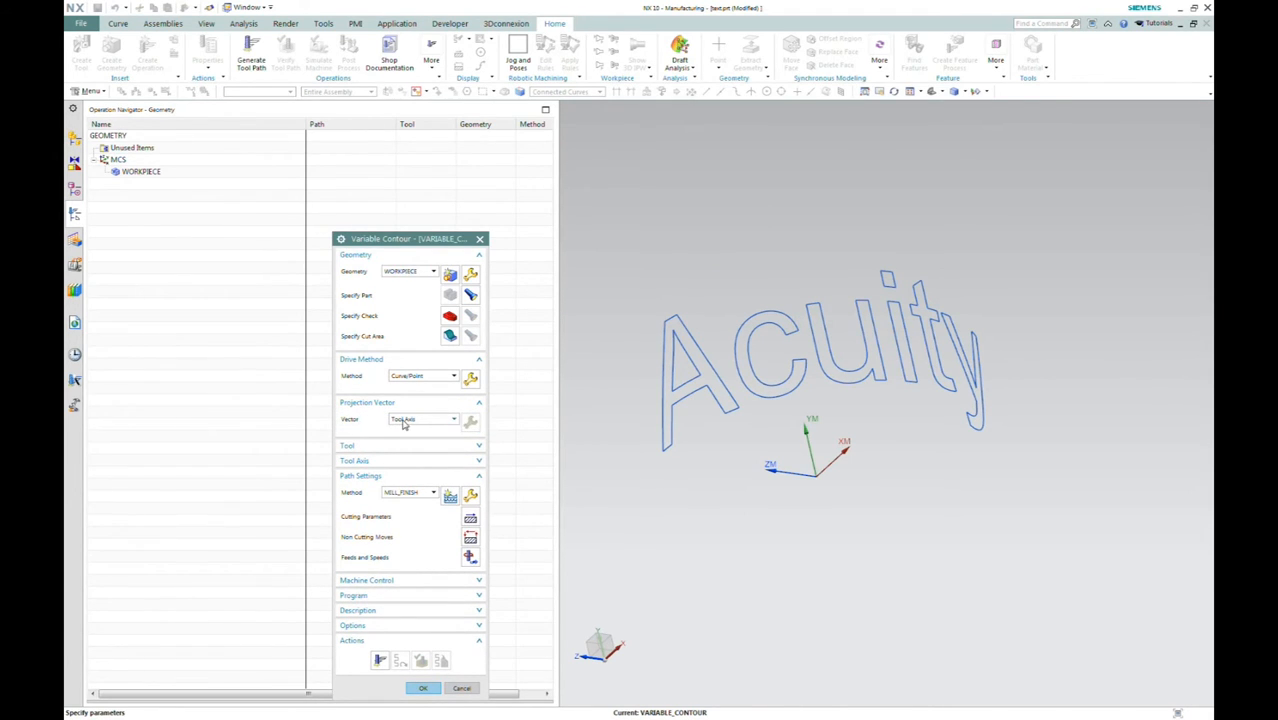
left_click(360, 460)
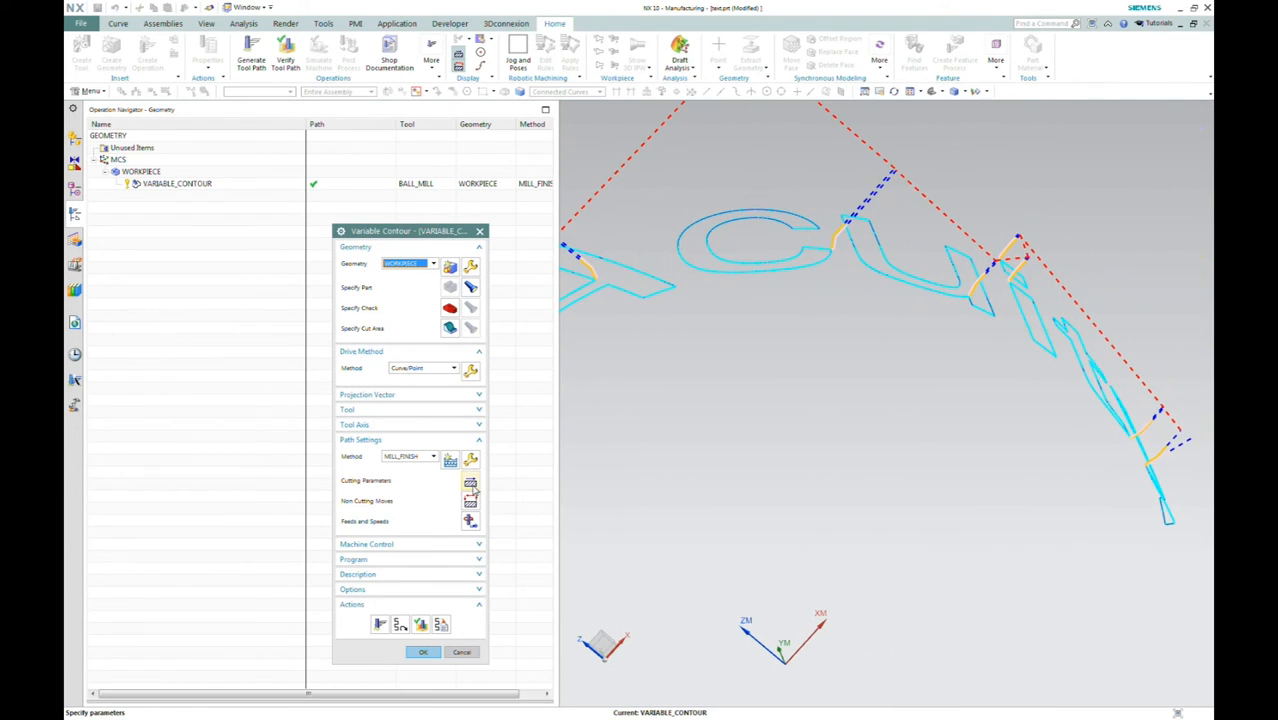
Set the part stock offset in the cutting parameters
left_click(470, 480)
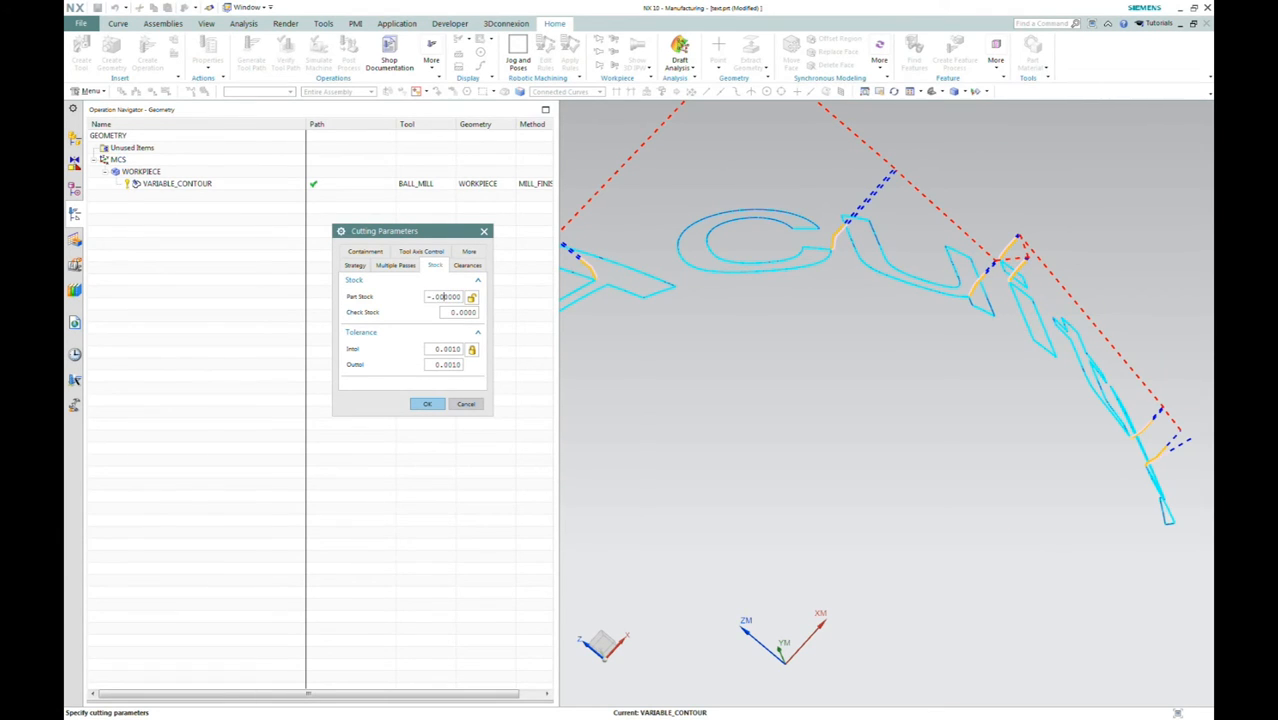
left_click(428, 404)
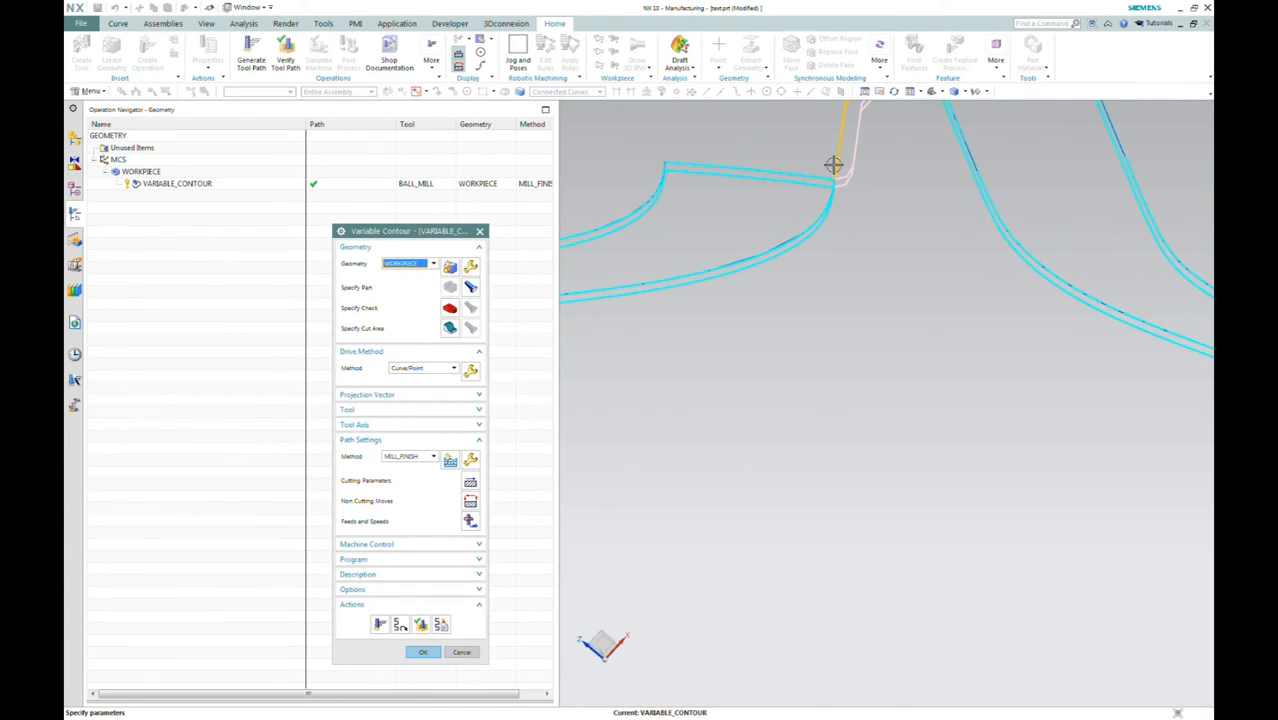
mouse_move(830, 194)
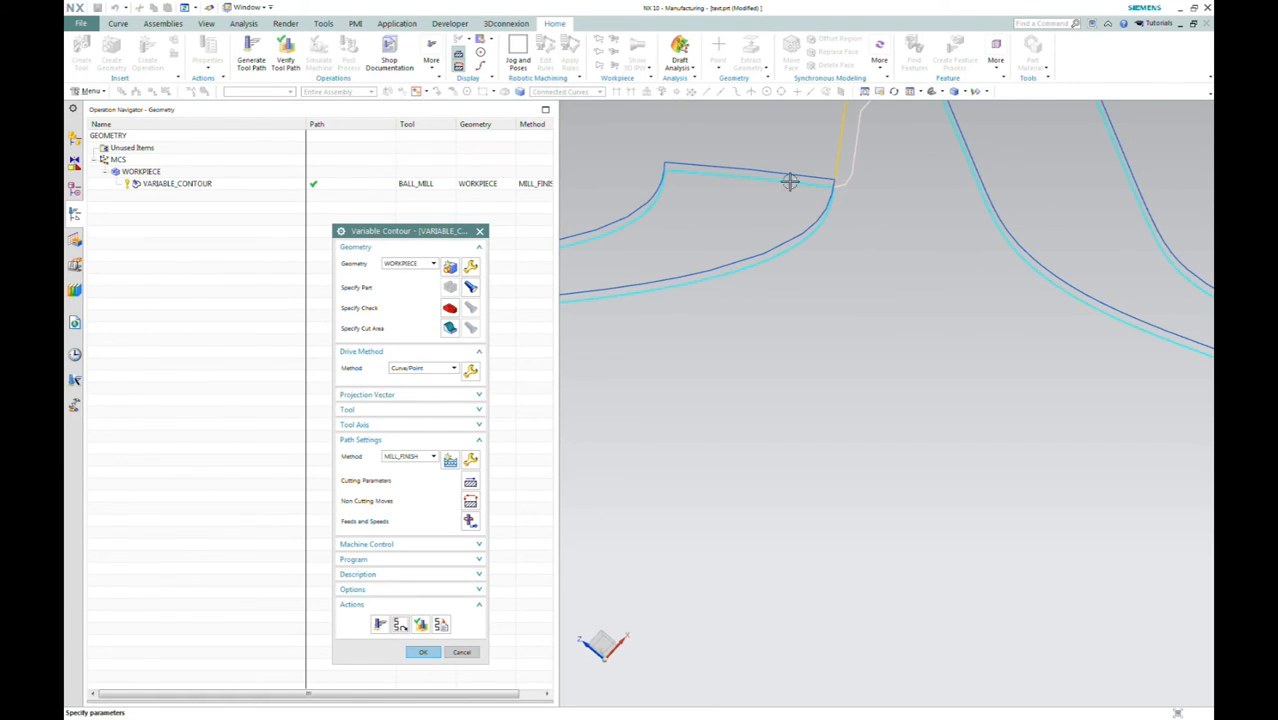
mouse_move(858, 232)
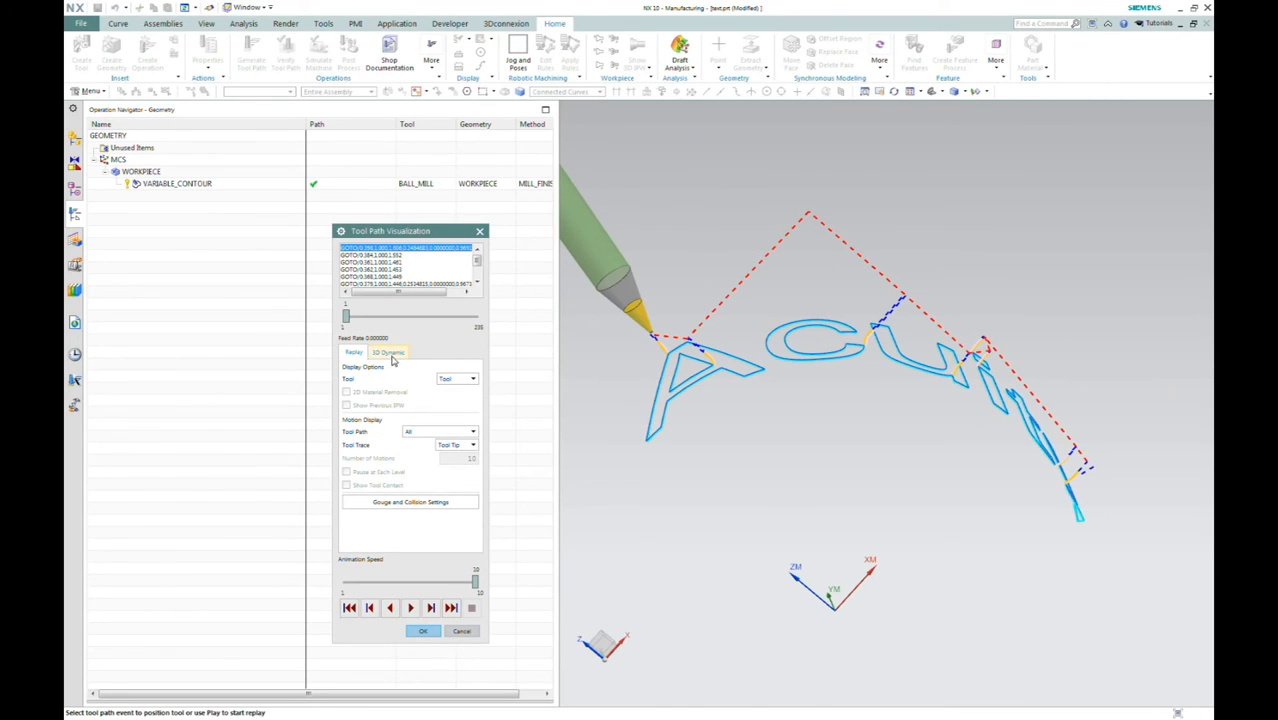
Run the 3D Dynamic material-removal simulation cutting Acuity into the cylinder, then return to Variable Contour
left_click(384, 352)
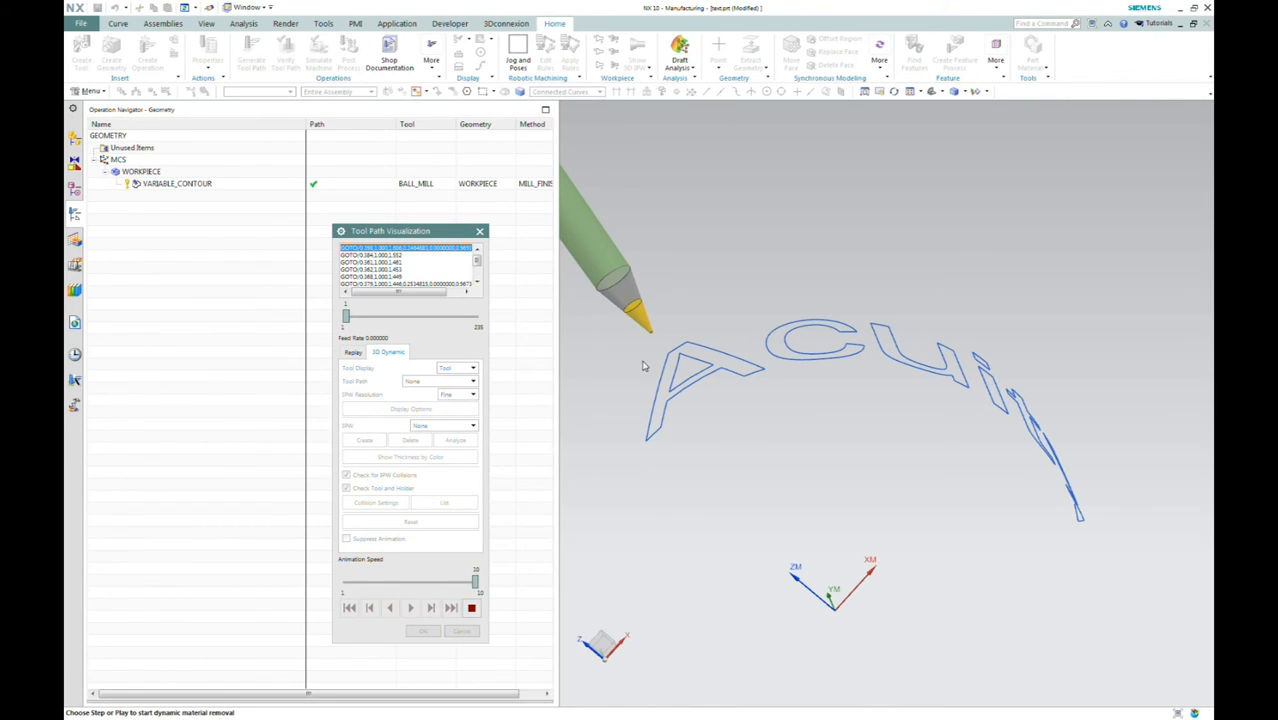
mouse_move(684, 364)
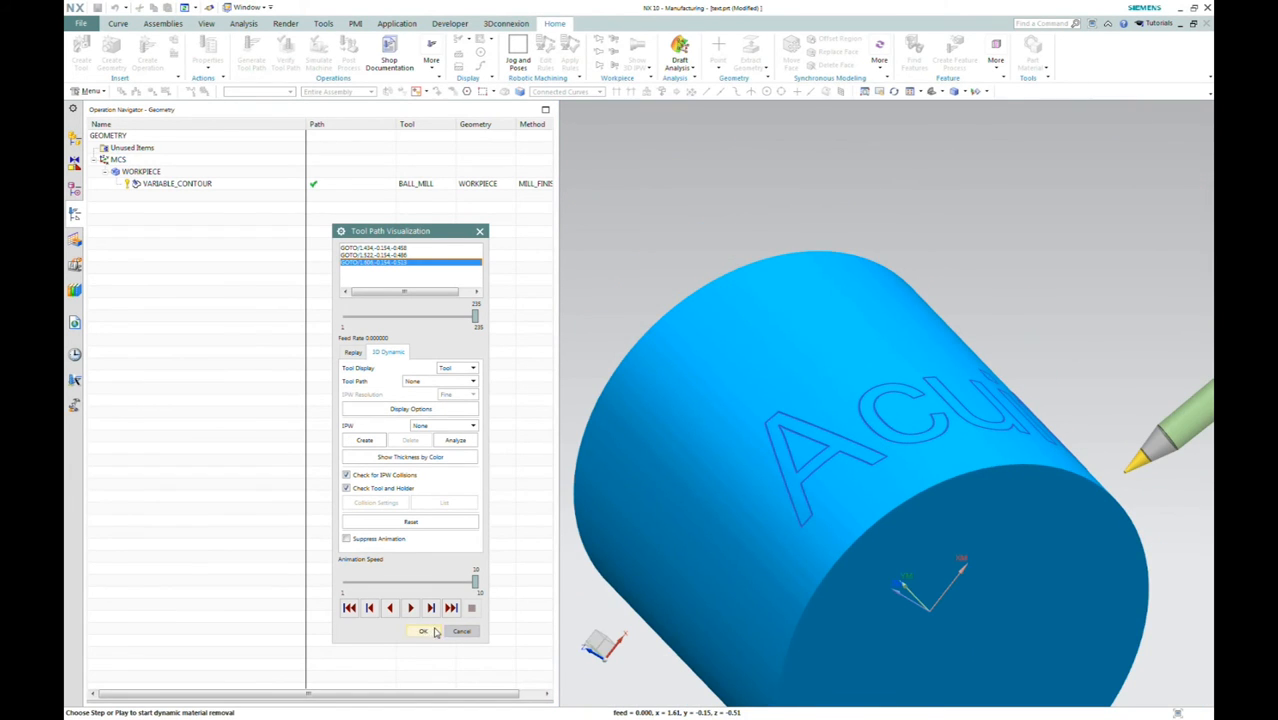
left_click(422, 630)
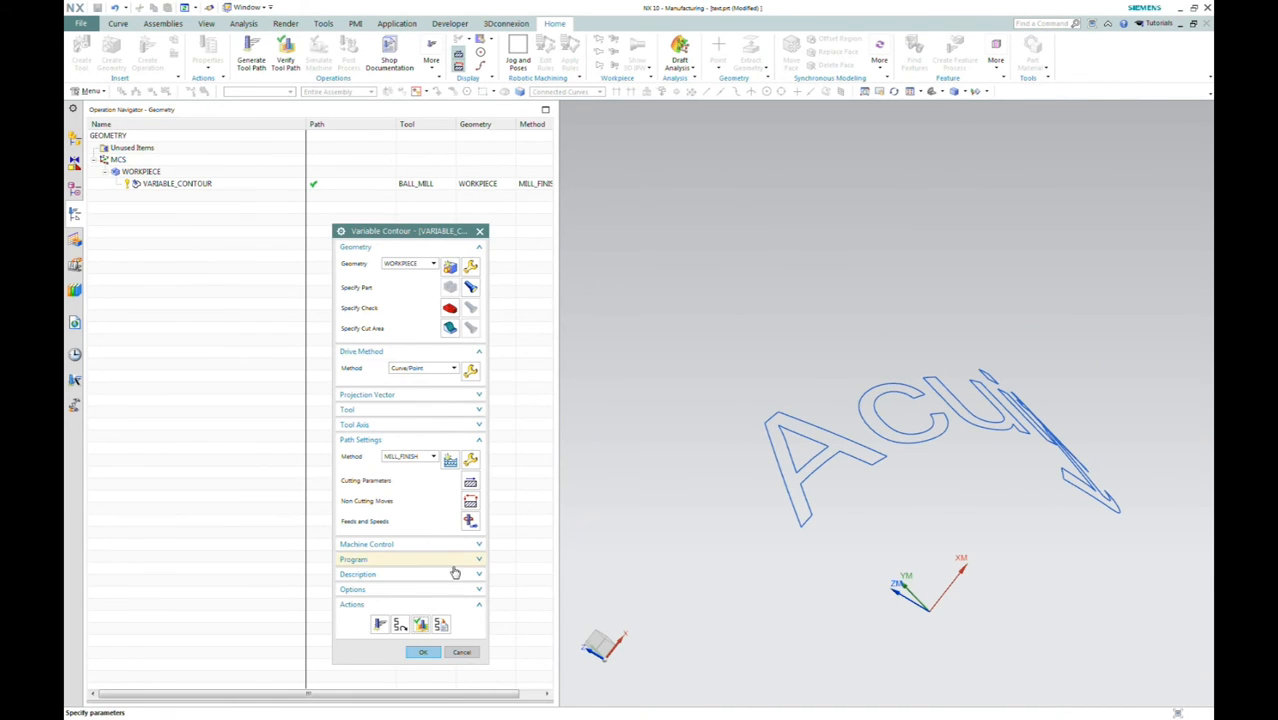
Show all bodies via View > Show and Hide so the cylinder reappears around the toolpath
left_click(426, 652)
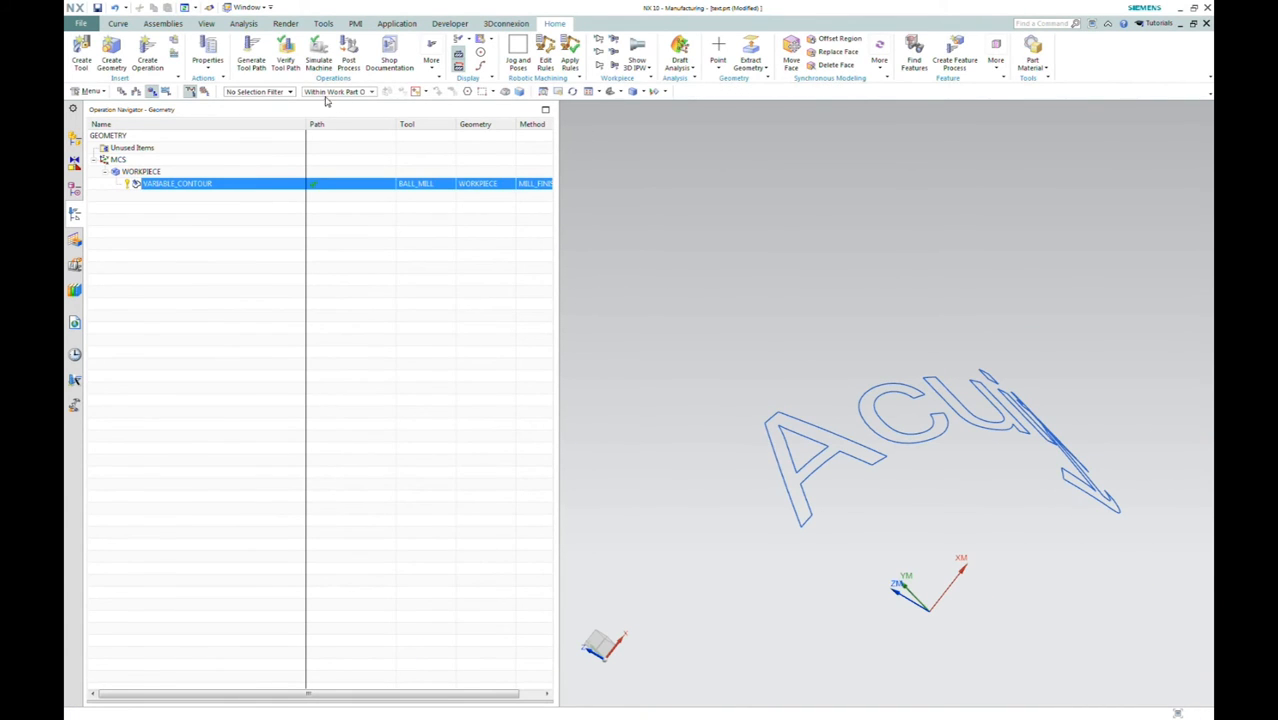
mouse_move(896, 376)
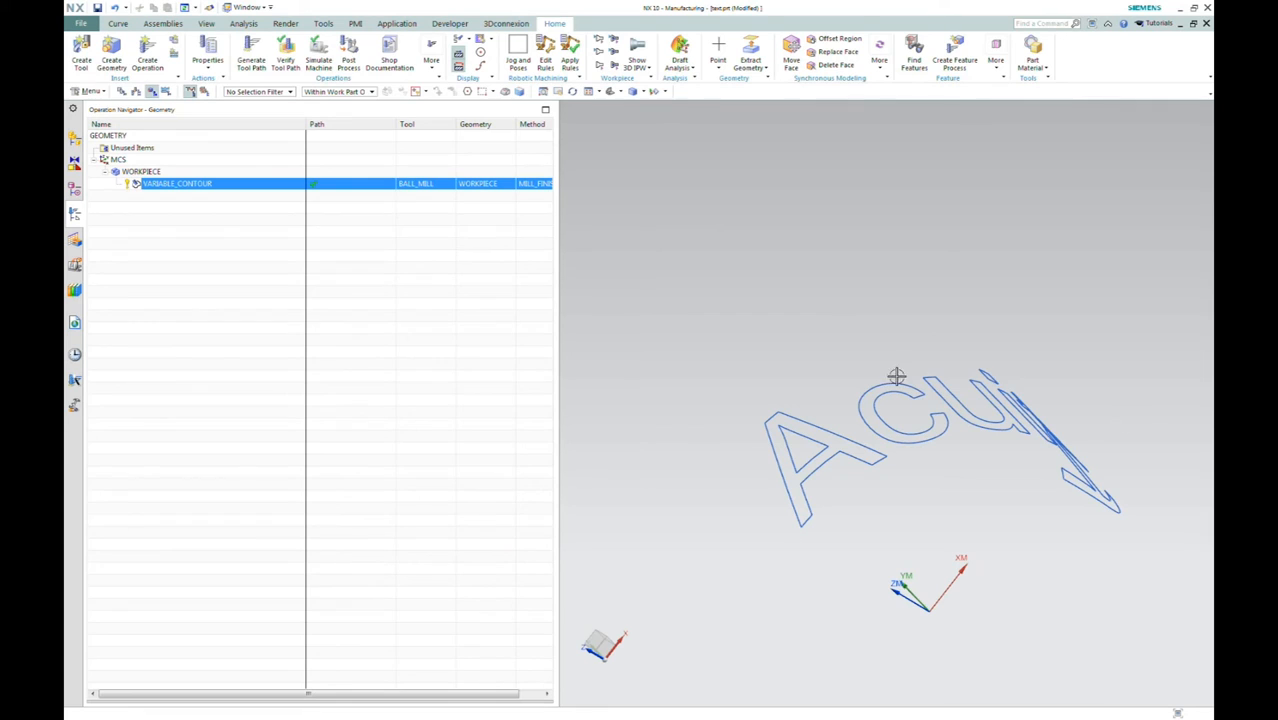
mouse_move(420, 144)
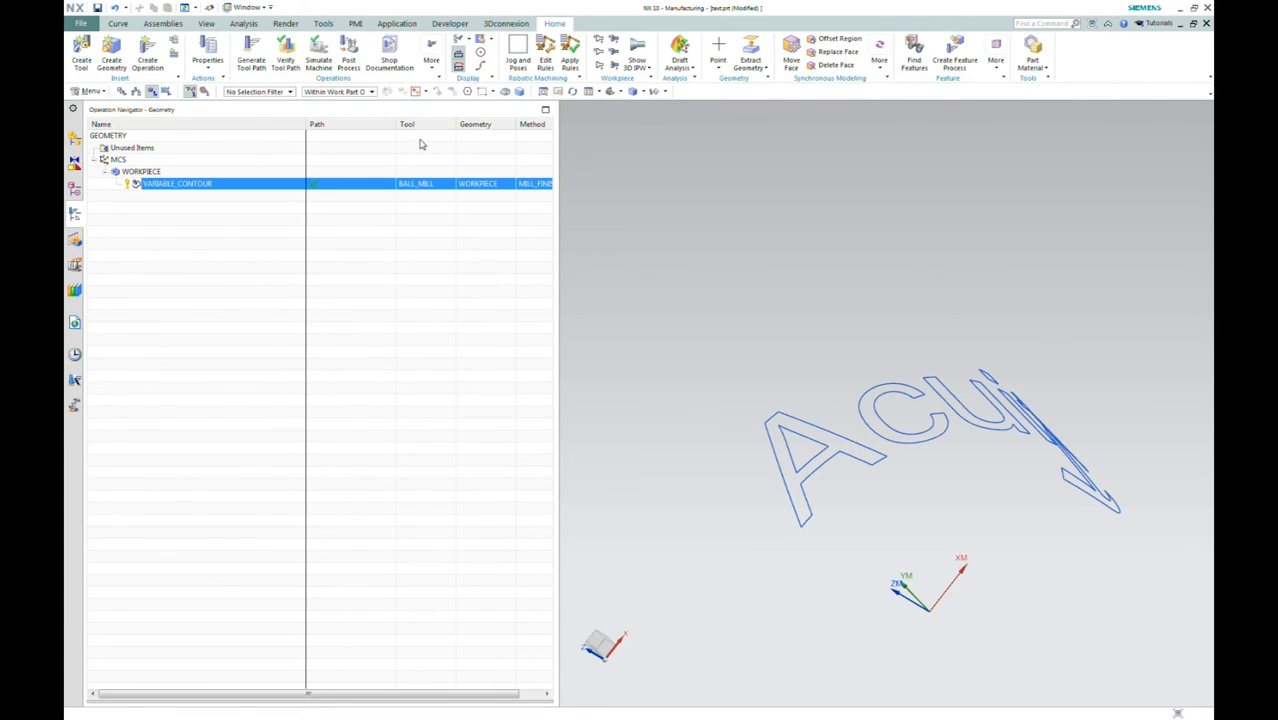
mouse_move(418, 30)
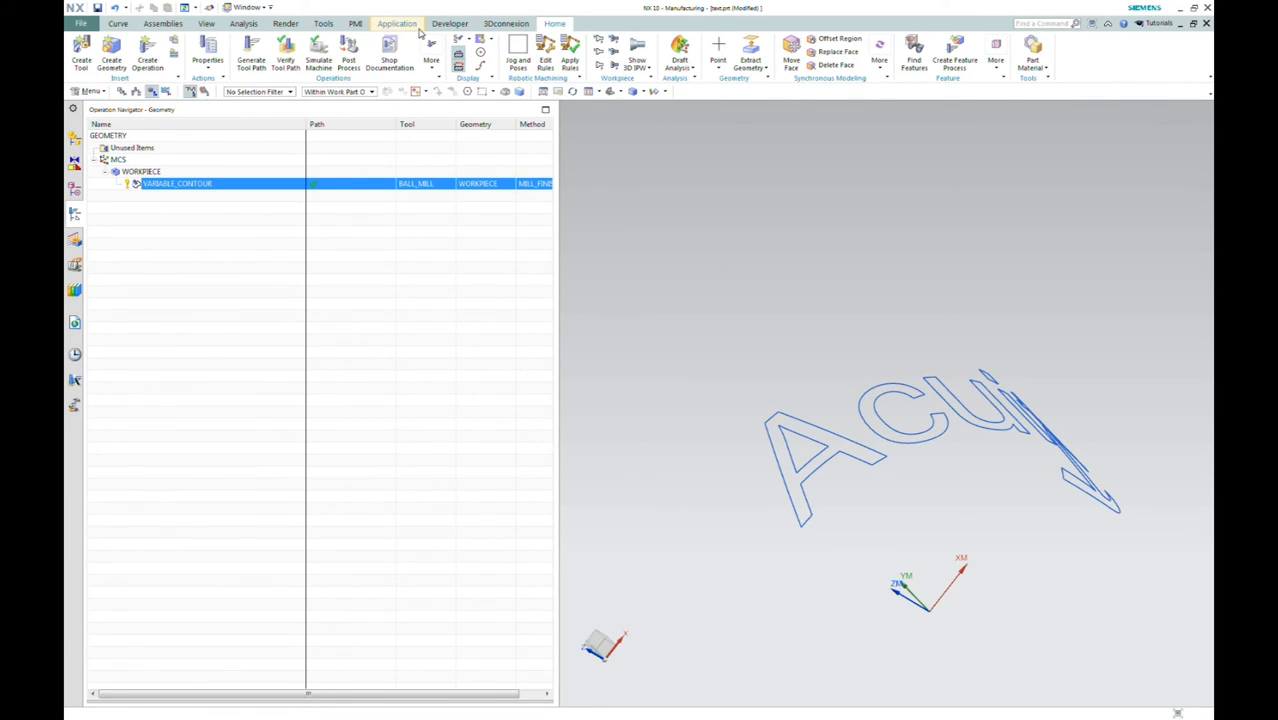
left_click(206, 22)
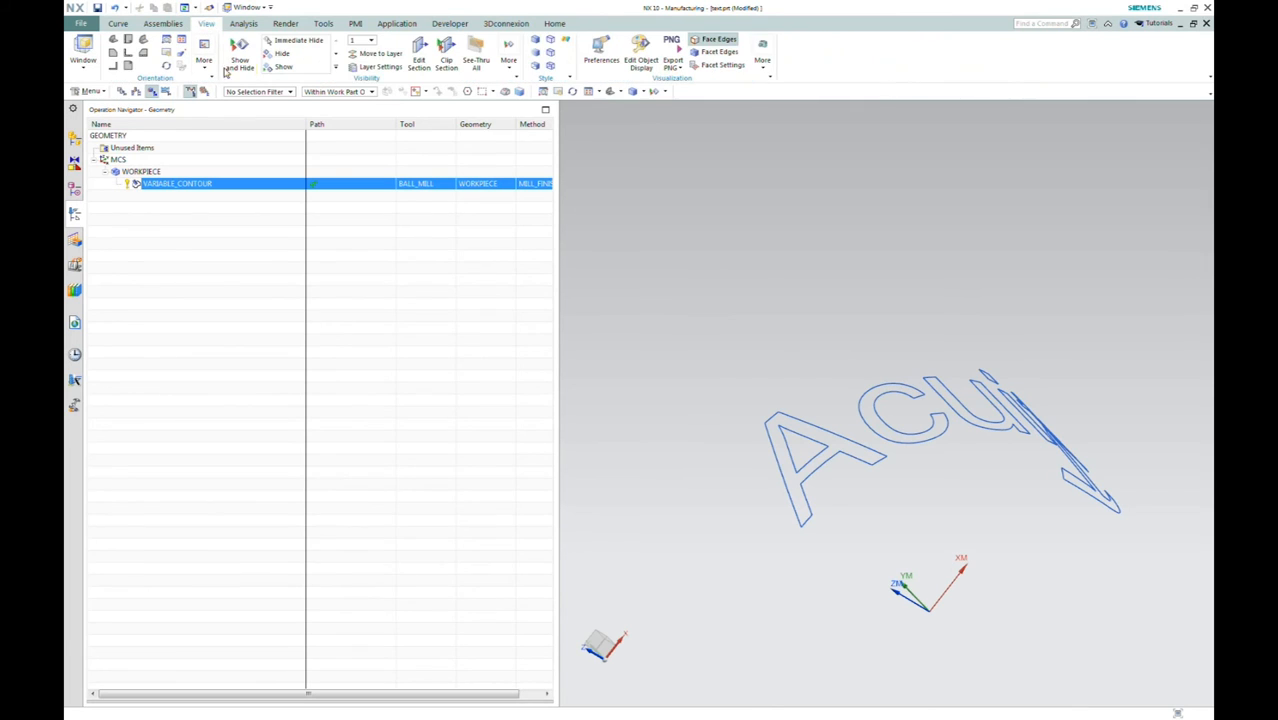
left_click(240, 56)
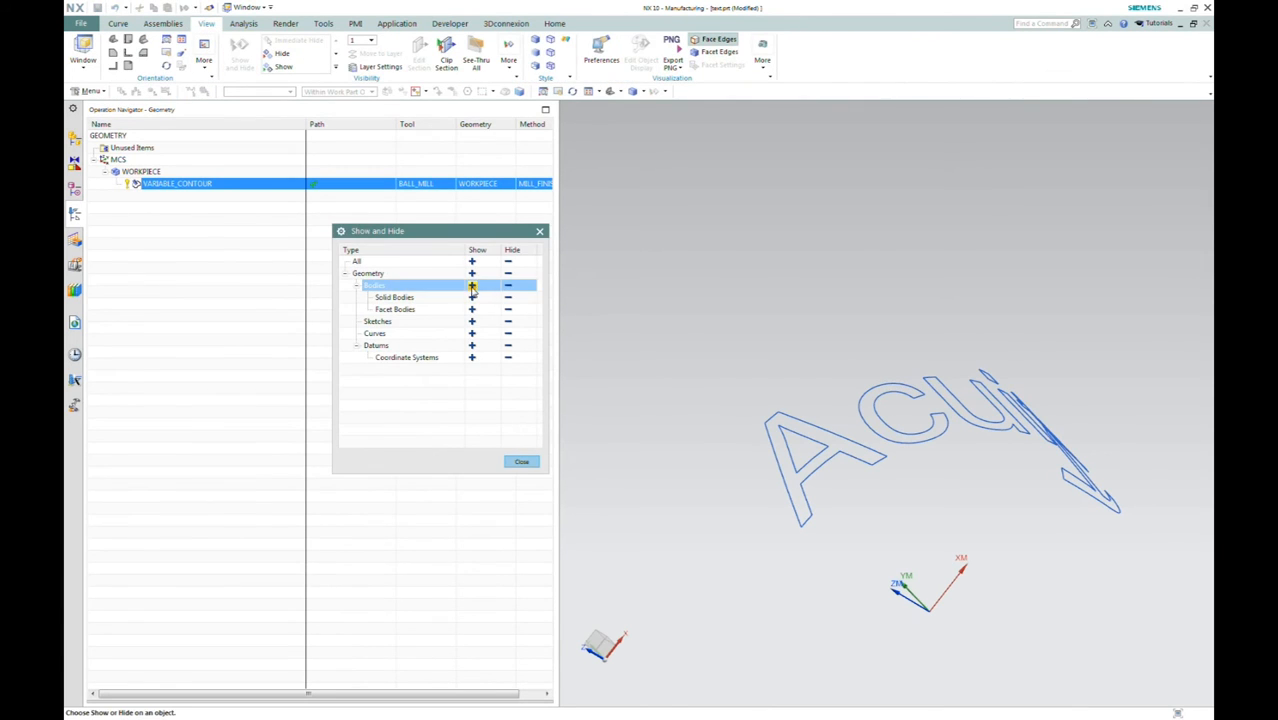
left_click(472, 288)
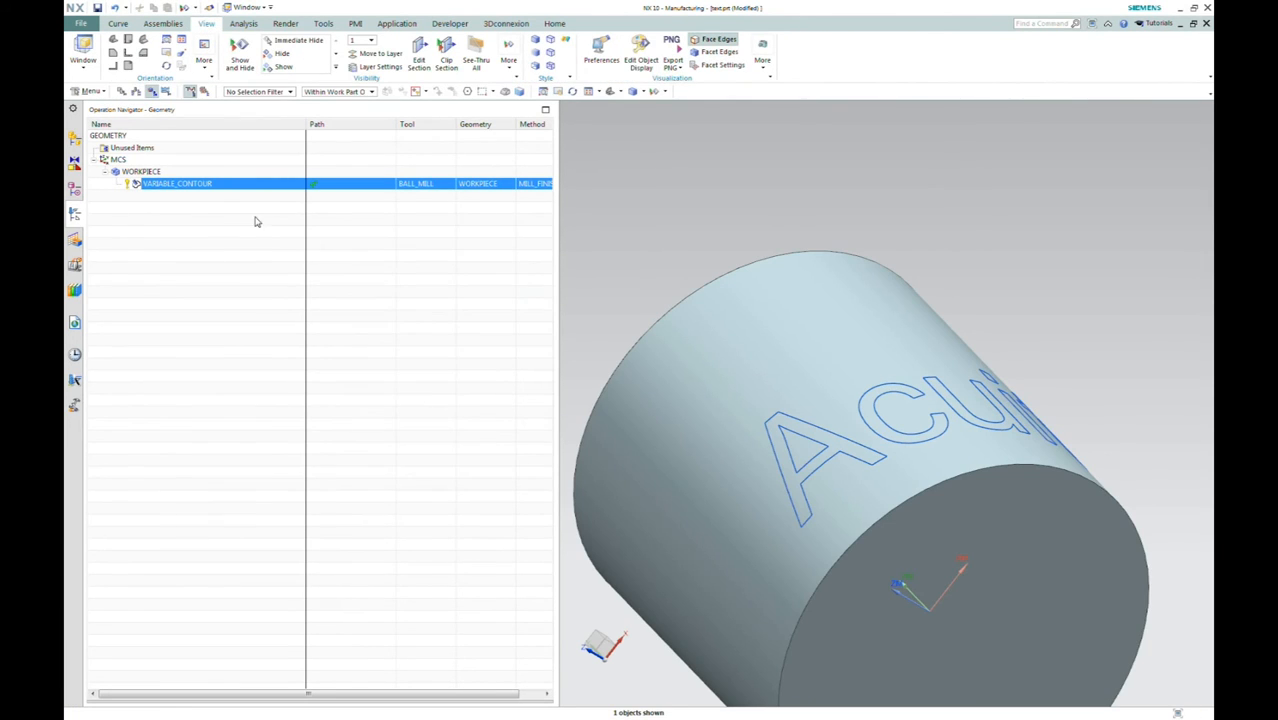
Reopen the VARIABLE_CONTOUR operation from the navigator for further editing
double_click(176, 184)
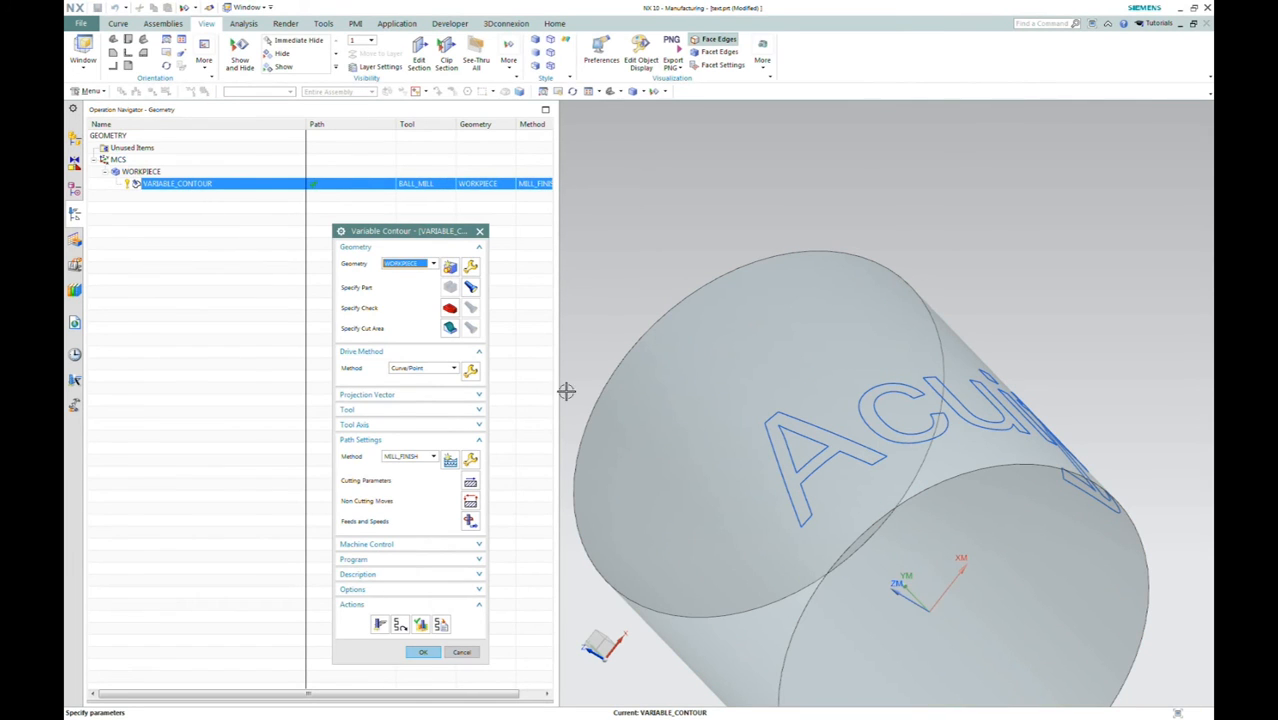
left_click(426, 652)
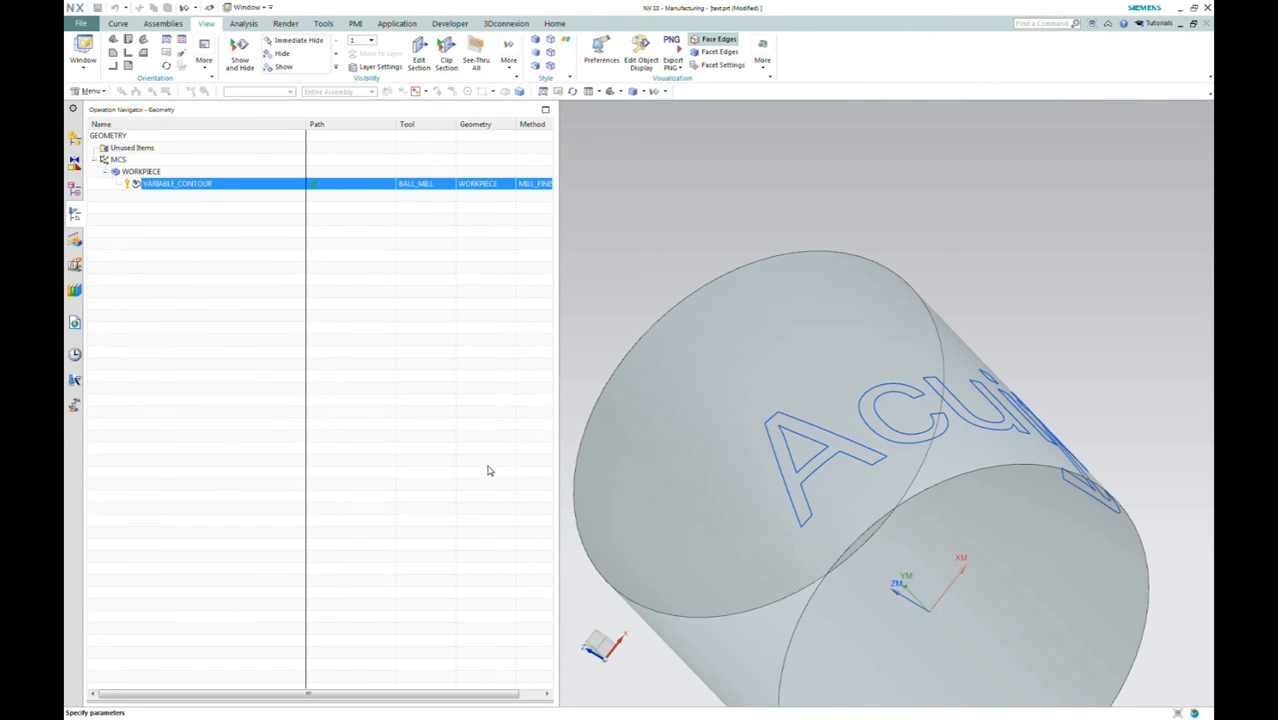
double_click(176, 184)
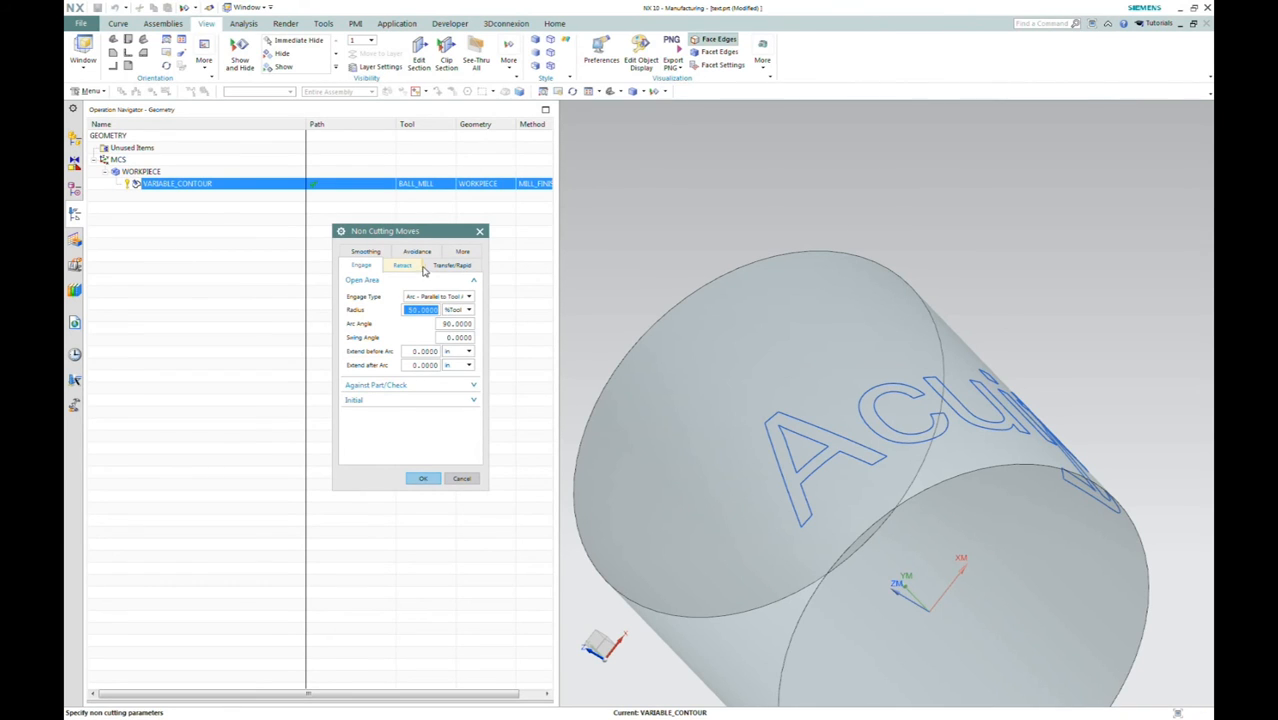
Set Transfer/Rapid clearance to a Cylinder through the end-edge centre along the end-face axis with its radius
left_click(452, 264)
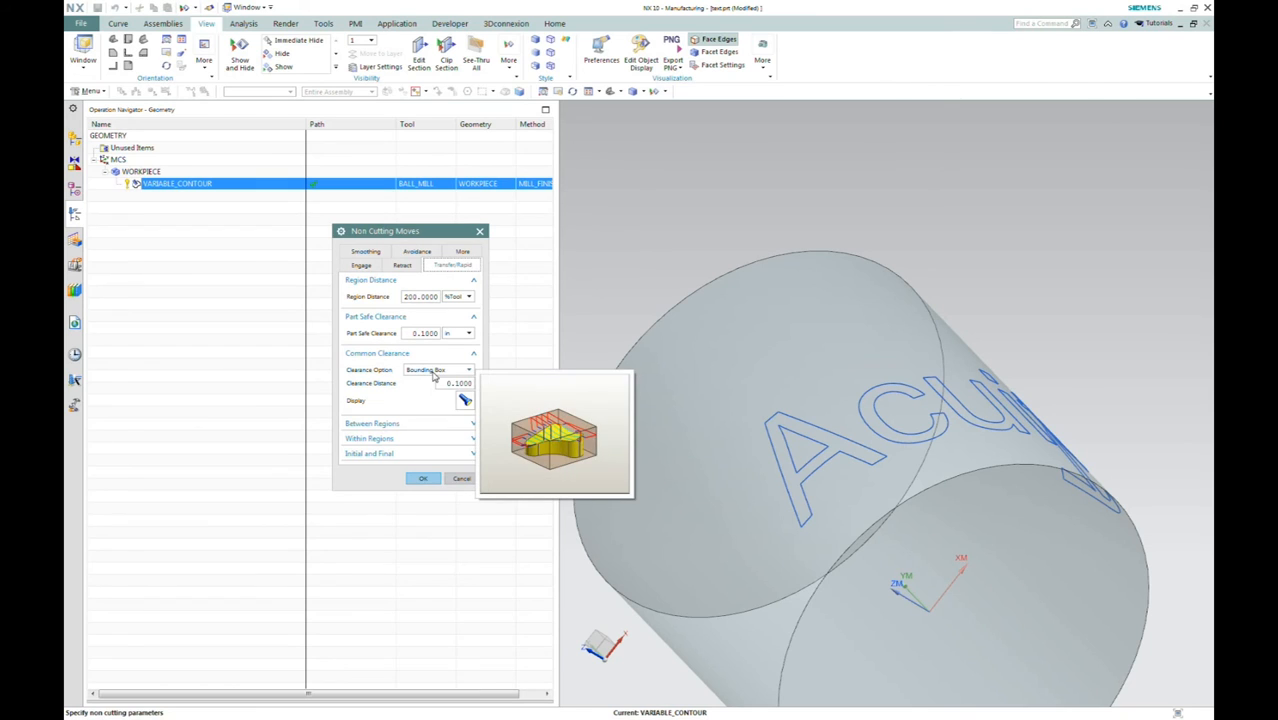
left_click(476, 368)
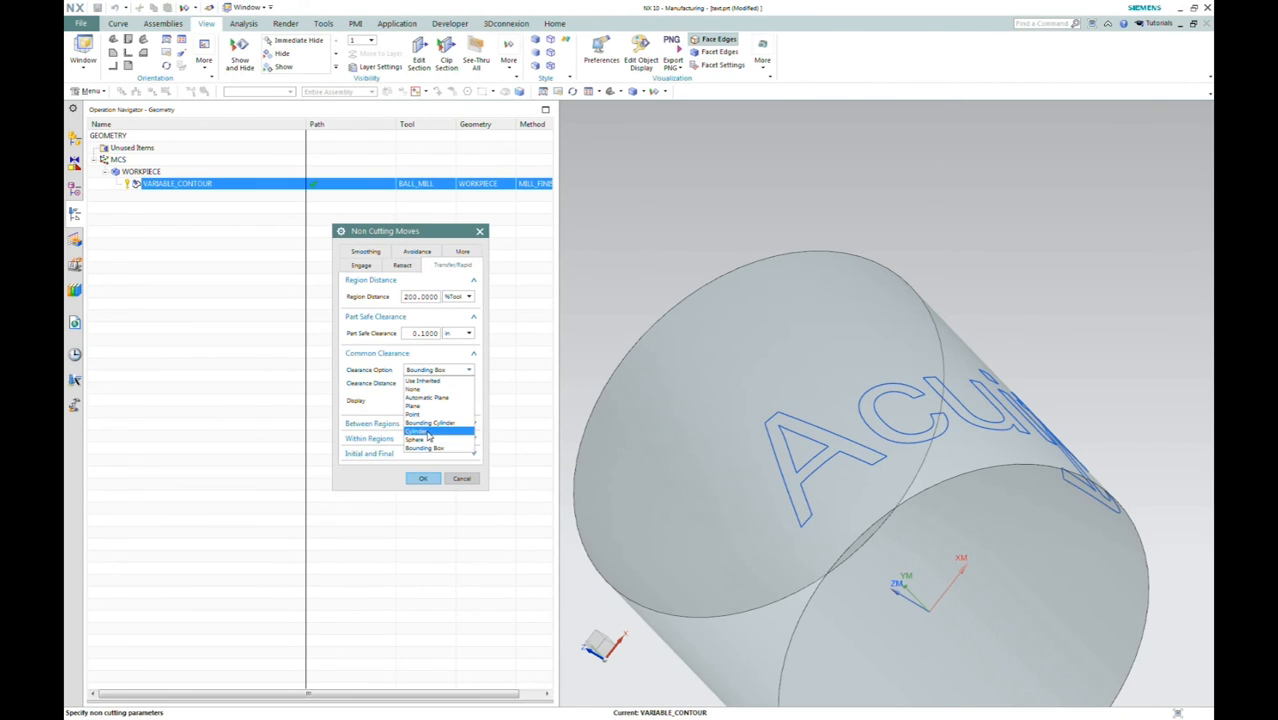
left_click(416, 430)
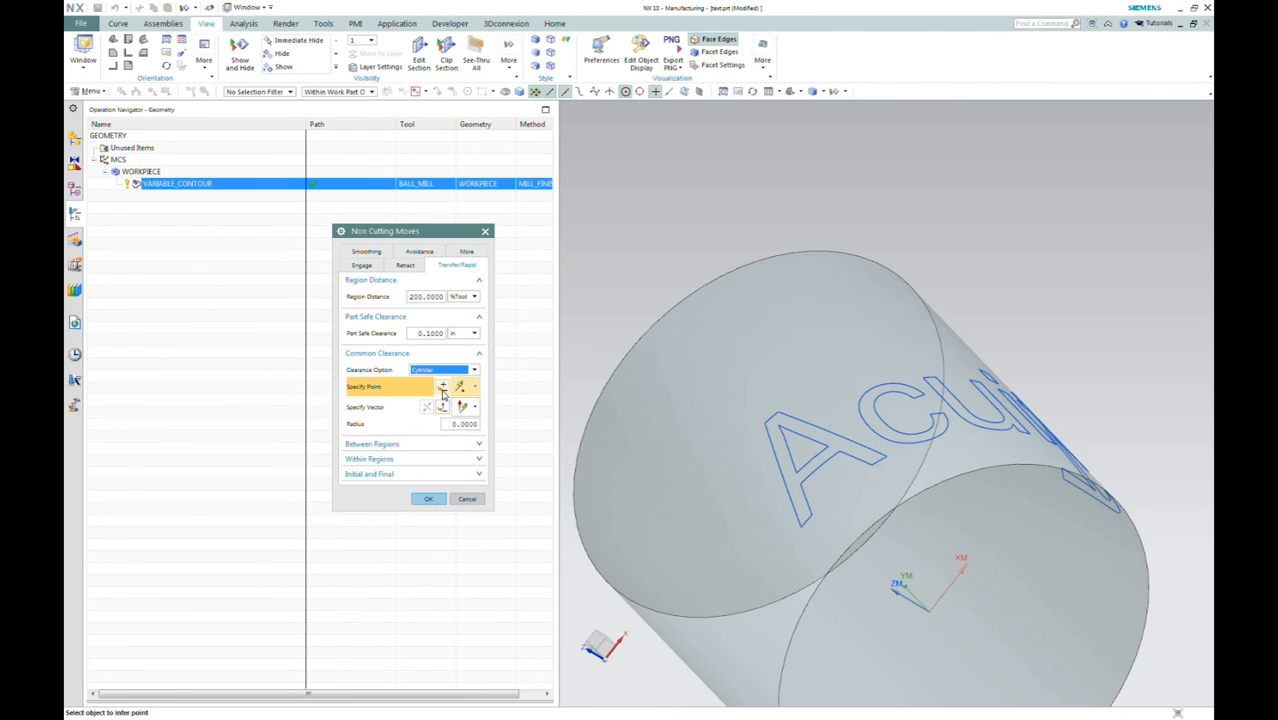
left_click(454, 386)
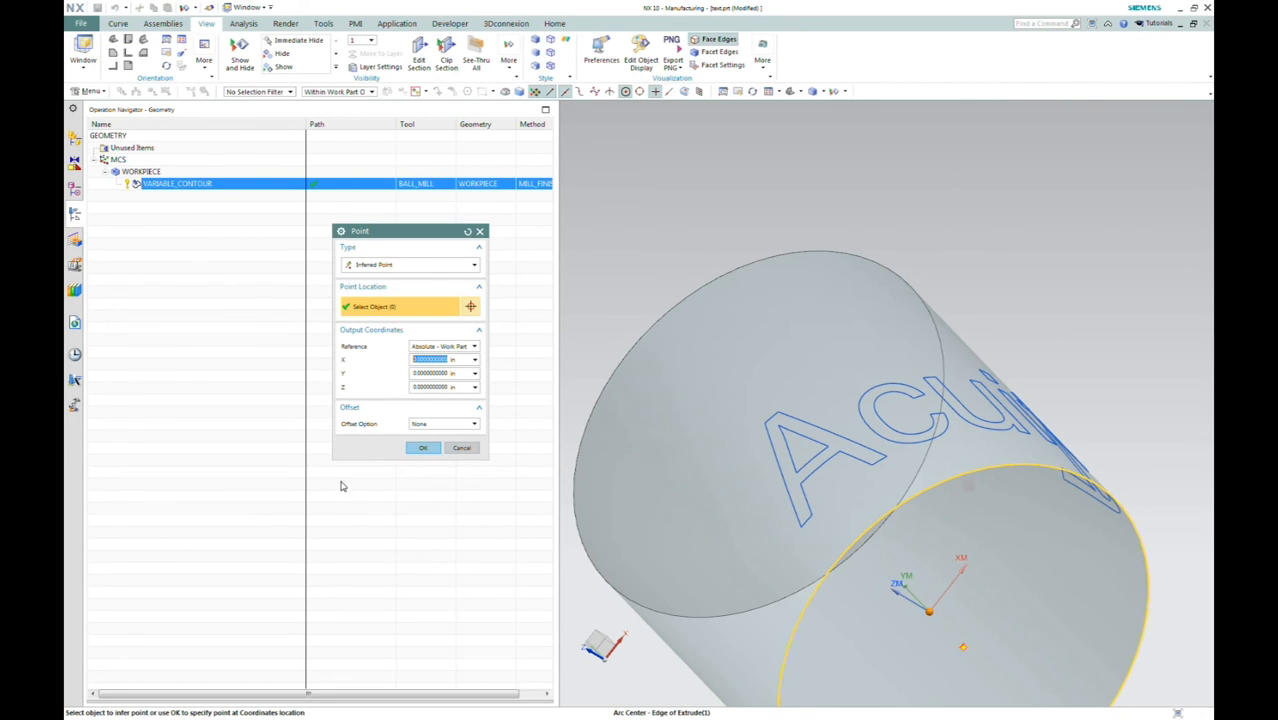
left_click(424, 448)
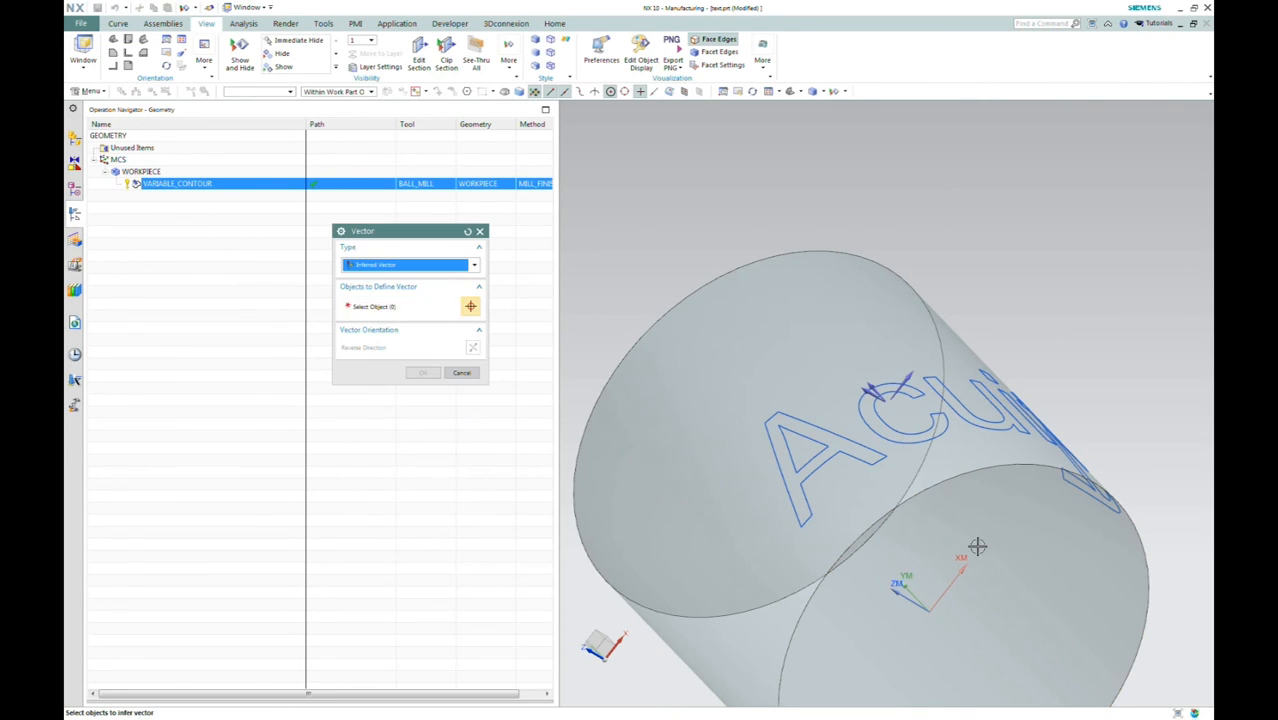
left_click(976, 546)
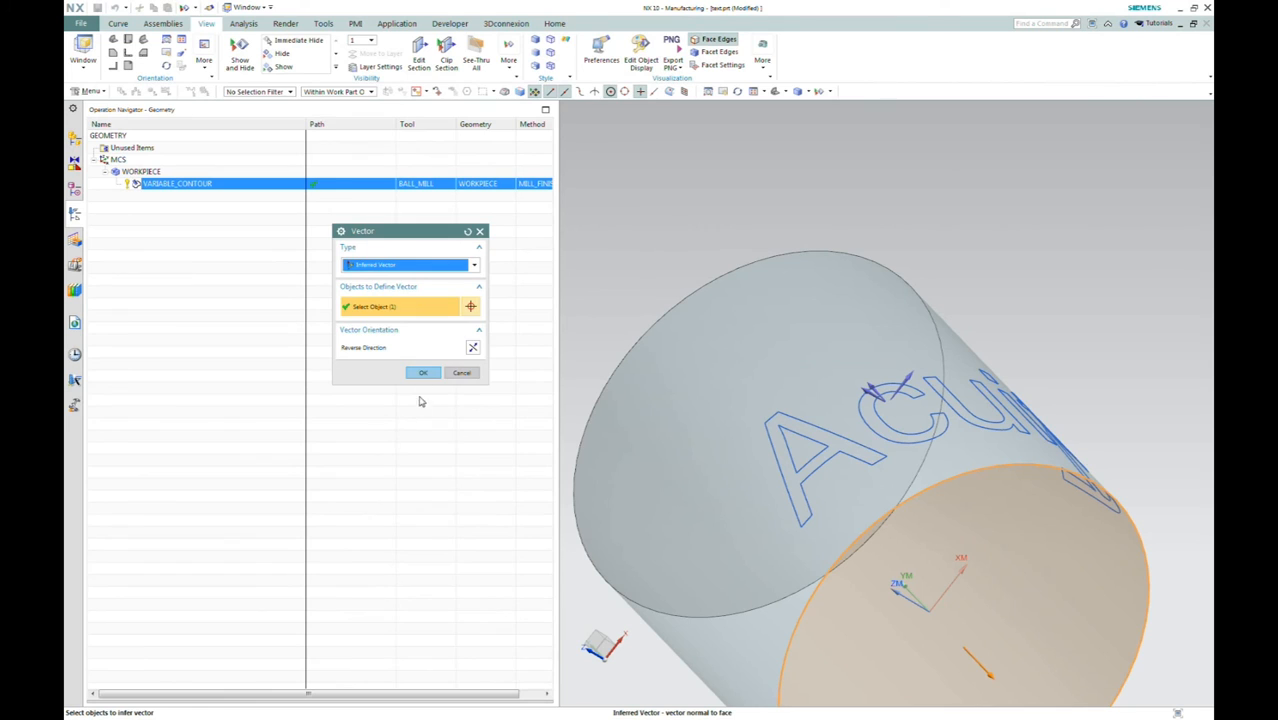
left_click(424, 372)
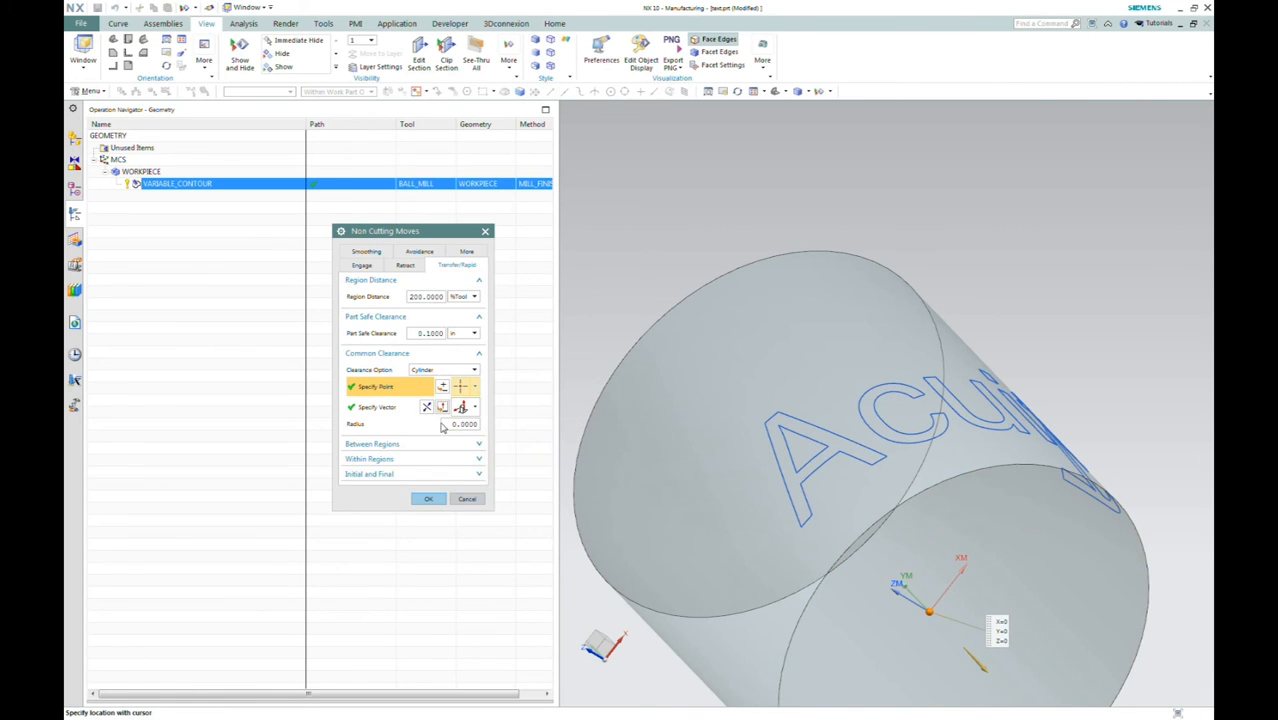
left_click(460, 424)
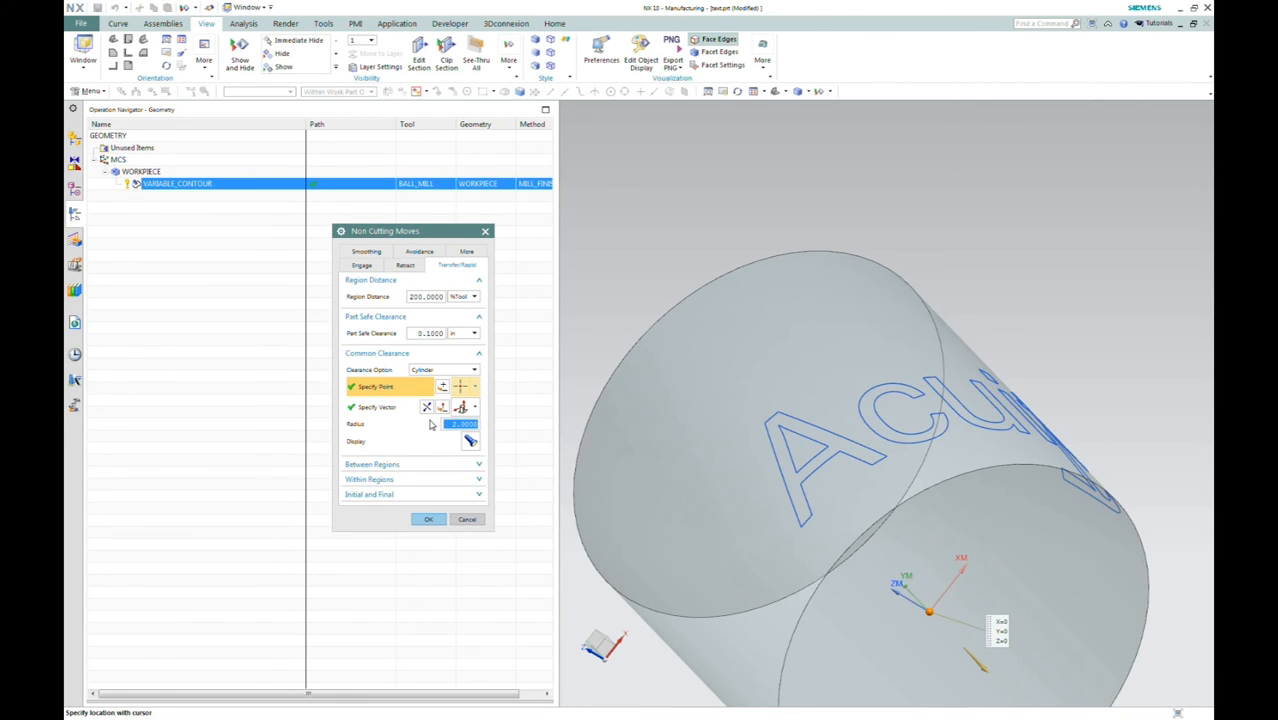
Set between-regions and within-regions transfers to Clearance and accept the non-cutting moves
left_click(372, 478)
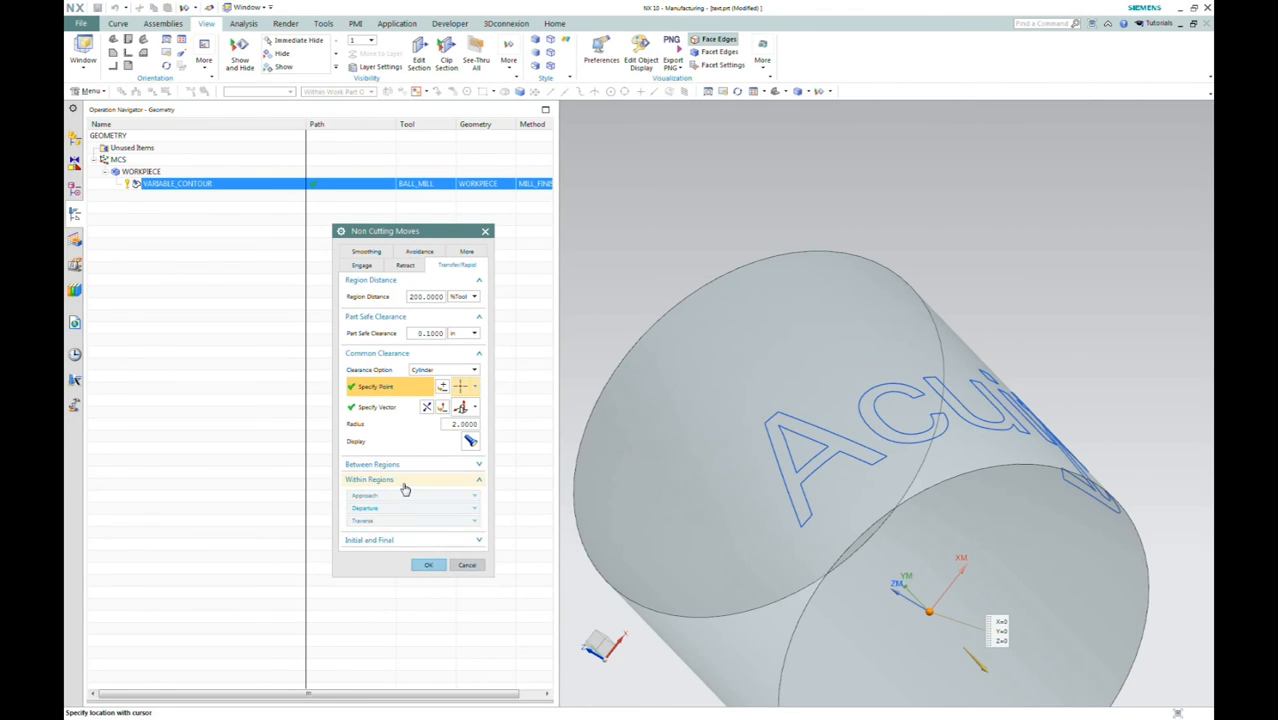
left_click(372, 464)
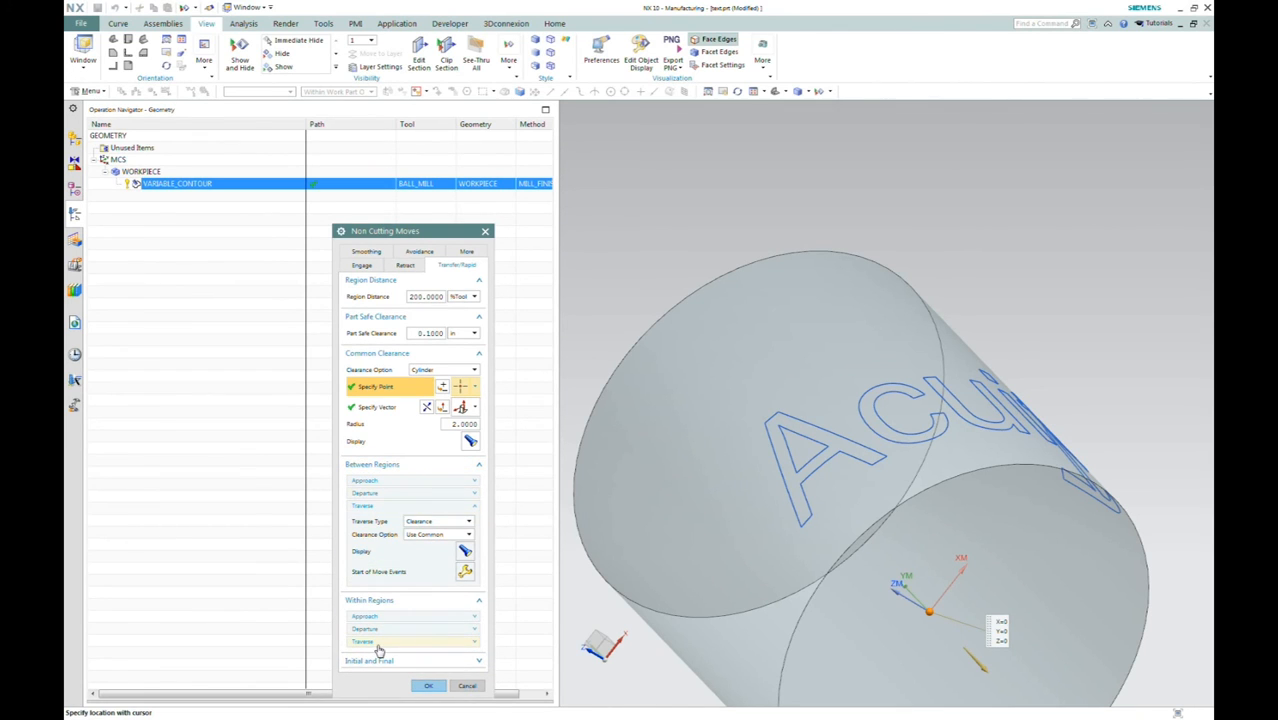
left_click(440, 640)
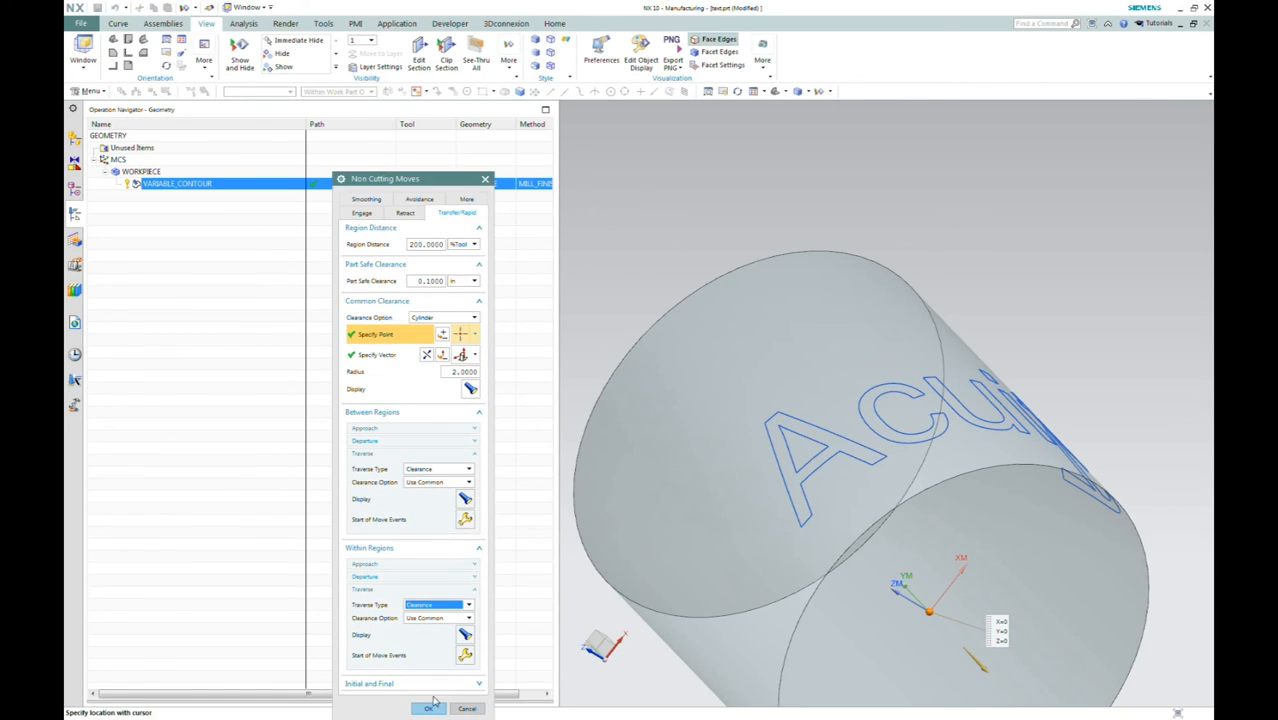
left_click(426, 708)
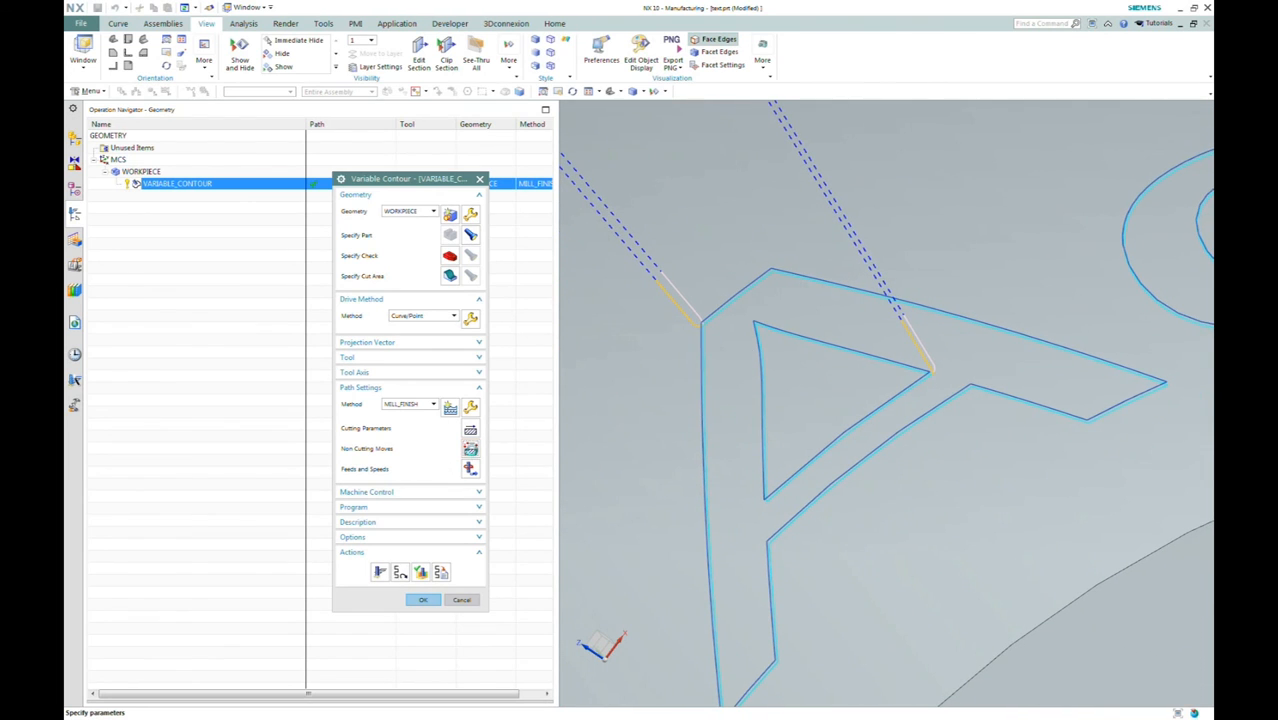
Reopen Non Cutting Moves after inspecting the retract moves above the letter A
left_click(422, 600)
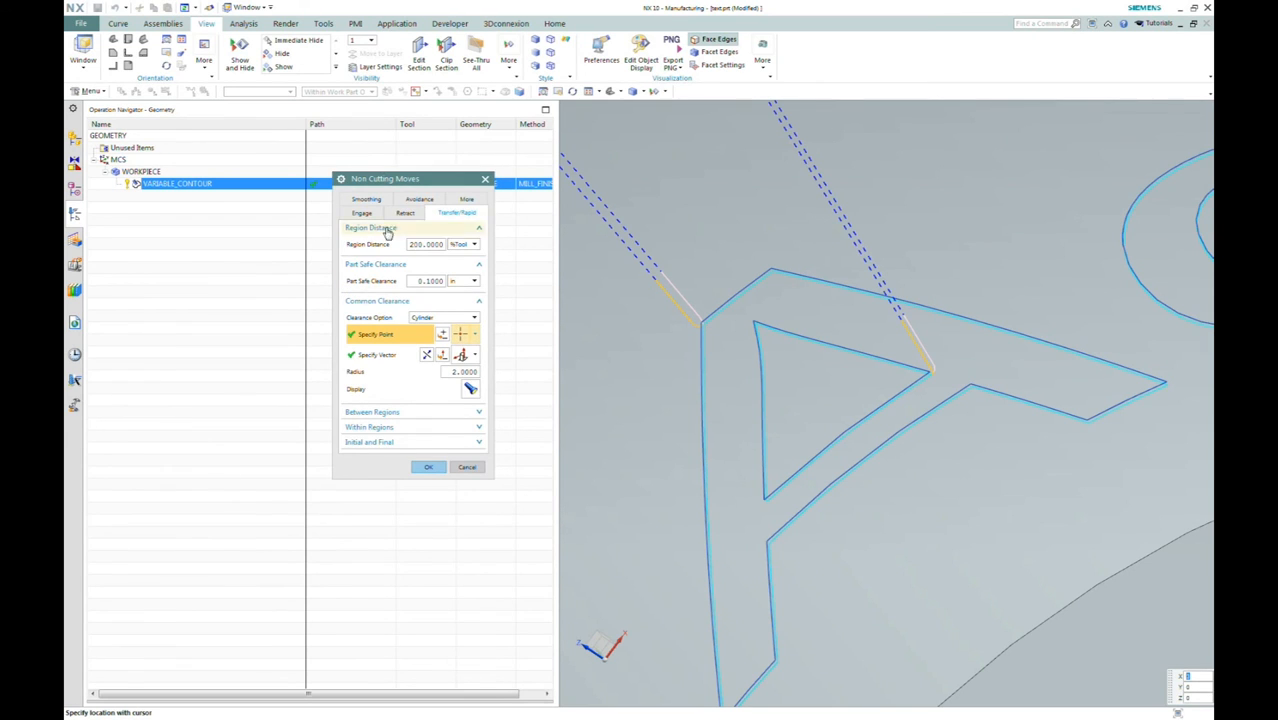
Set the open-area Engage Type to Linear and accept the non-cutting move settings
left_click(362, 212)
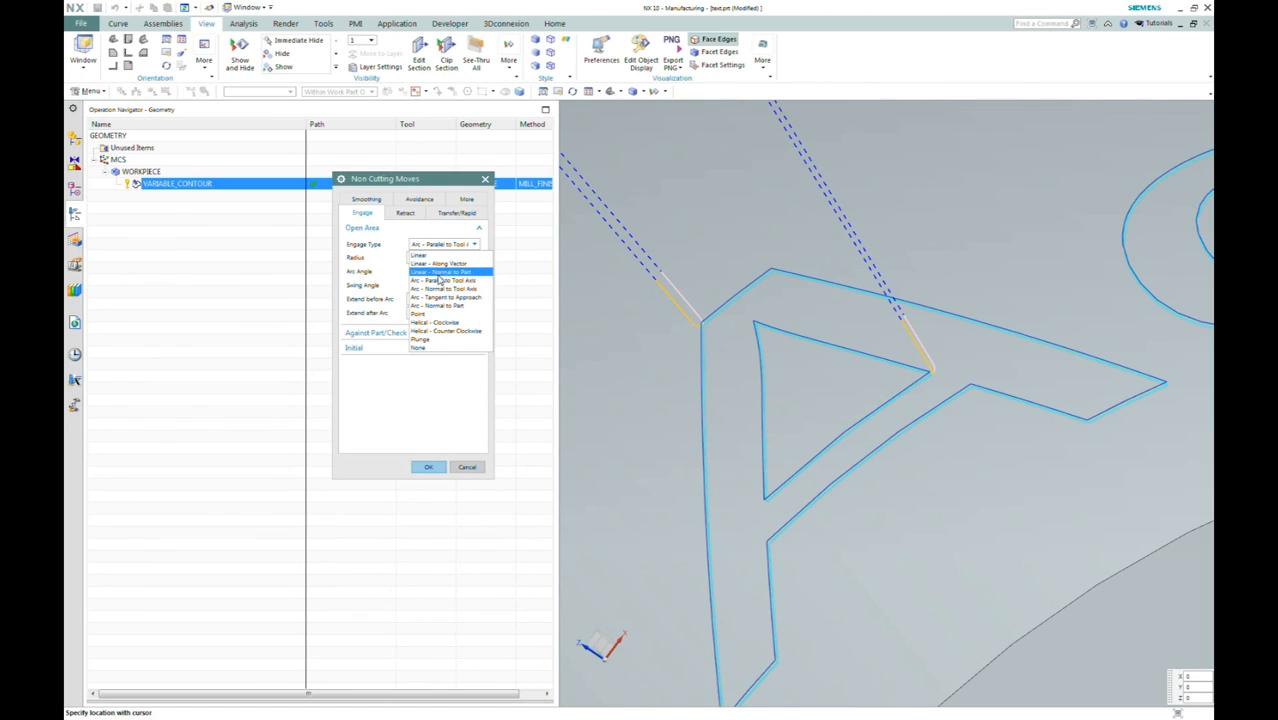
left_click(436, 272)
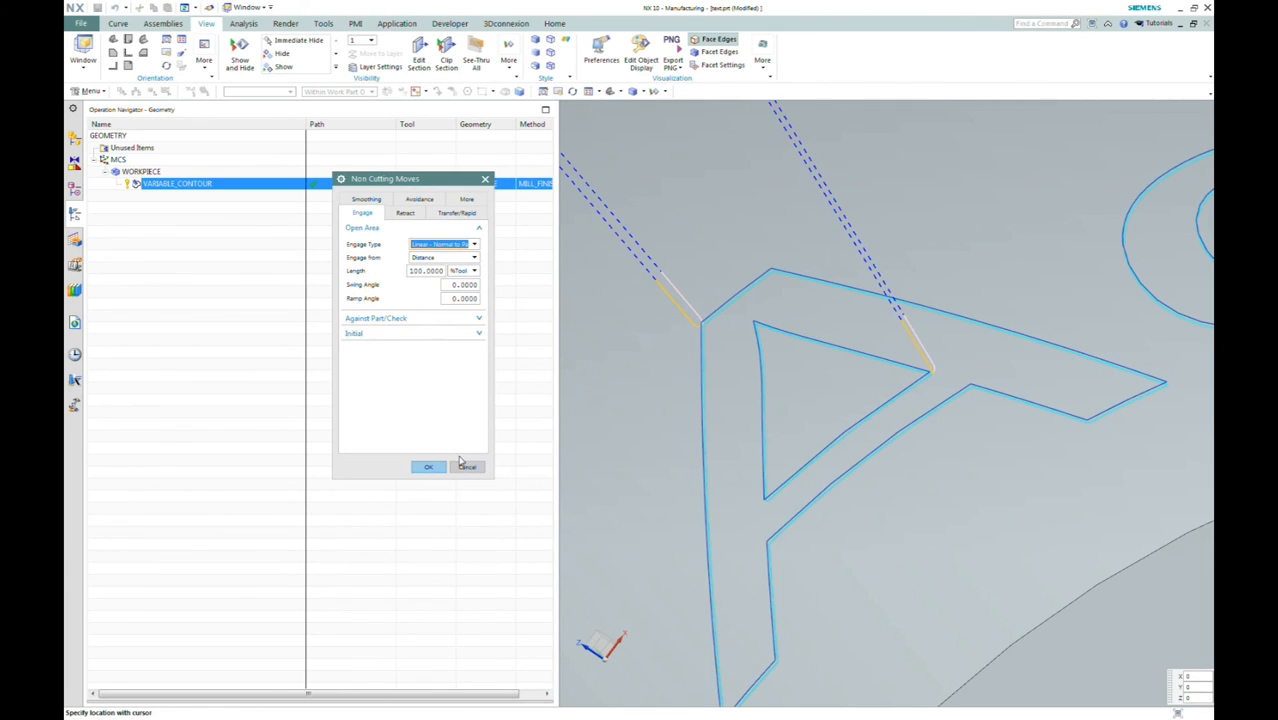
left_click(428, 466)
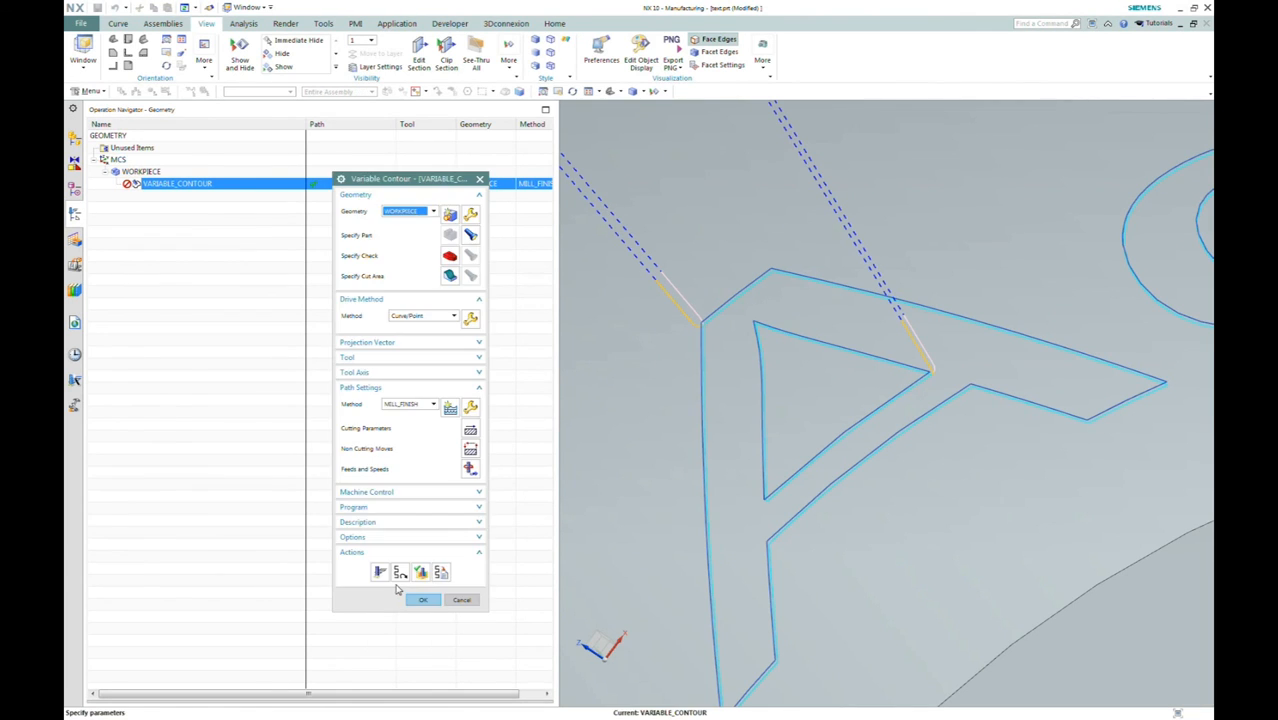